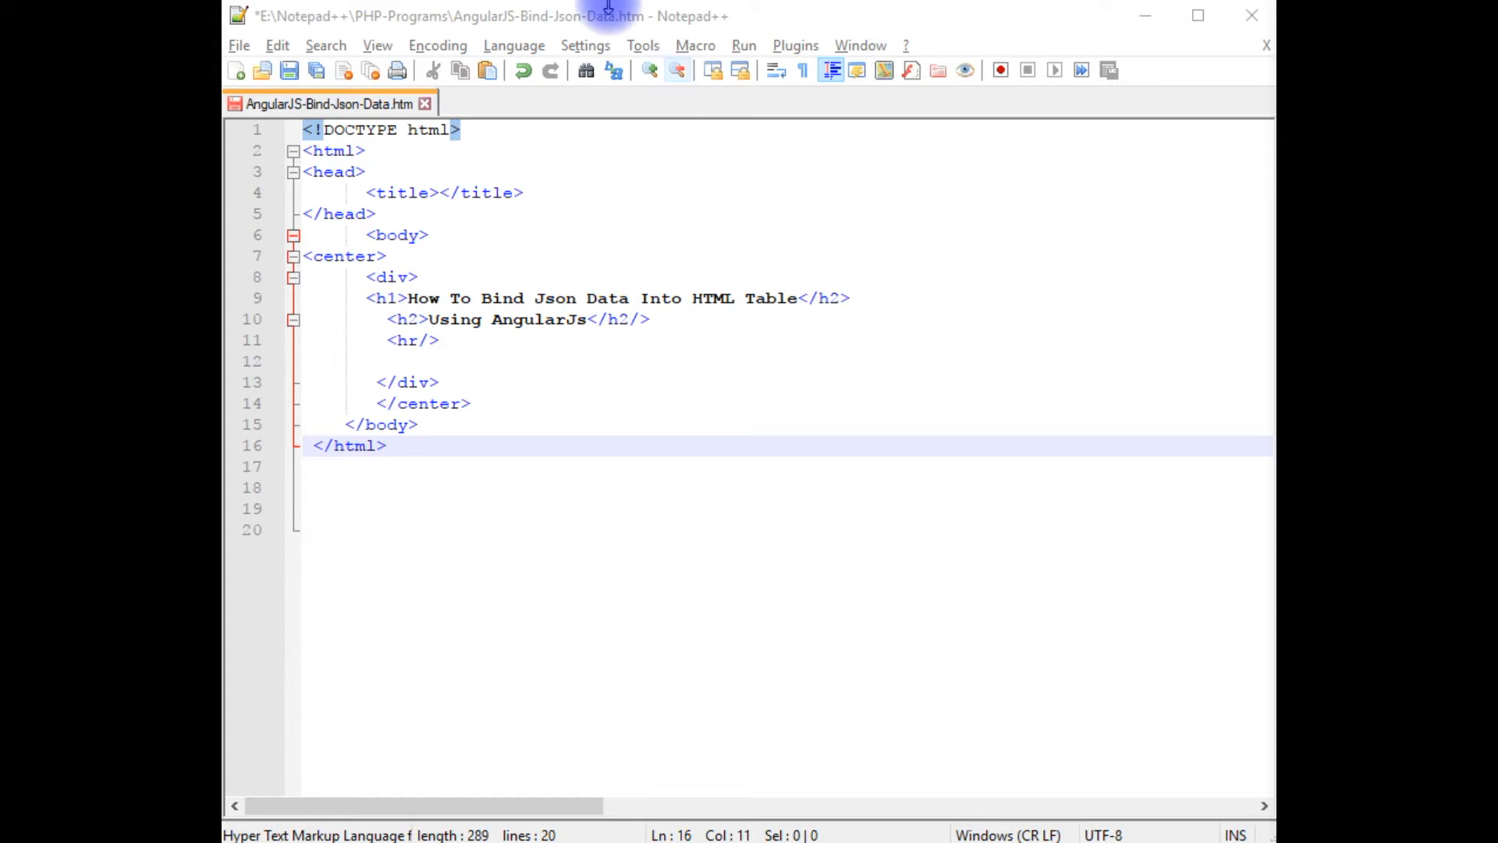
pyautogui.moveTo(513, 555)
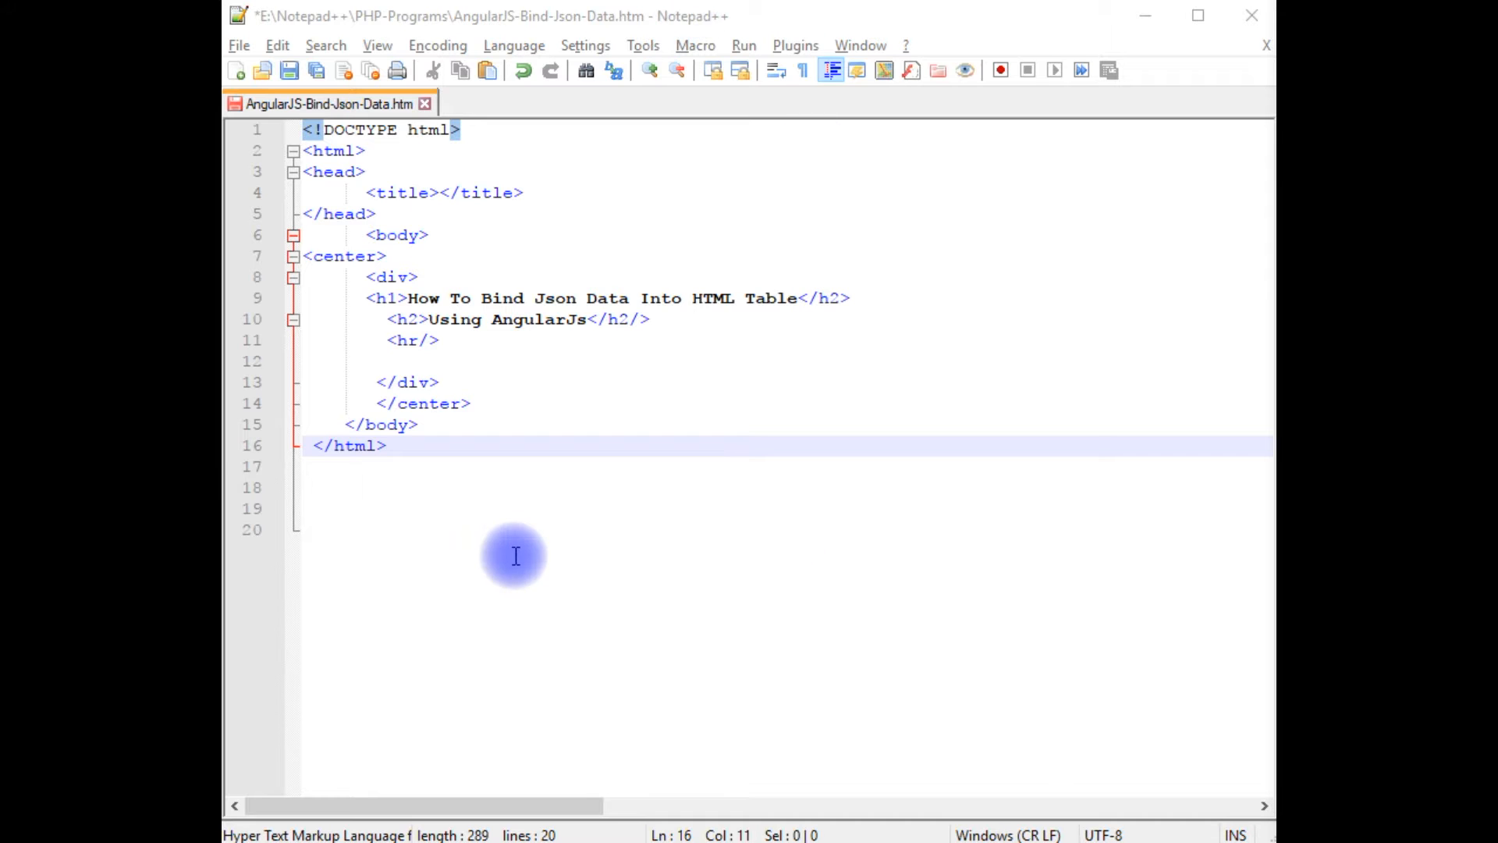
pyautogui.moveTo(378, 177)
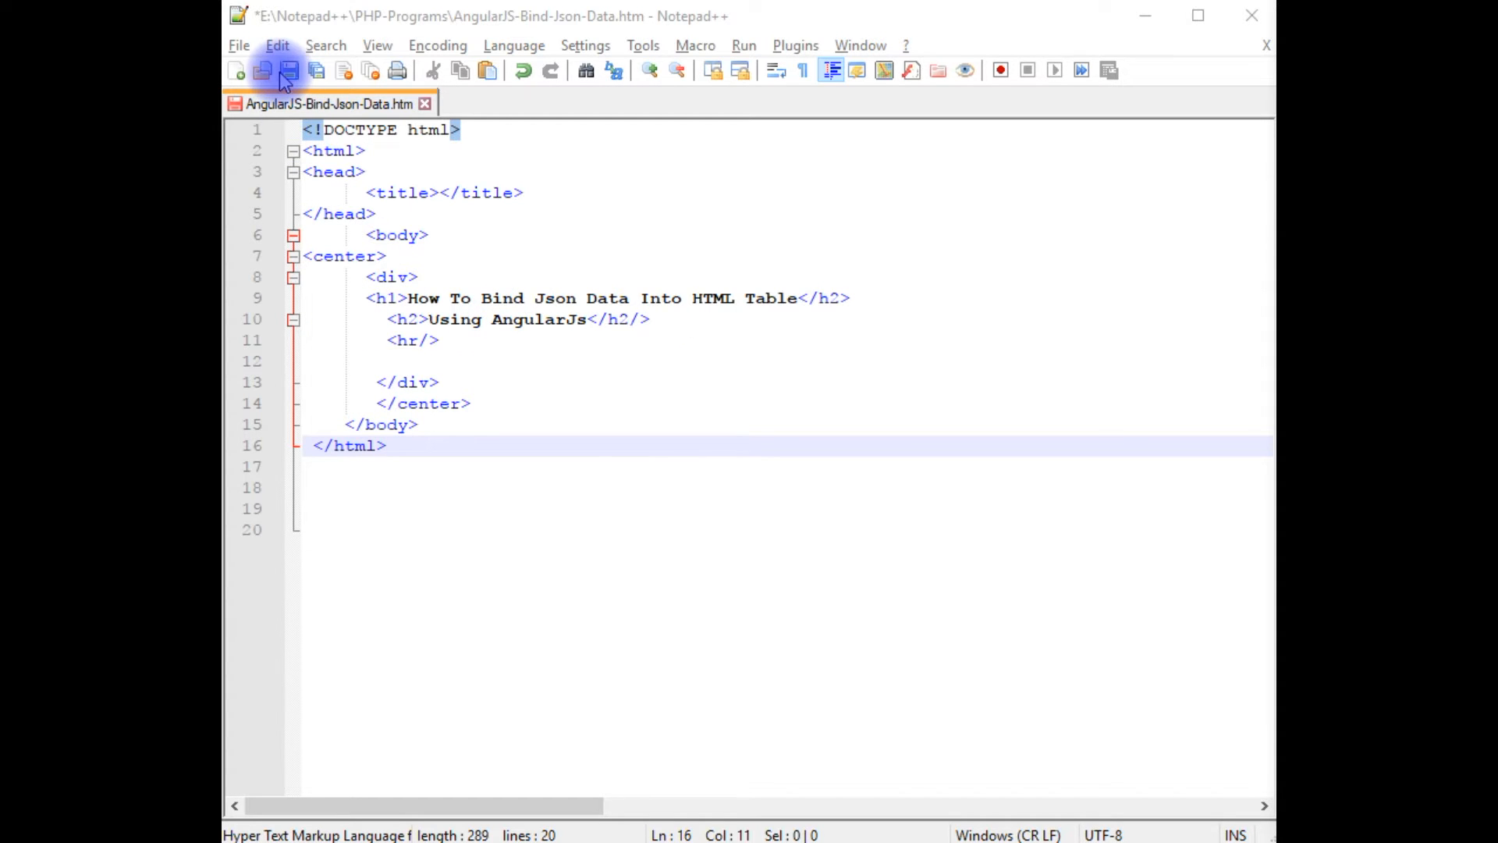
# Save AngularJS-Bind-Json-Data.htm with its two headings to disk
pyautogui.click(290, 70)
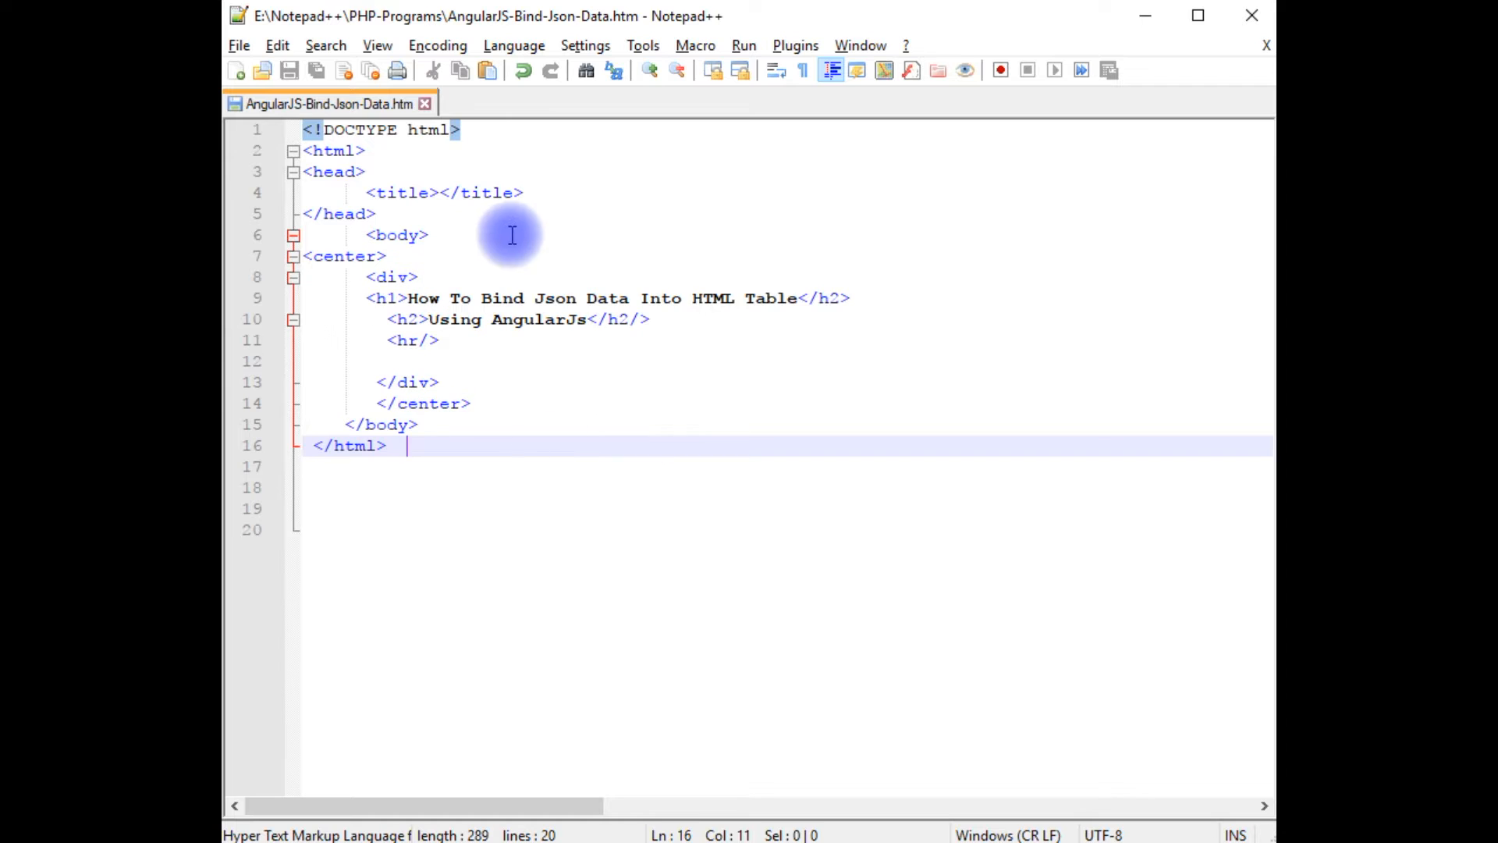
pyautogui.moveTo(633, 230)
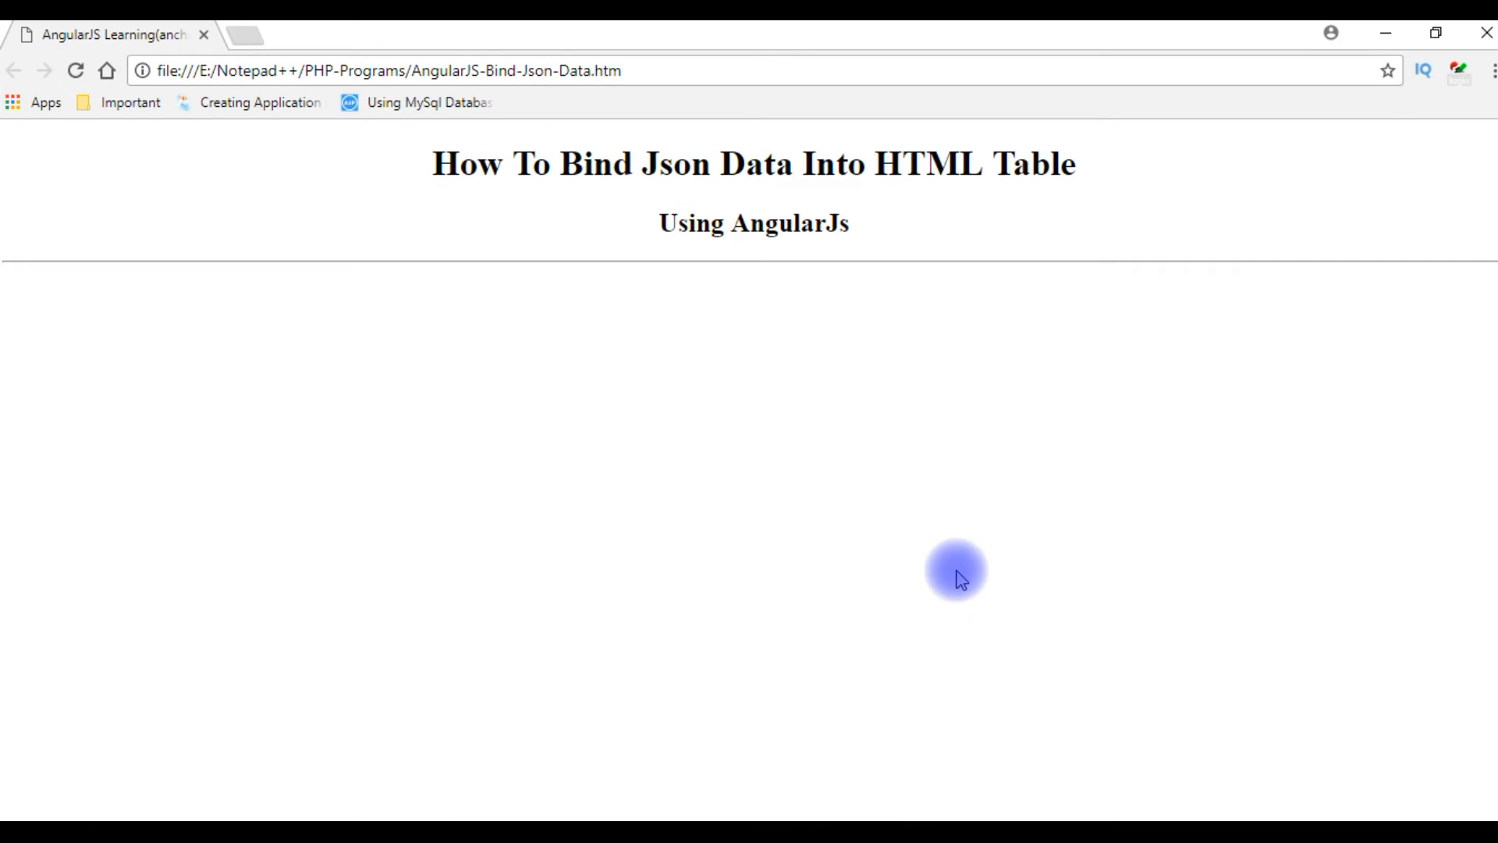
pyautogui.moveTo(955, 333)
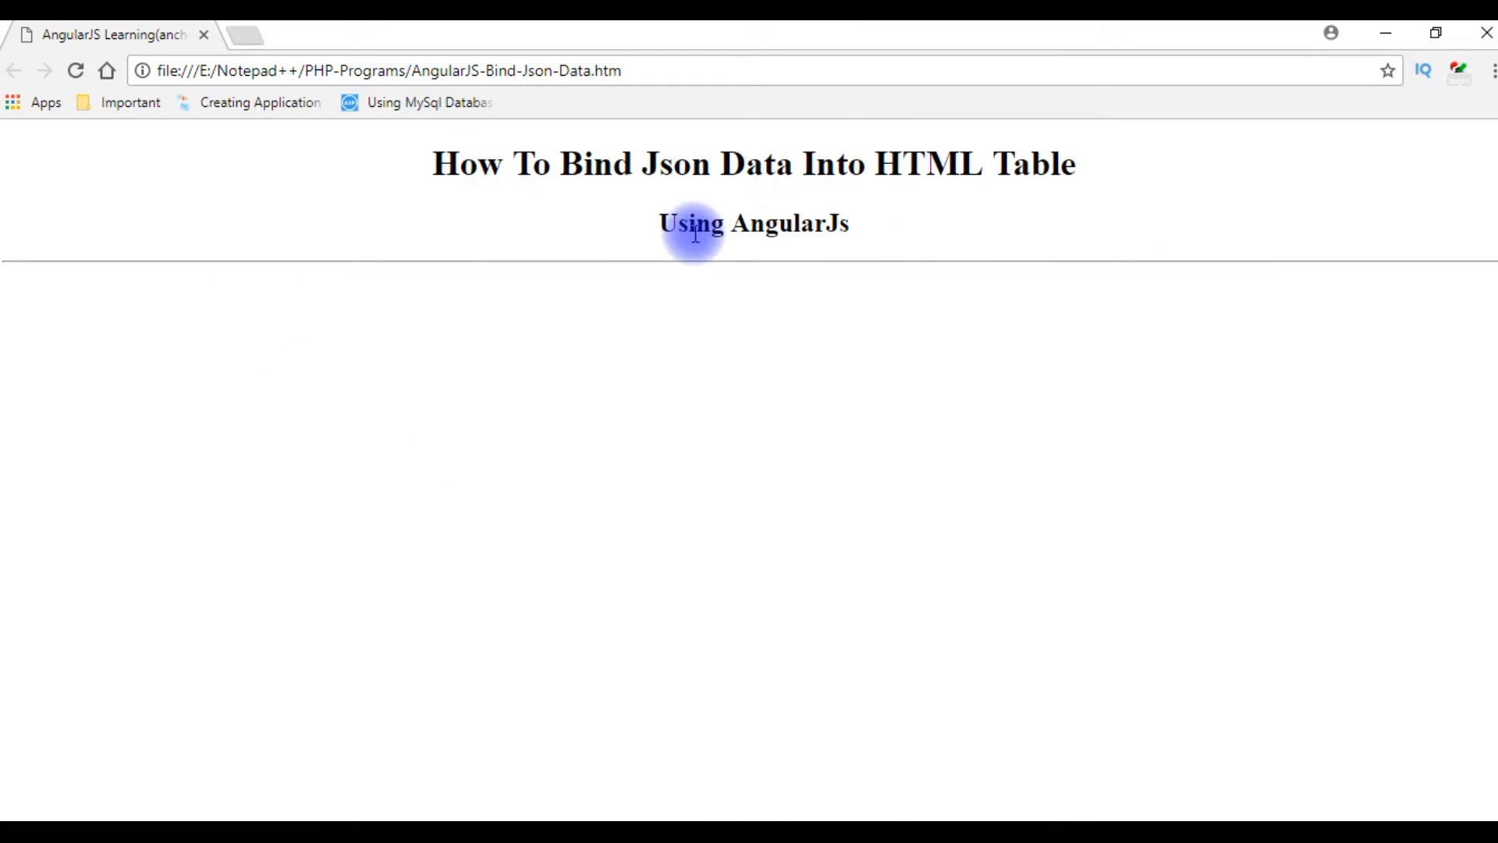
pyautogui.moveTo(810, 516)
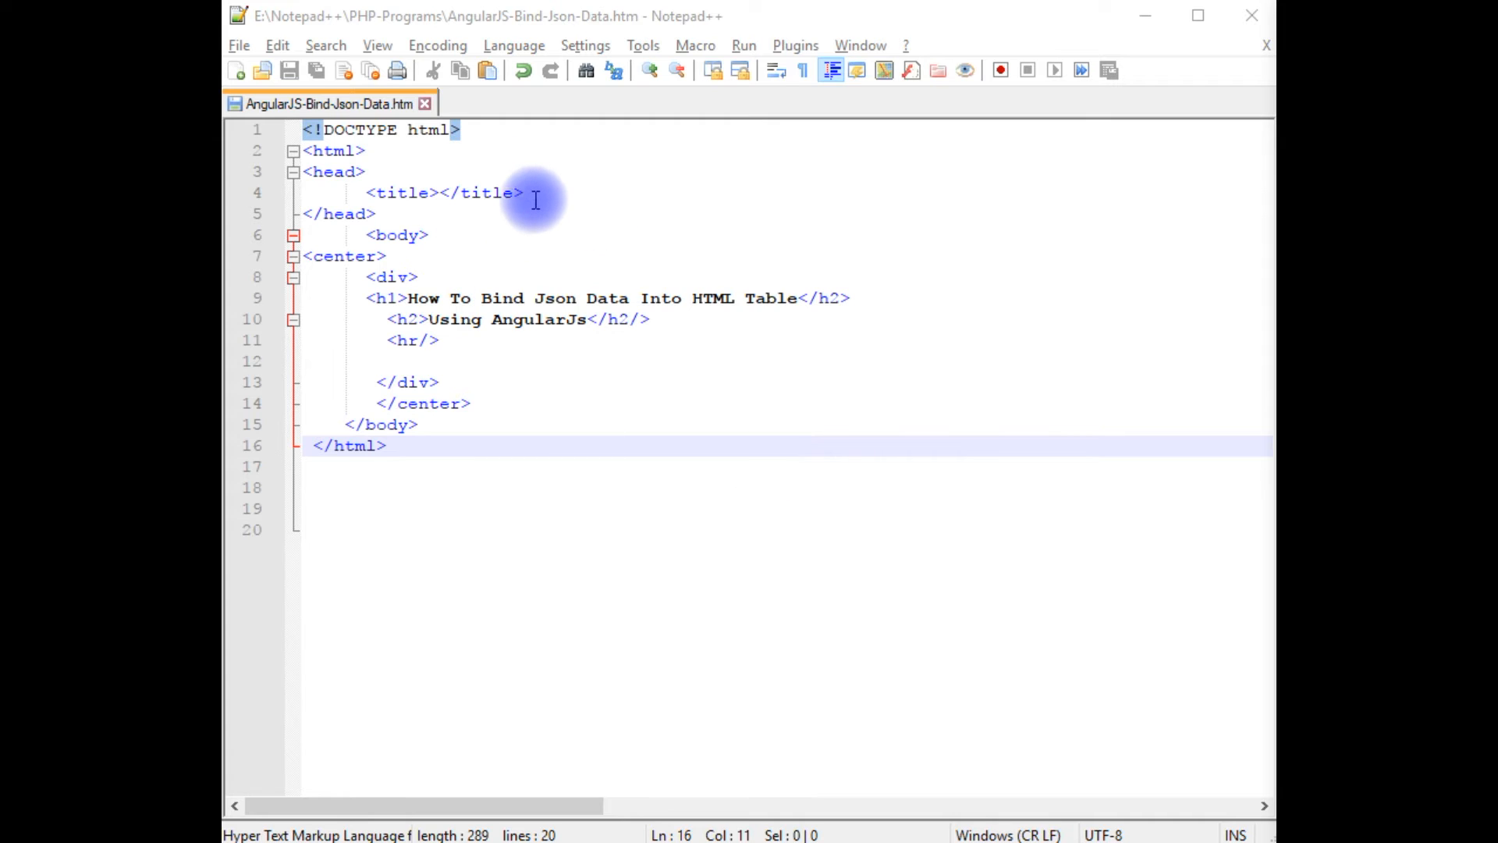
# Add an empty <script></script> block in the head below the title
pyautogui.press('Enter')
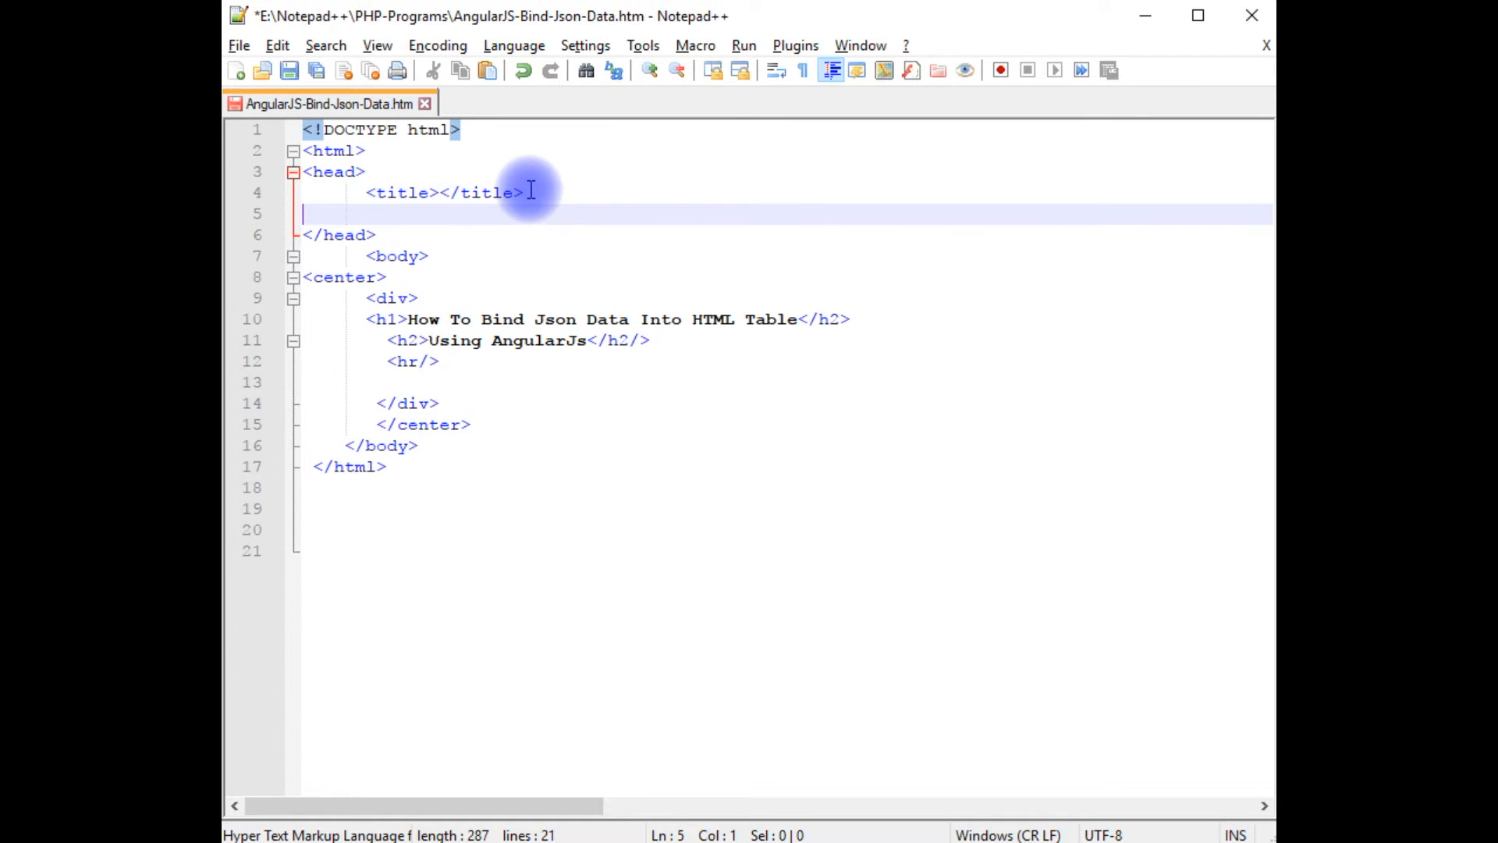
pyautogui.write('<')
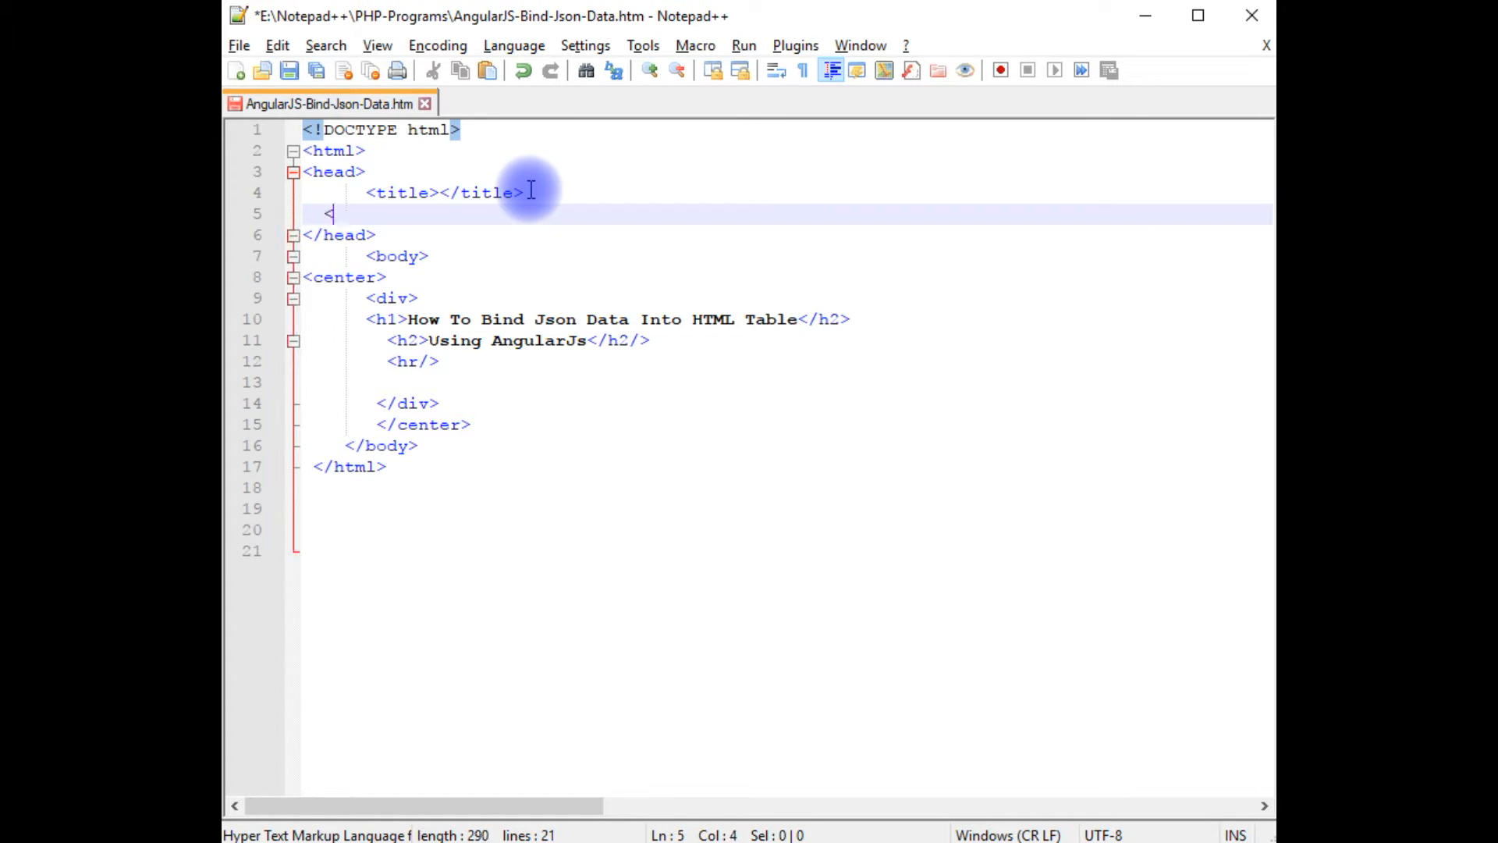
pyautogui.write('script>')
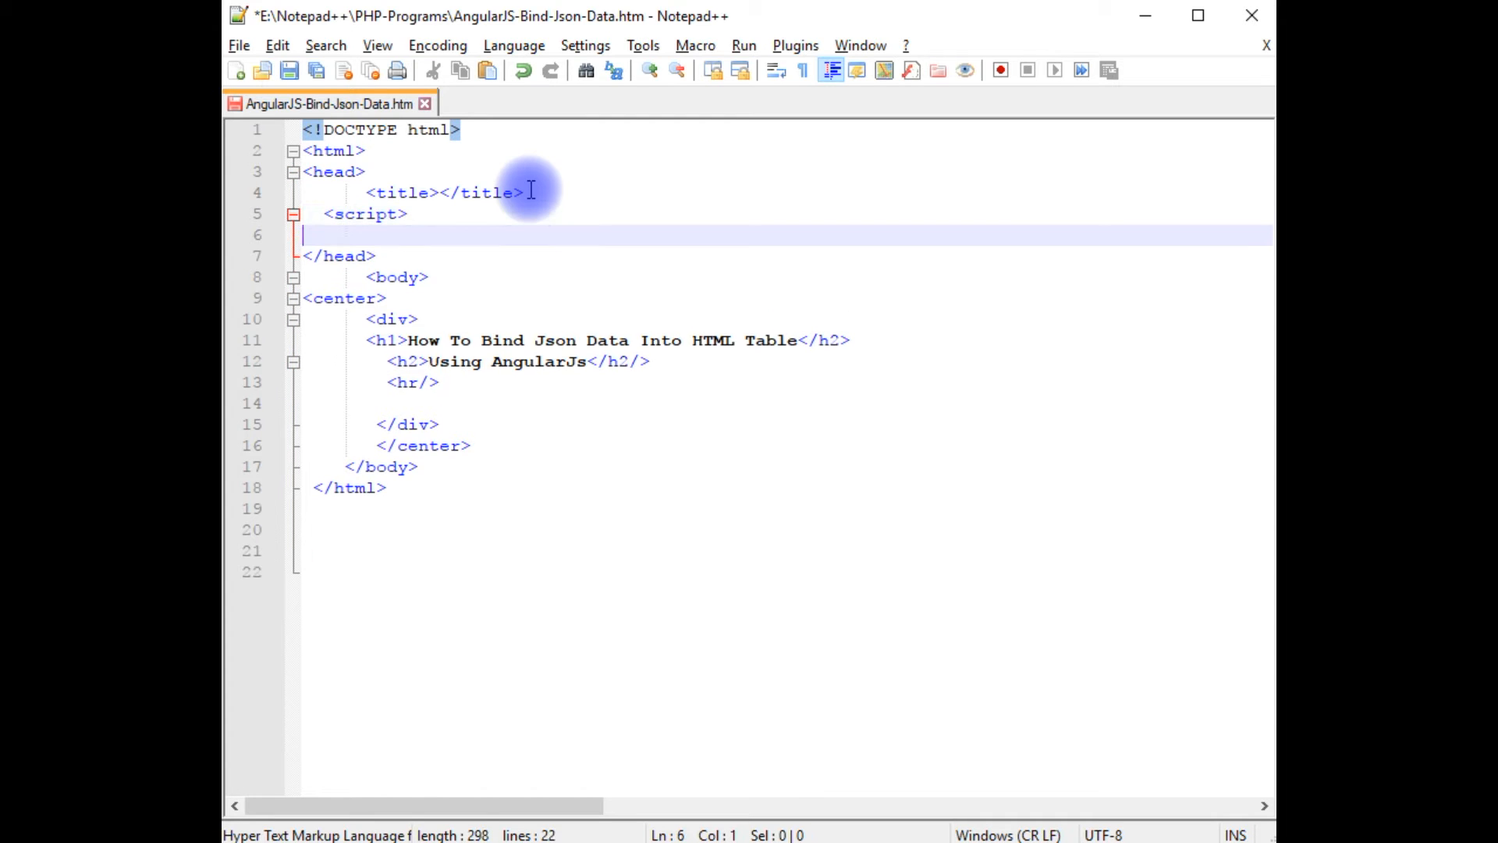
pyautogui.write('</script>')
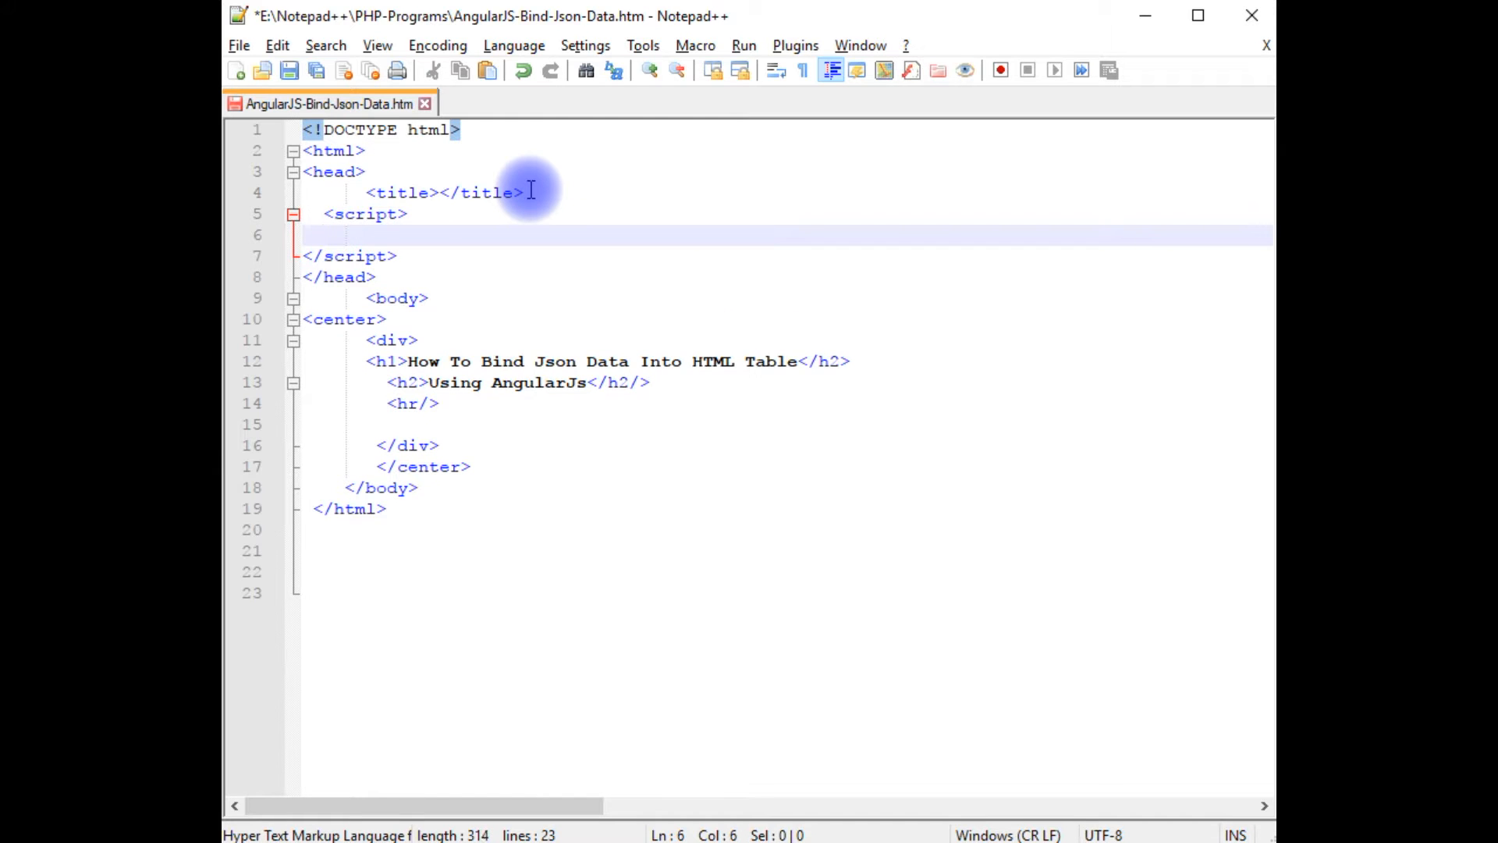
# Declare var myapp=angular.module("myApp",[]); inside the script block
pyautogui.write('var m')
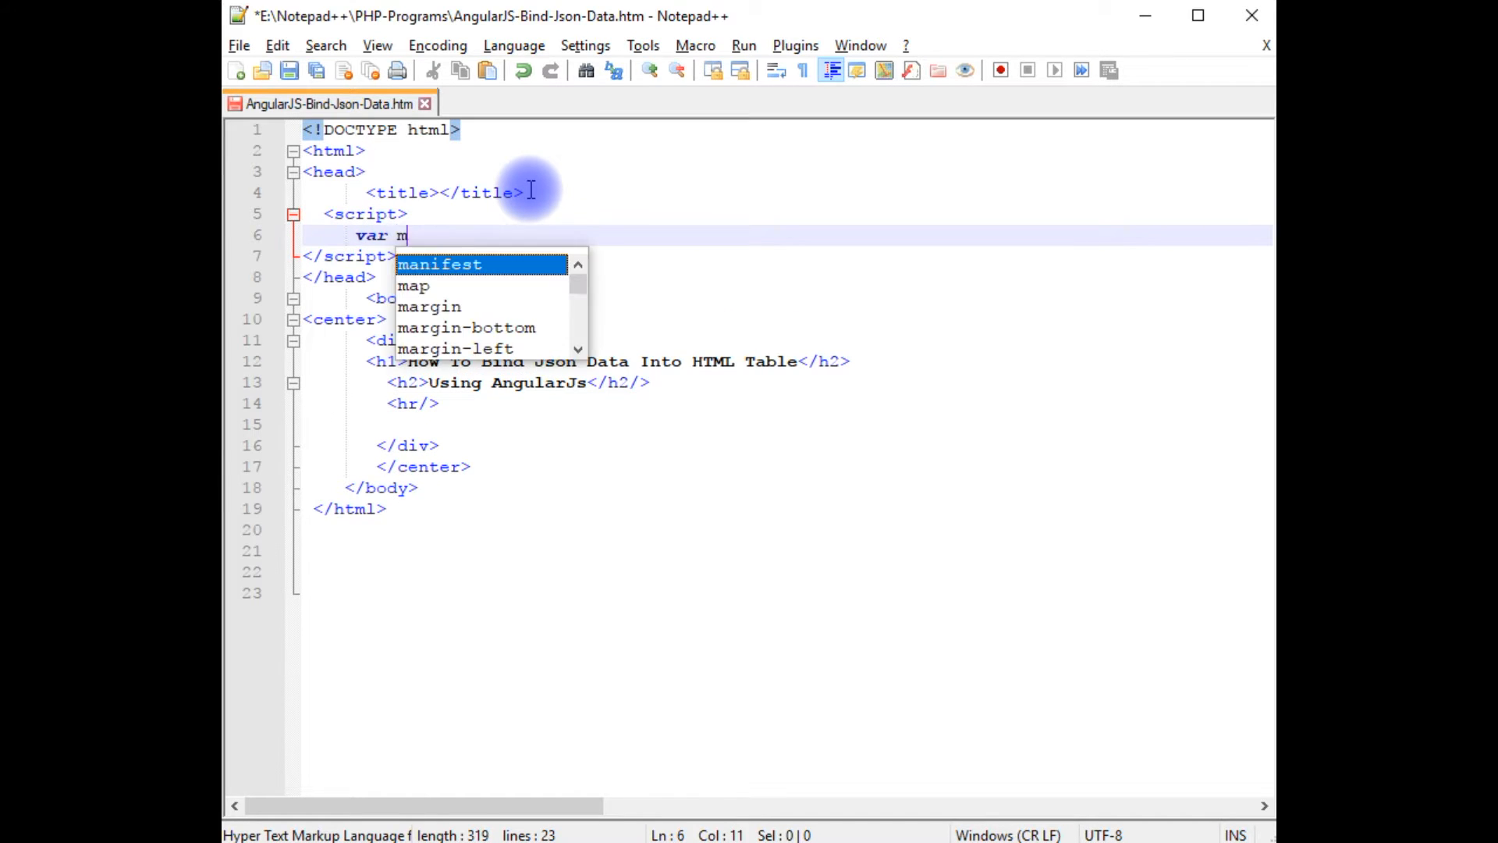
pyautogui.write('yapp=')
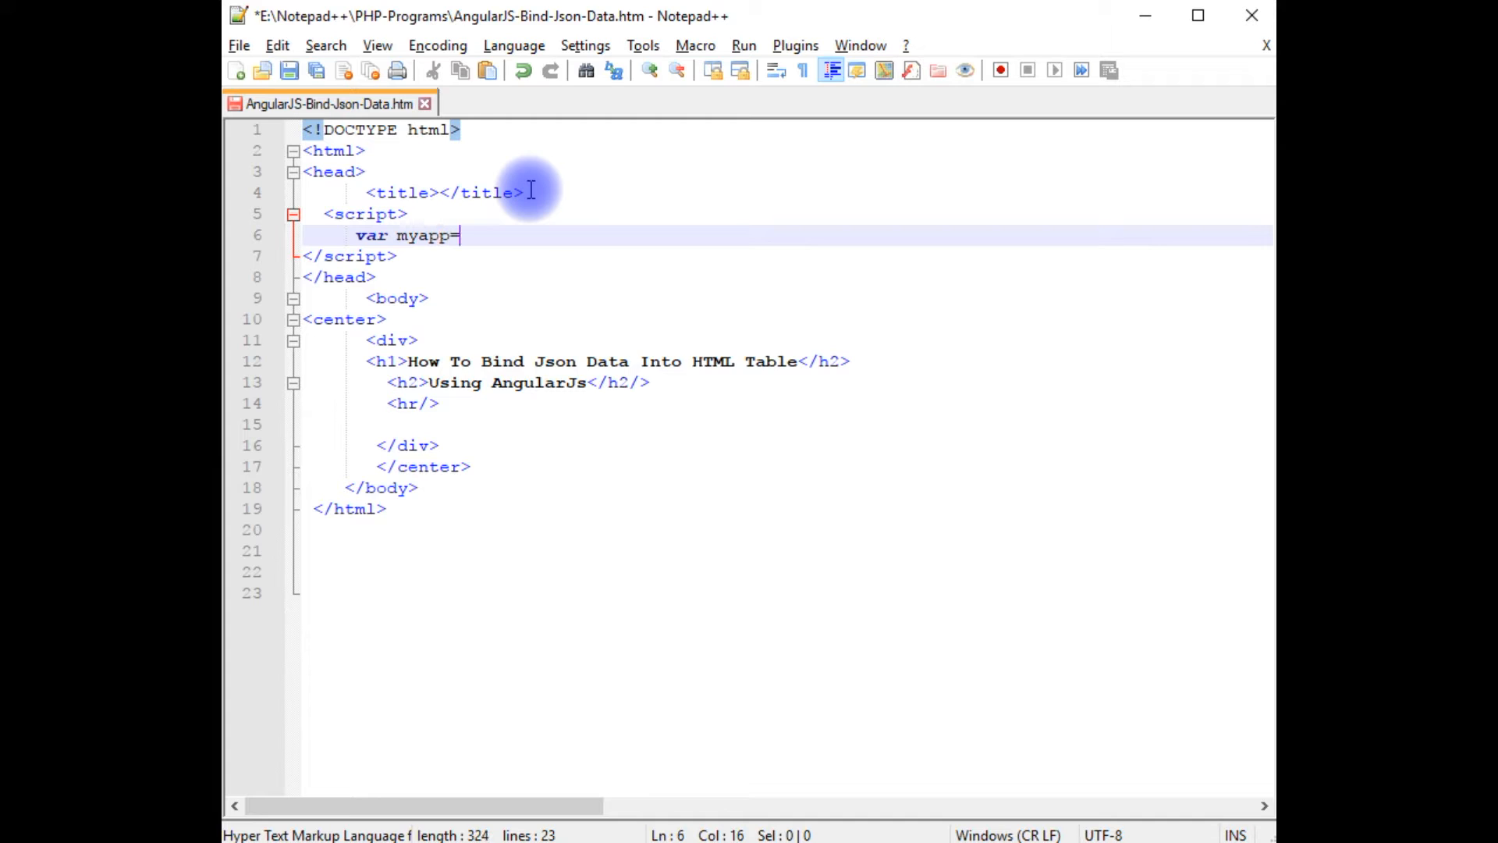
pyautogui.write('angular.')
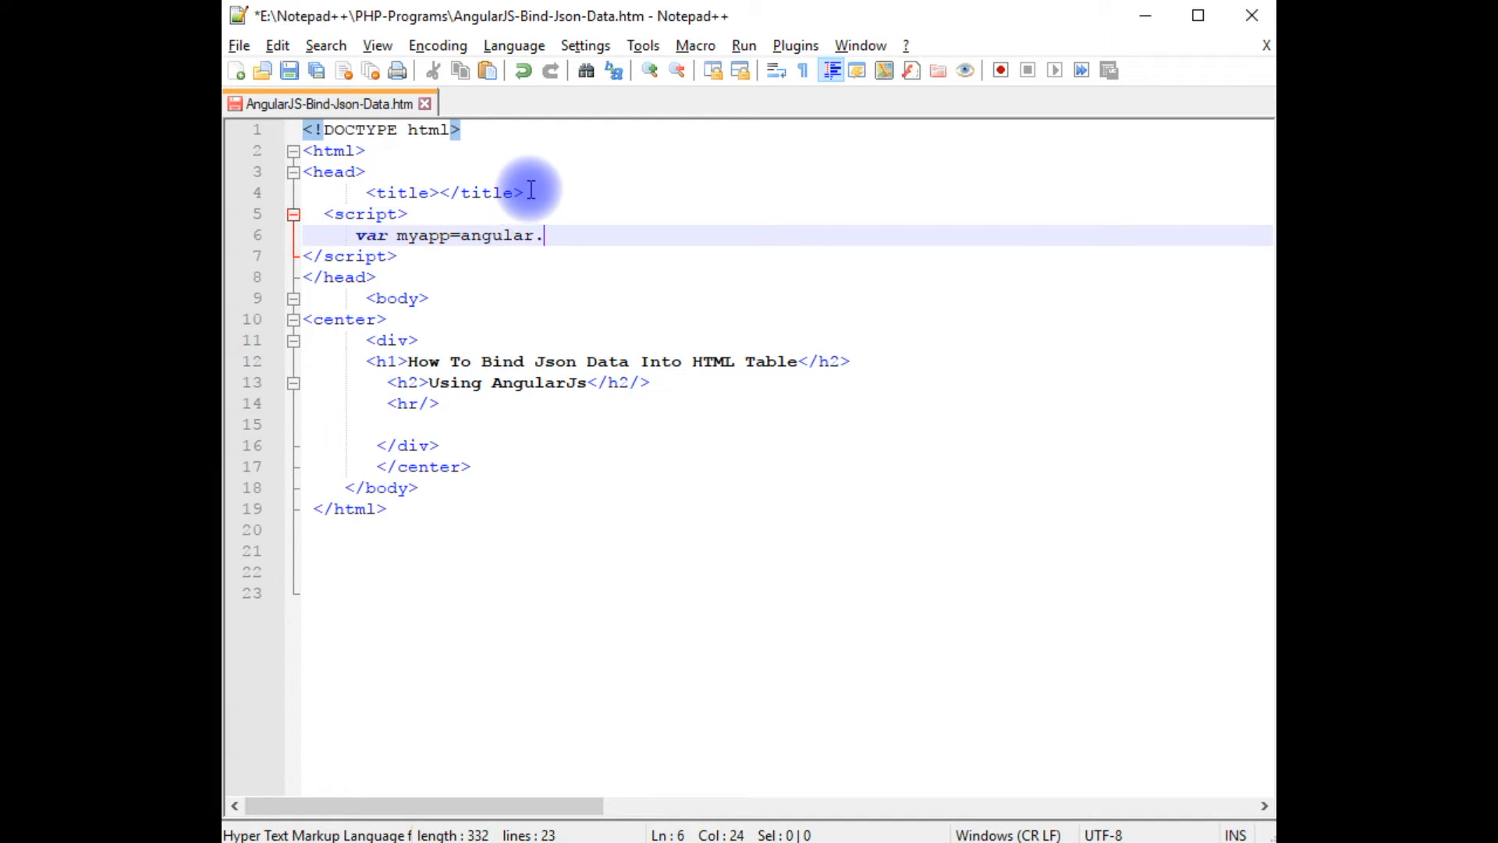
pyautogui.write('module')
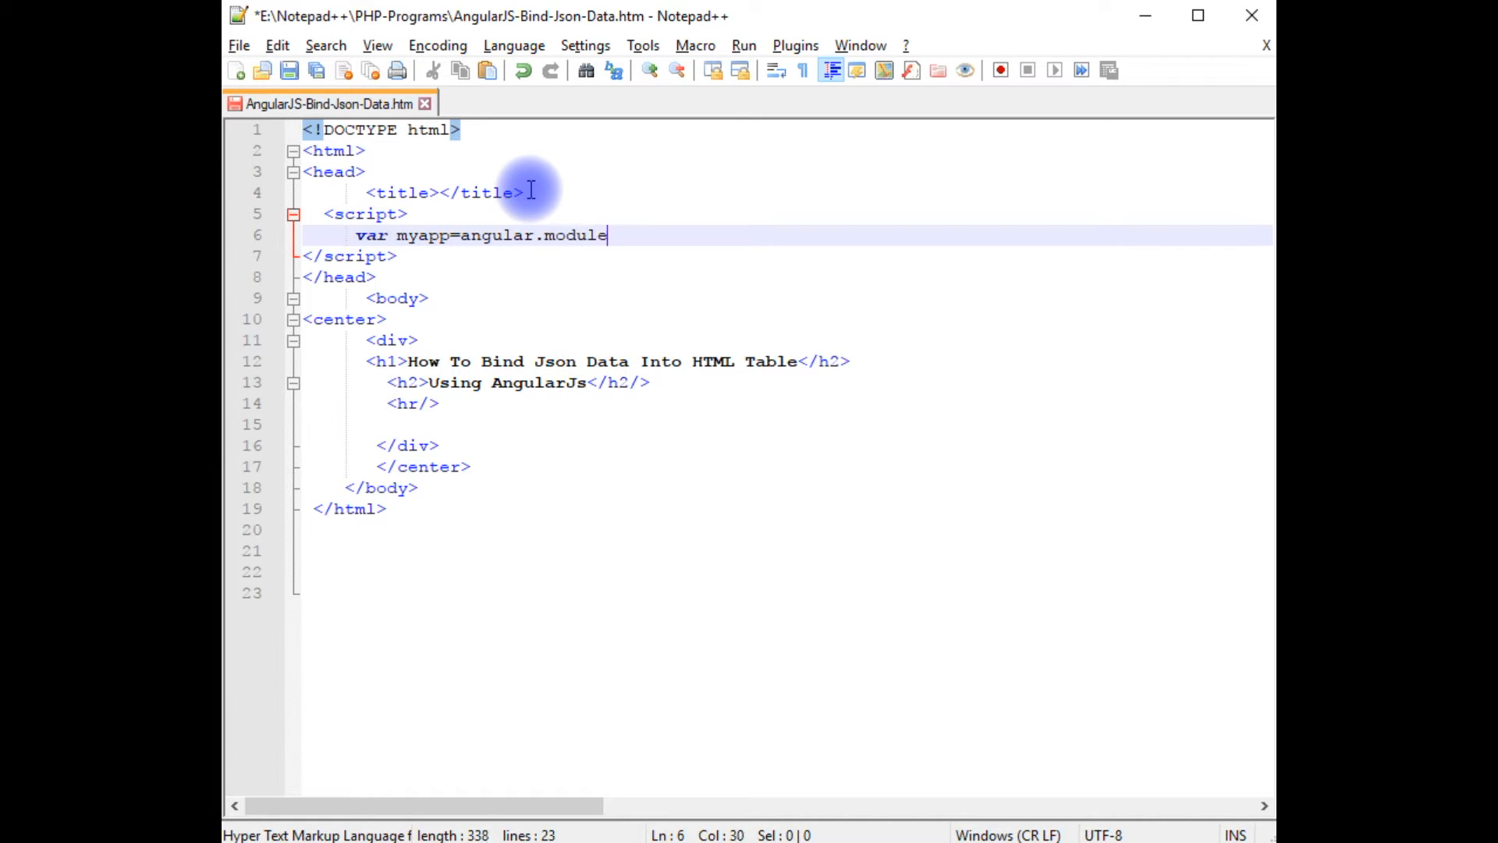
pyautogui.write('()')
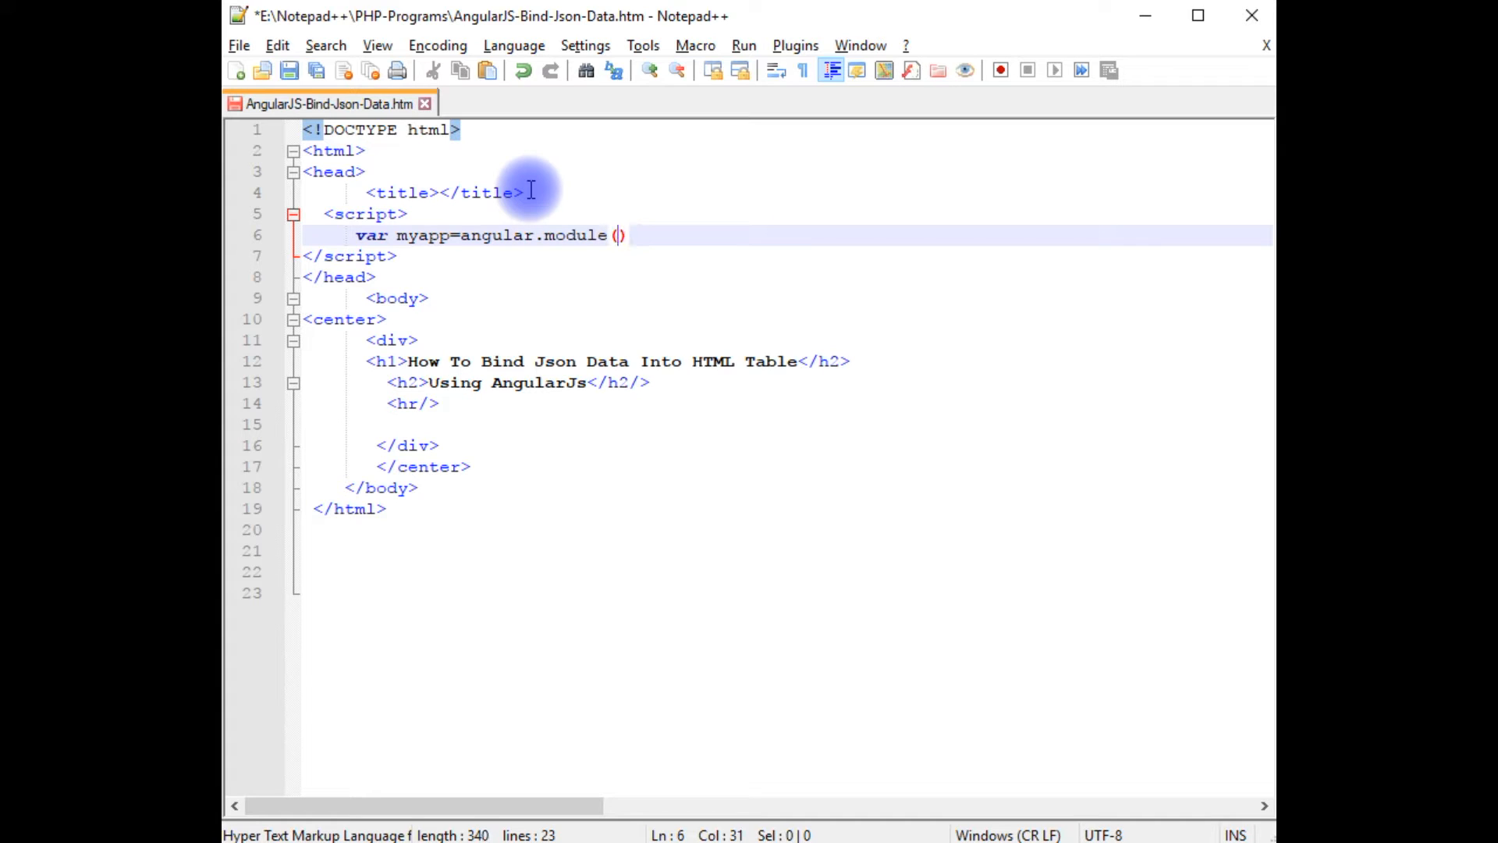
pyautogui.write('""')
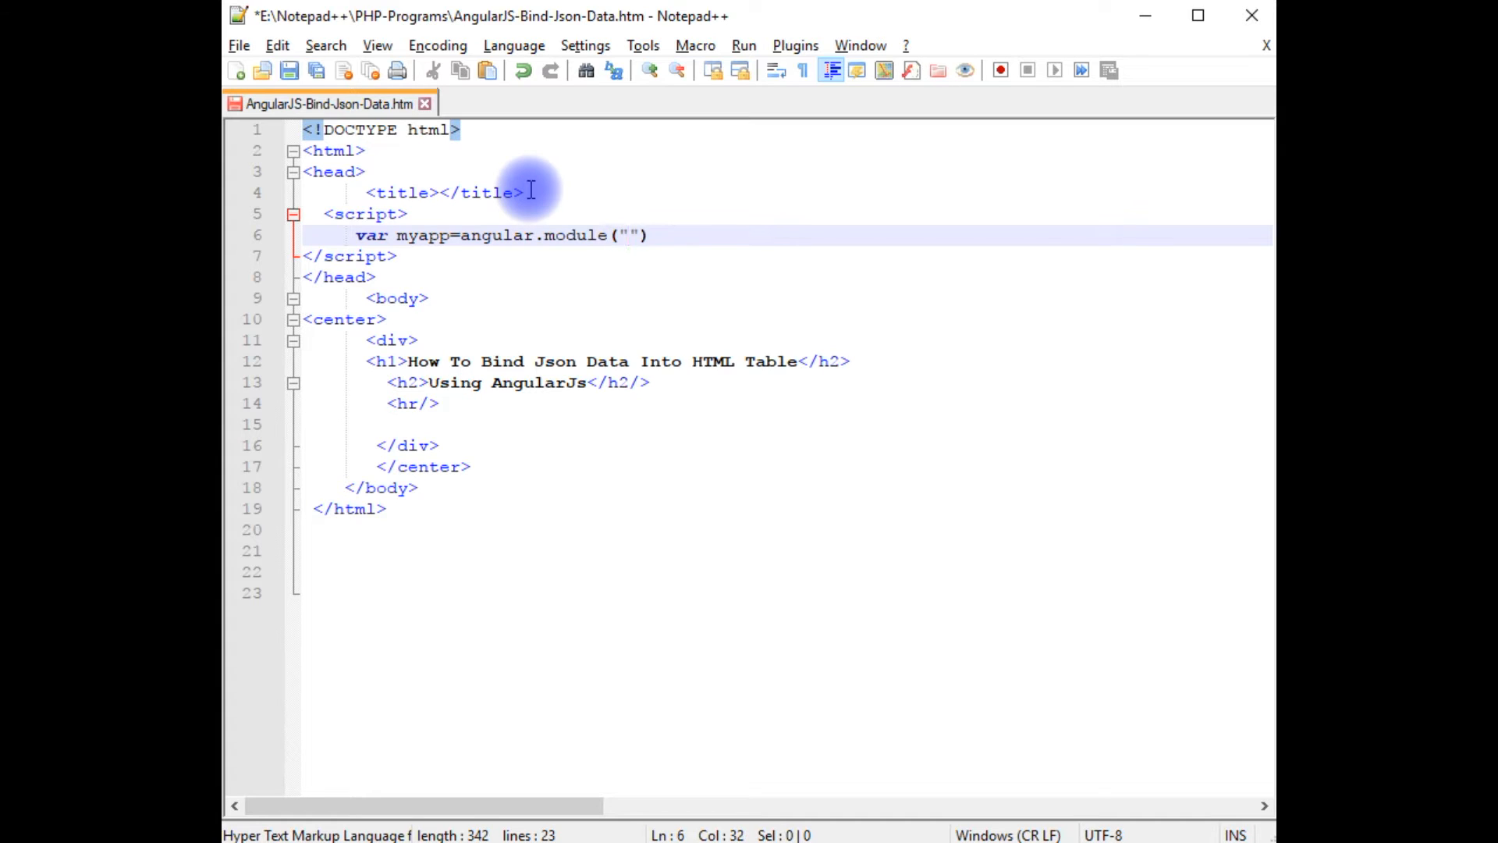
pyautogui.write('myApp')
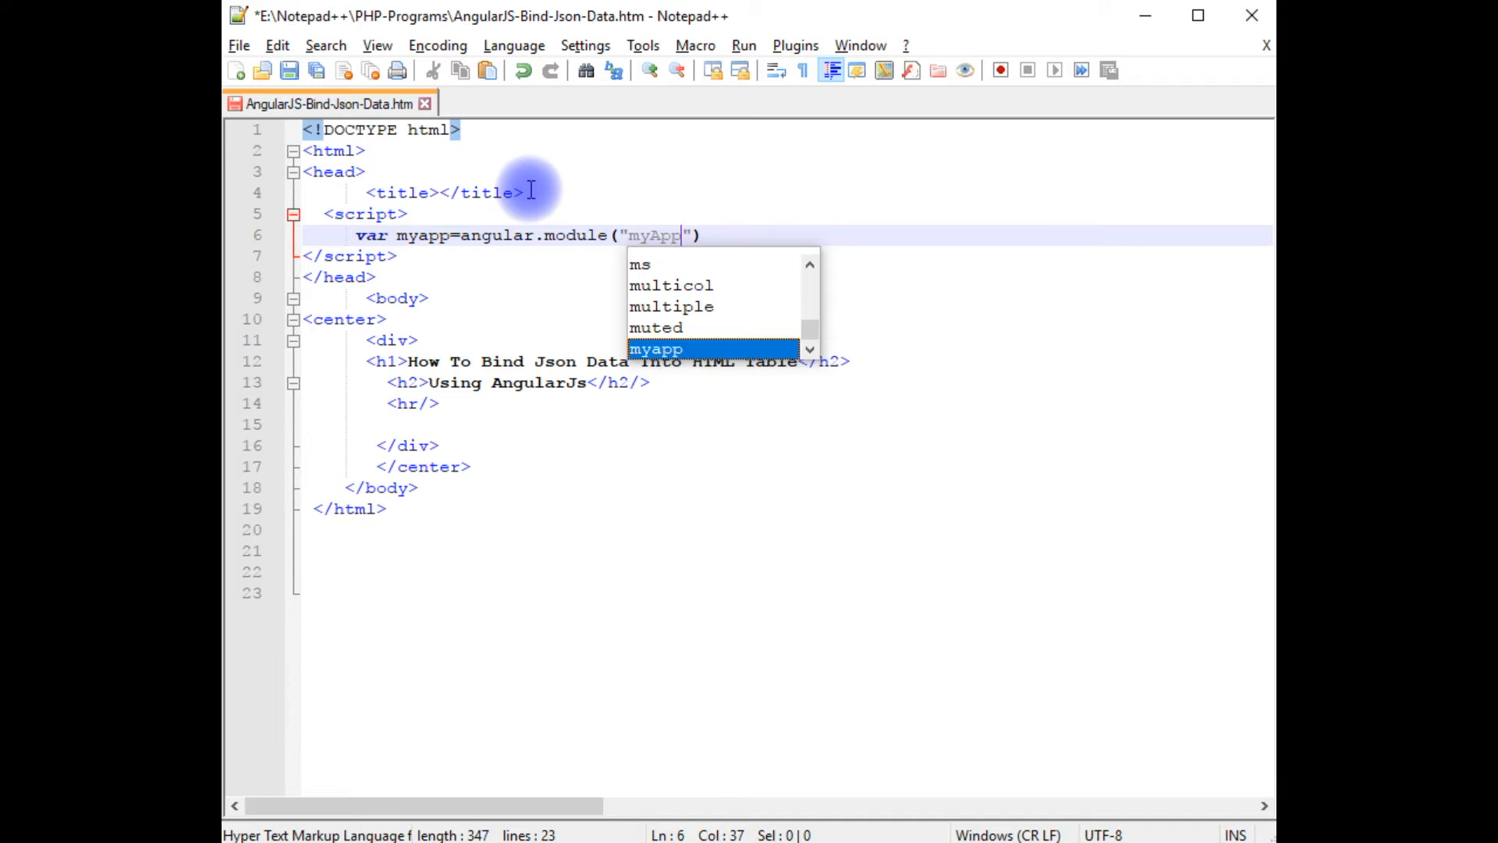
pyautogui.write(',[]')
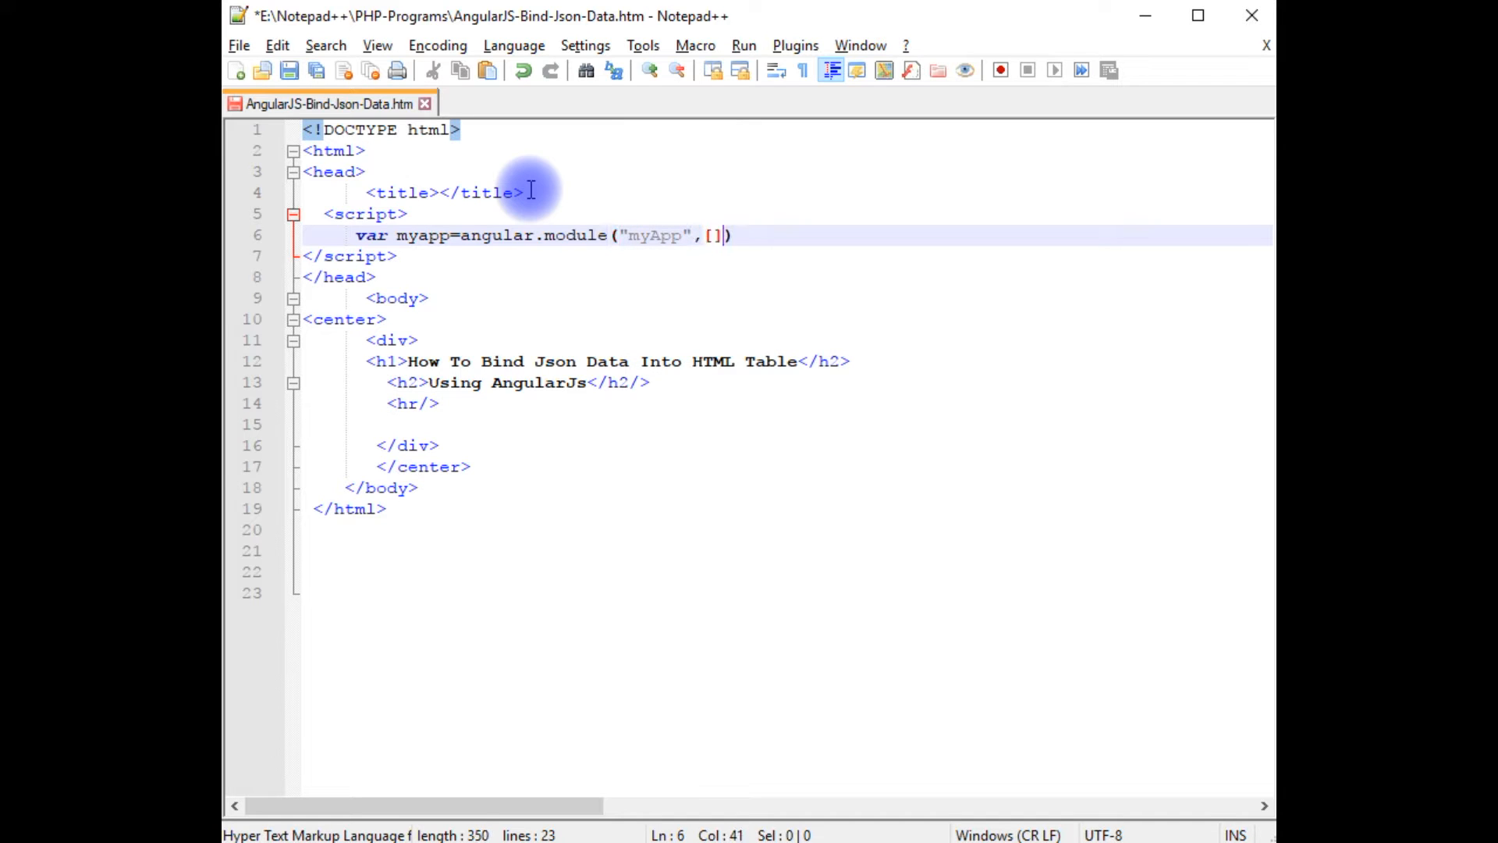
pyautogui.write(';')
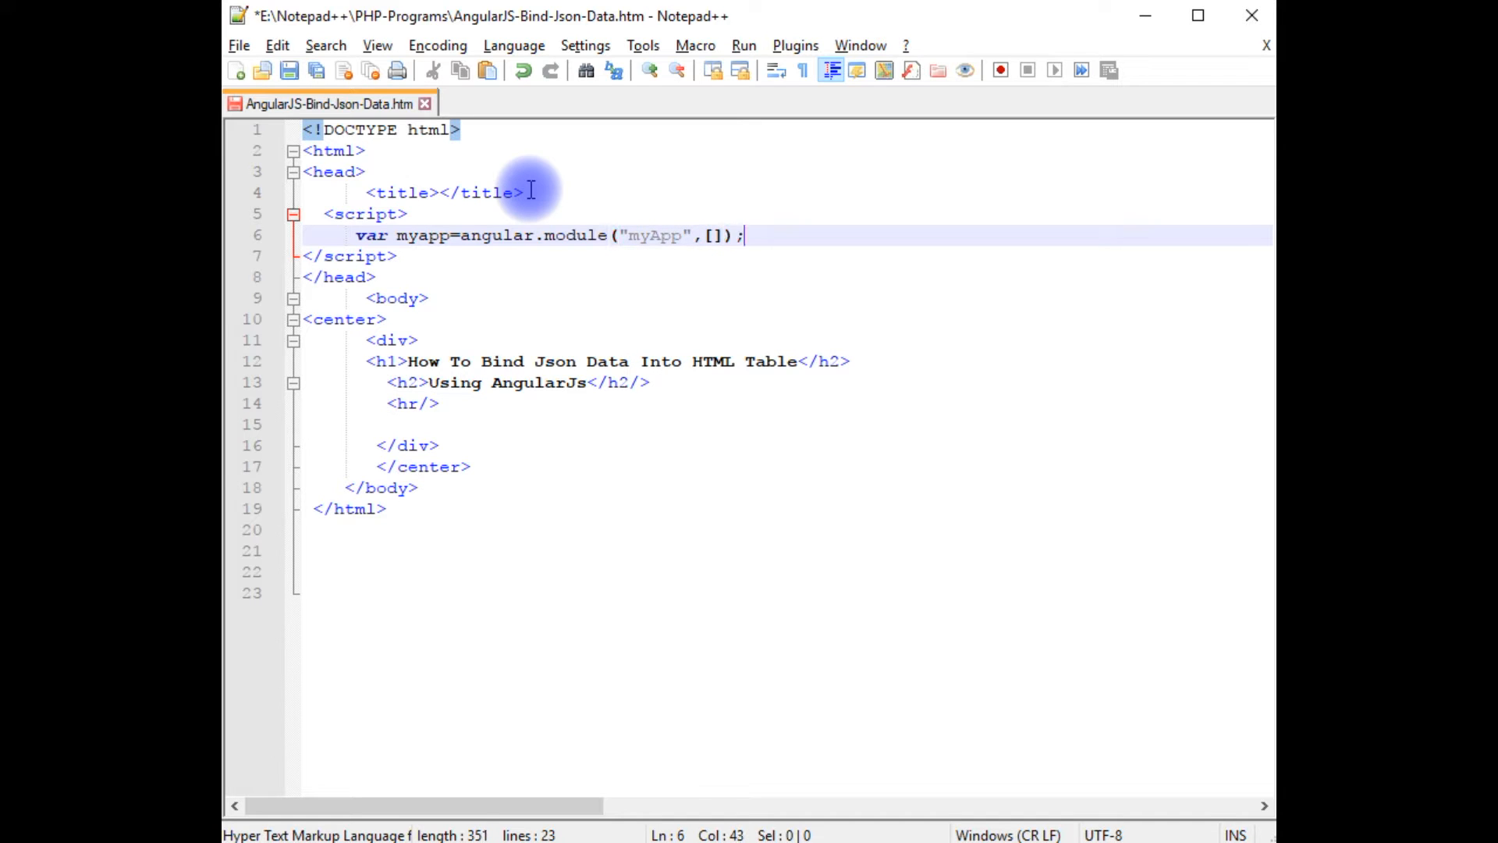
# Write myapp.controller("jsondata", function($scope){ ... }); in the script block
pyautogui.write('m')
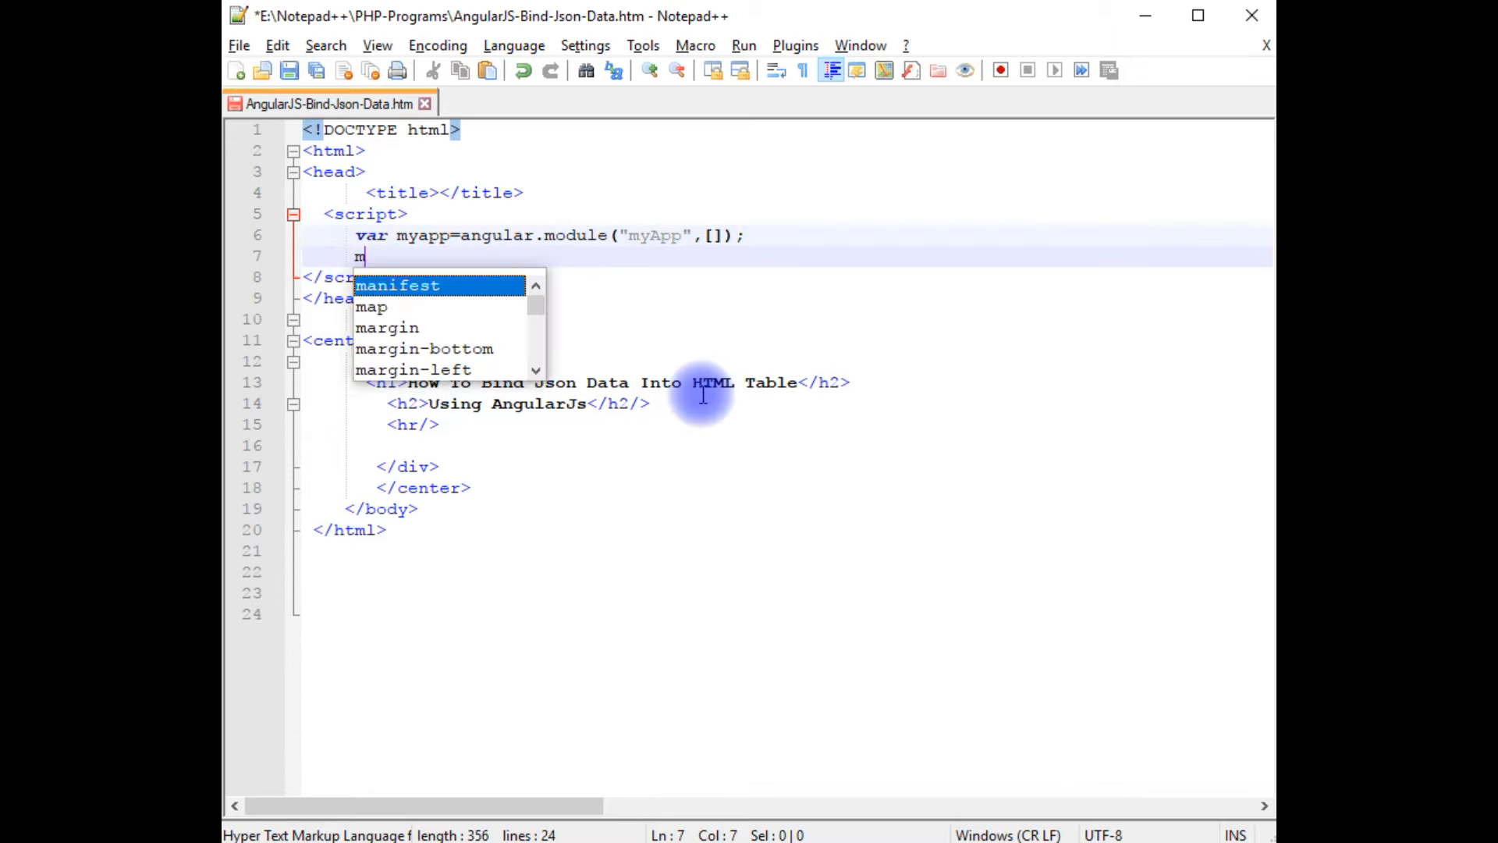
pyautogui.write('yapp.')
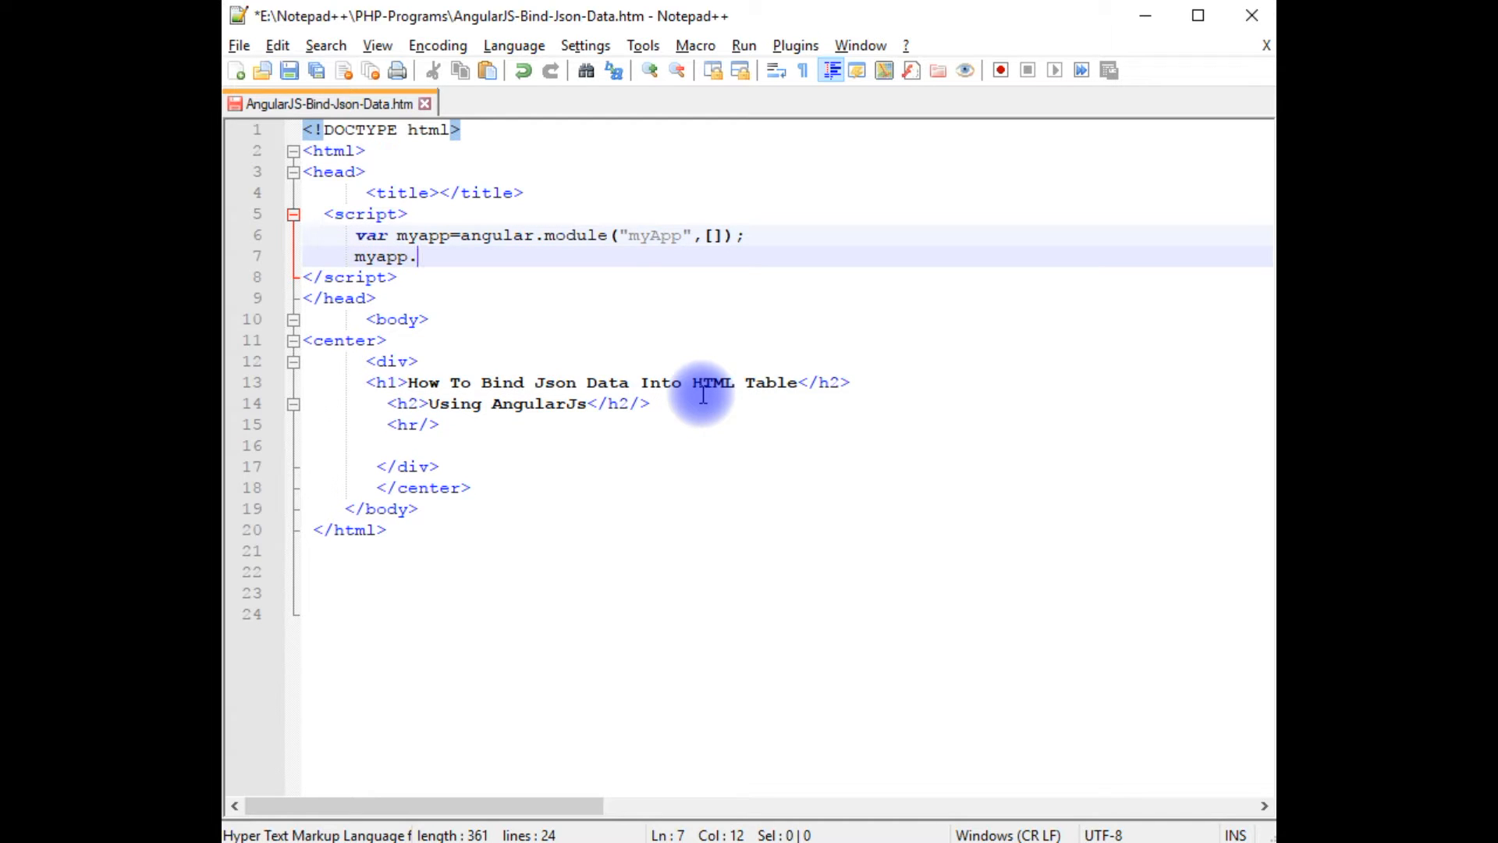
pyautogui.write('controller')
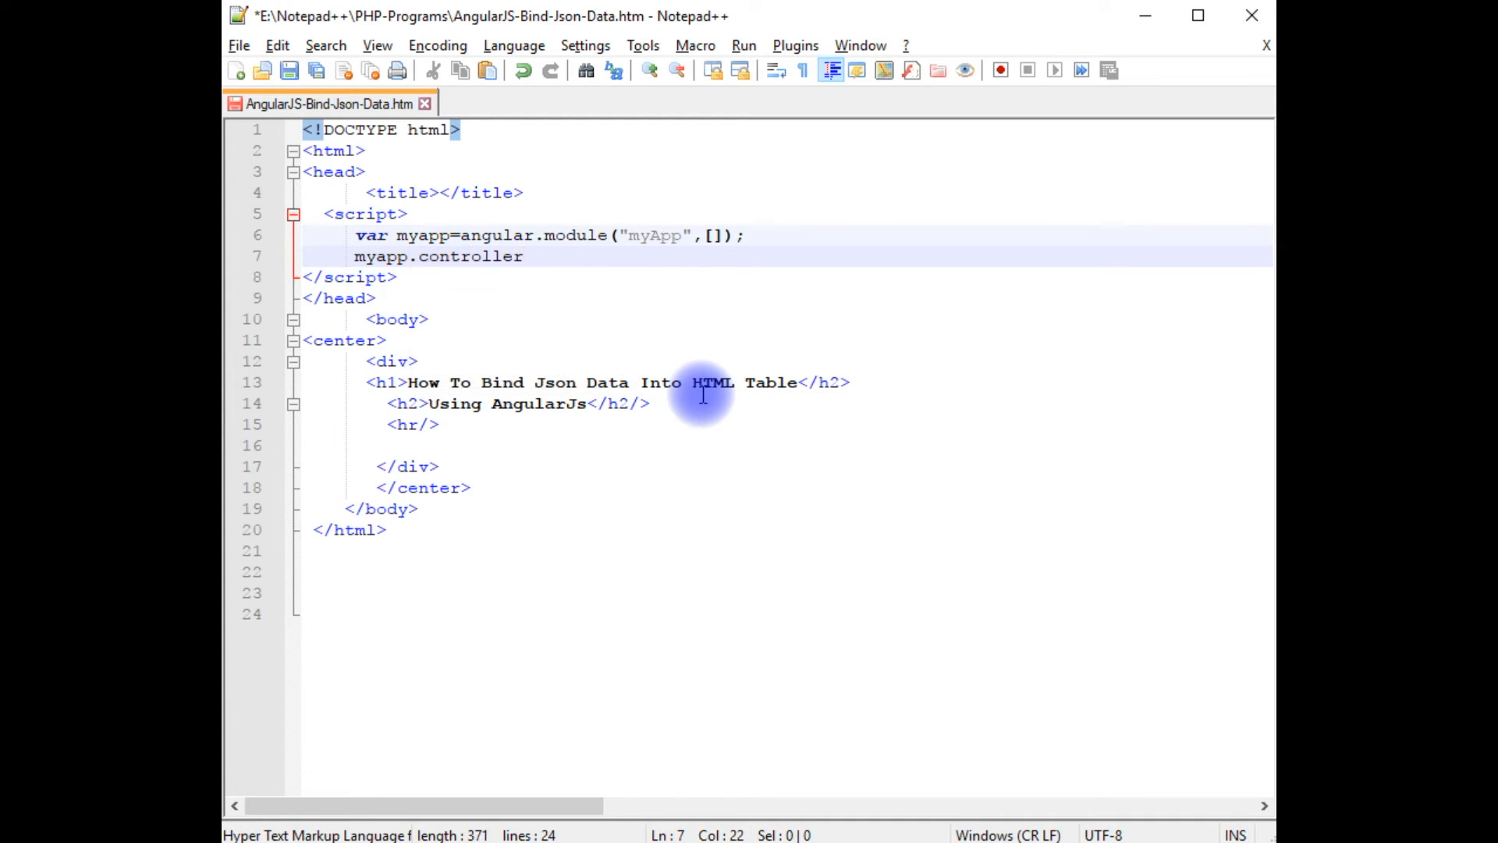
pyautogui.write('(')
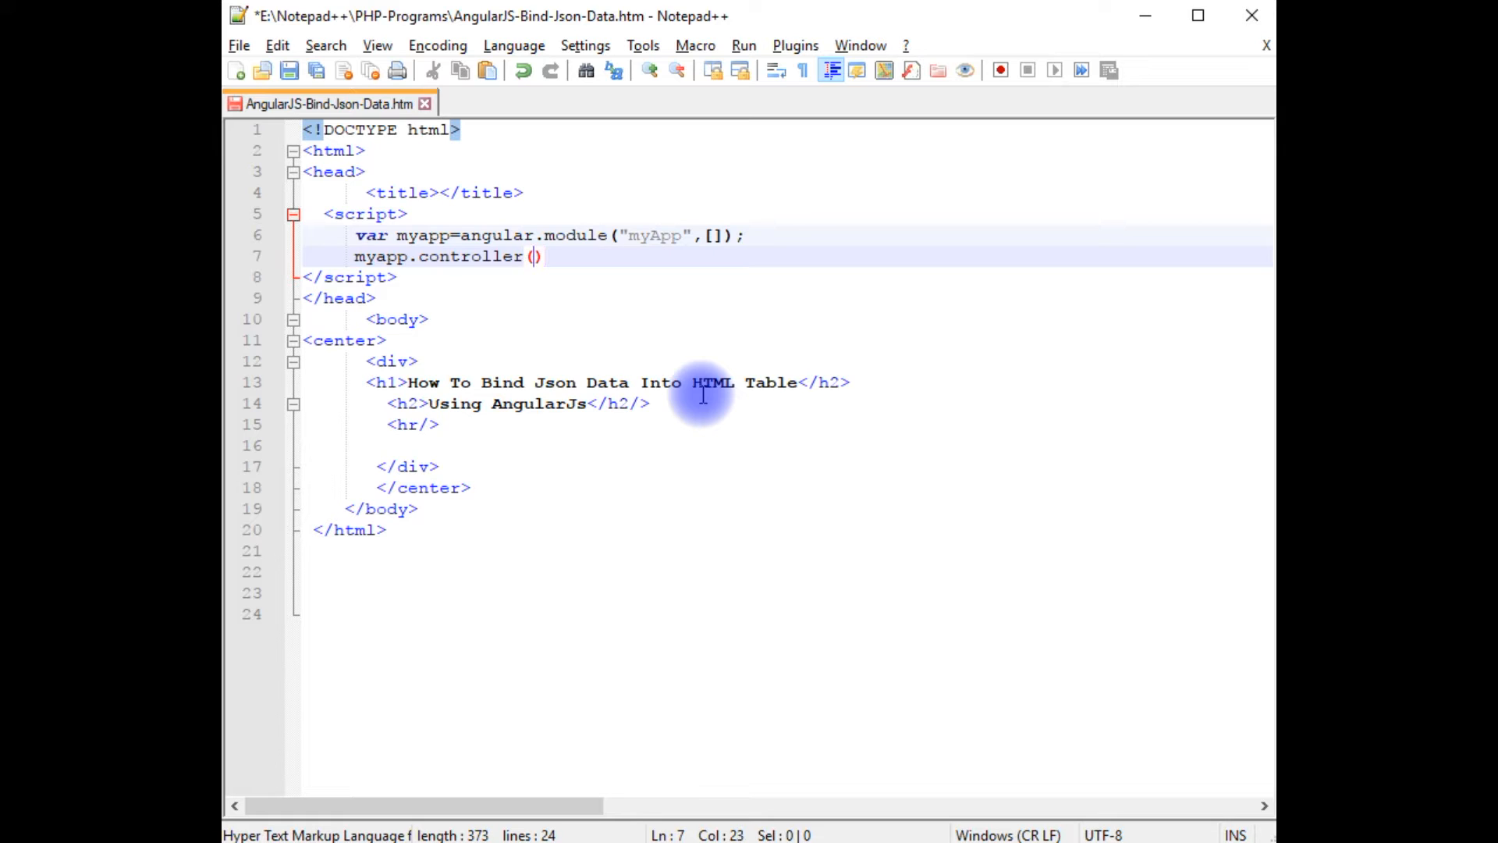
pyautogui.write('""')
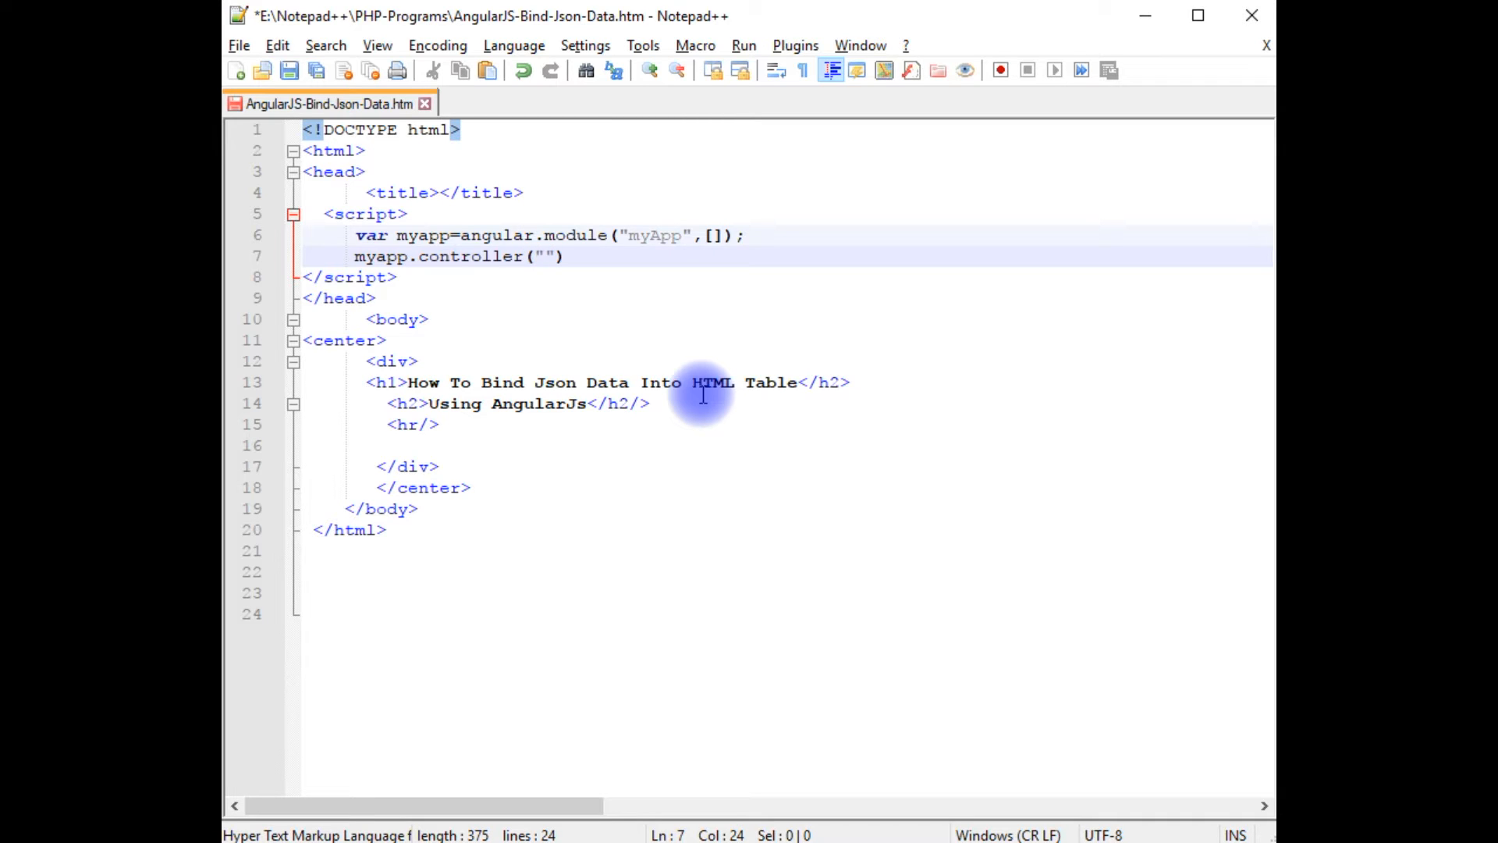
pyautogui.write('js')
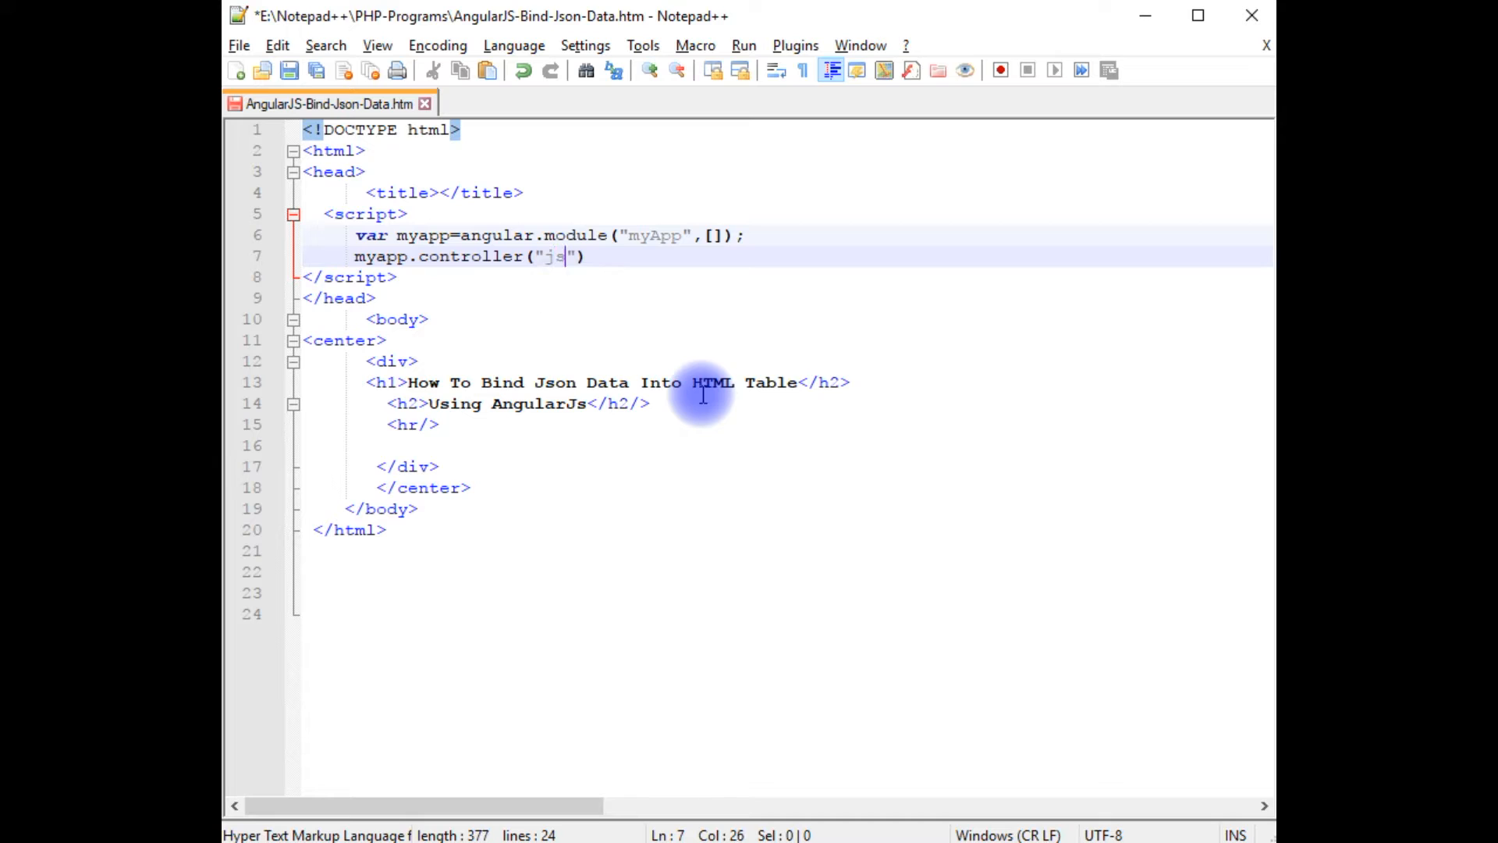
pyautogui.write('ondata')
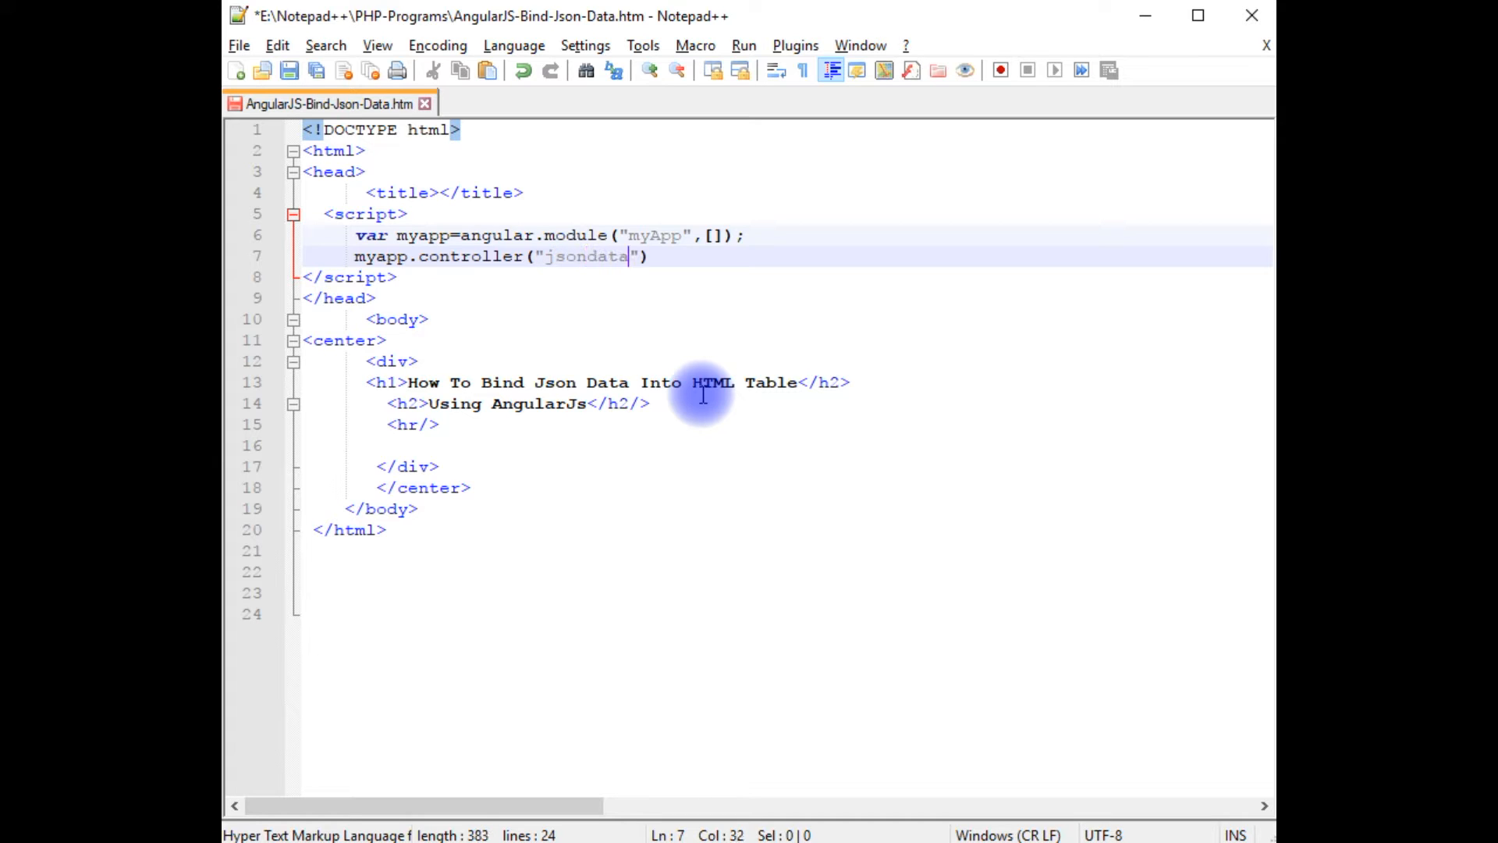
pyautogui.write(',')
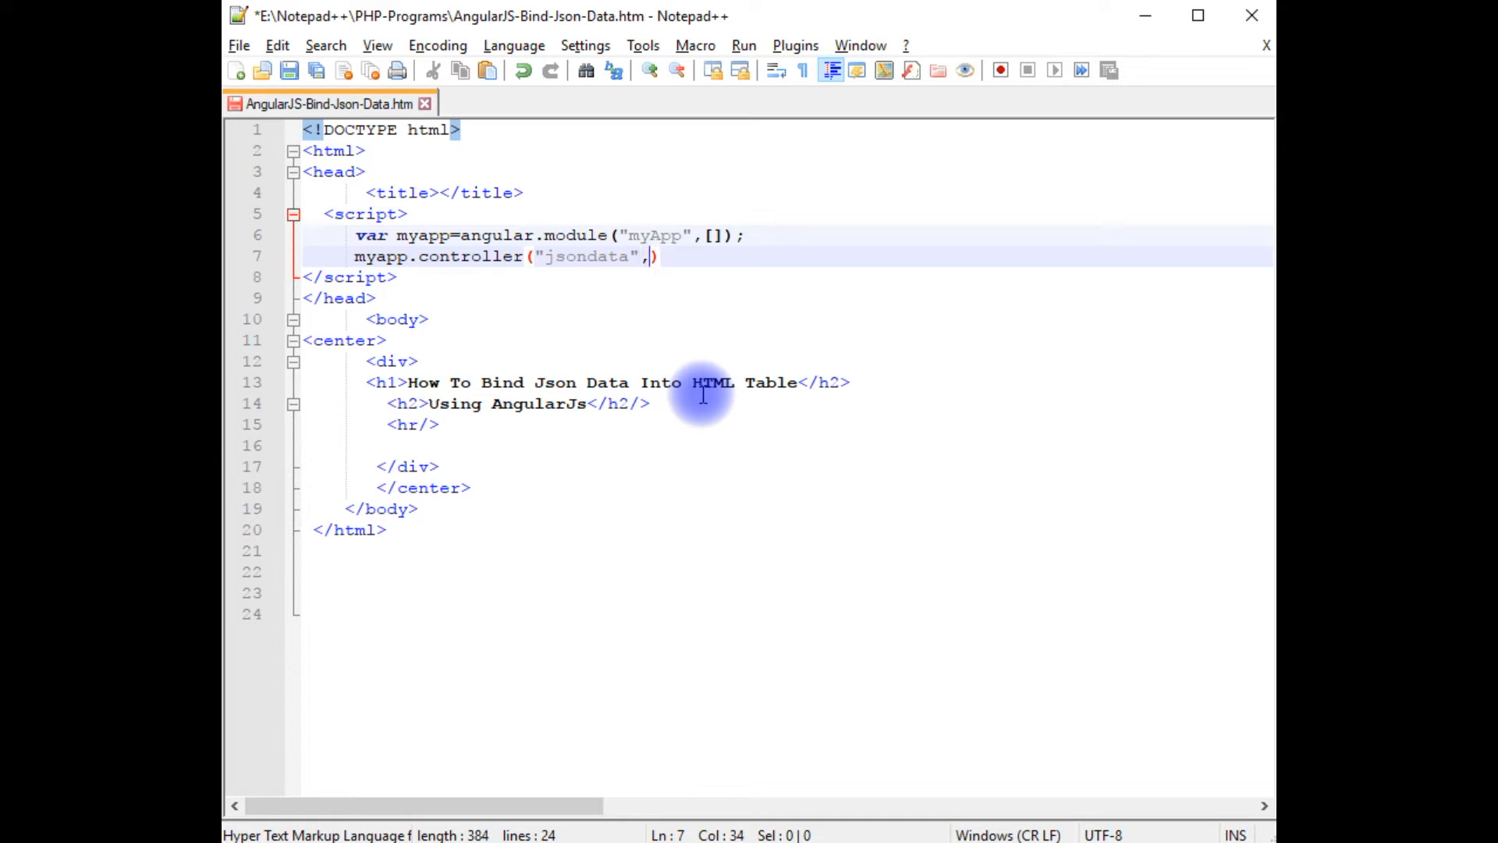
pyautogui.write('function ($')
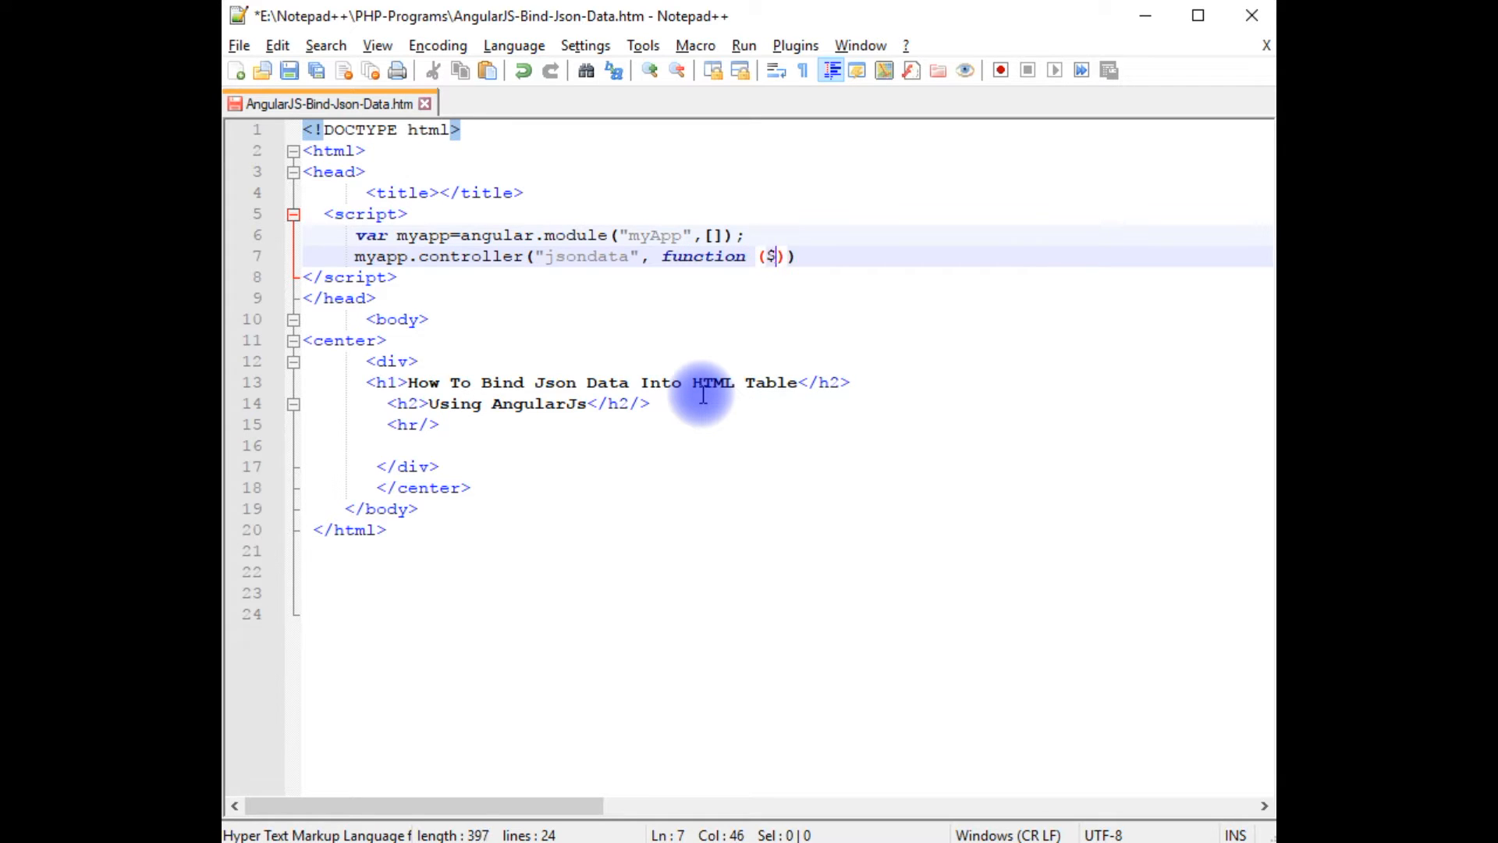
pyautogui.write('scope')
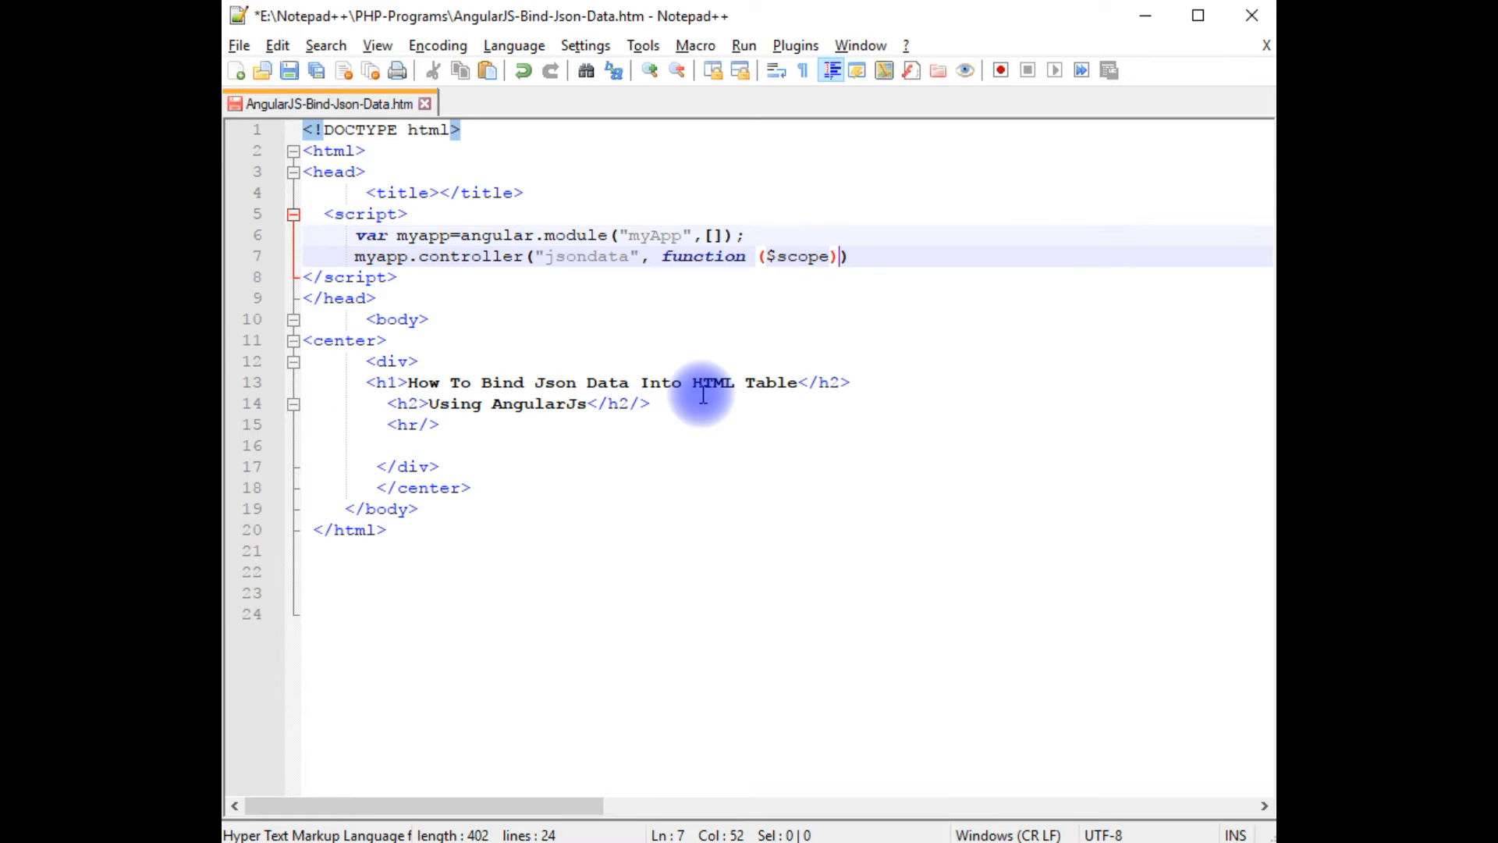
pyautogui.write('{')
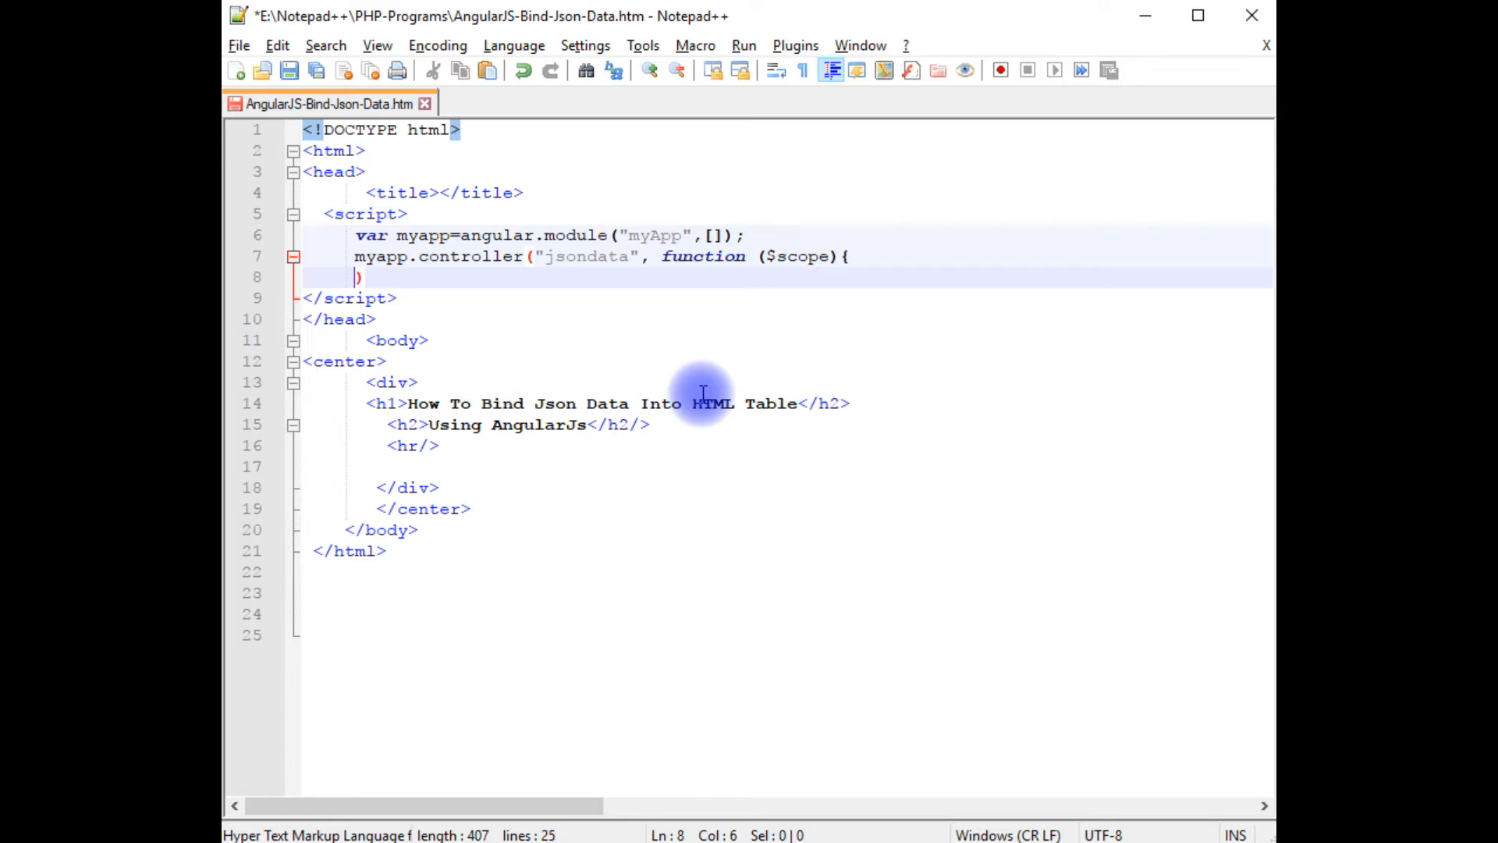
pyautogui.write(');')
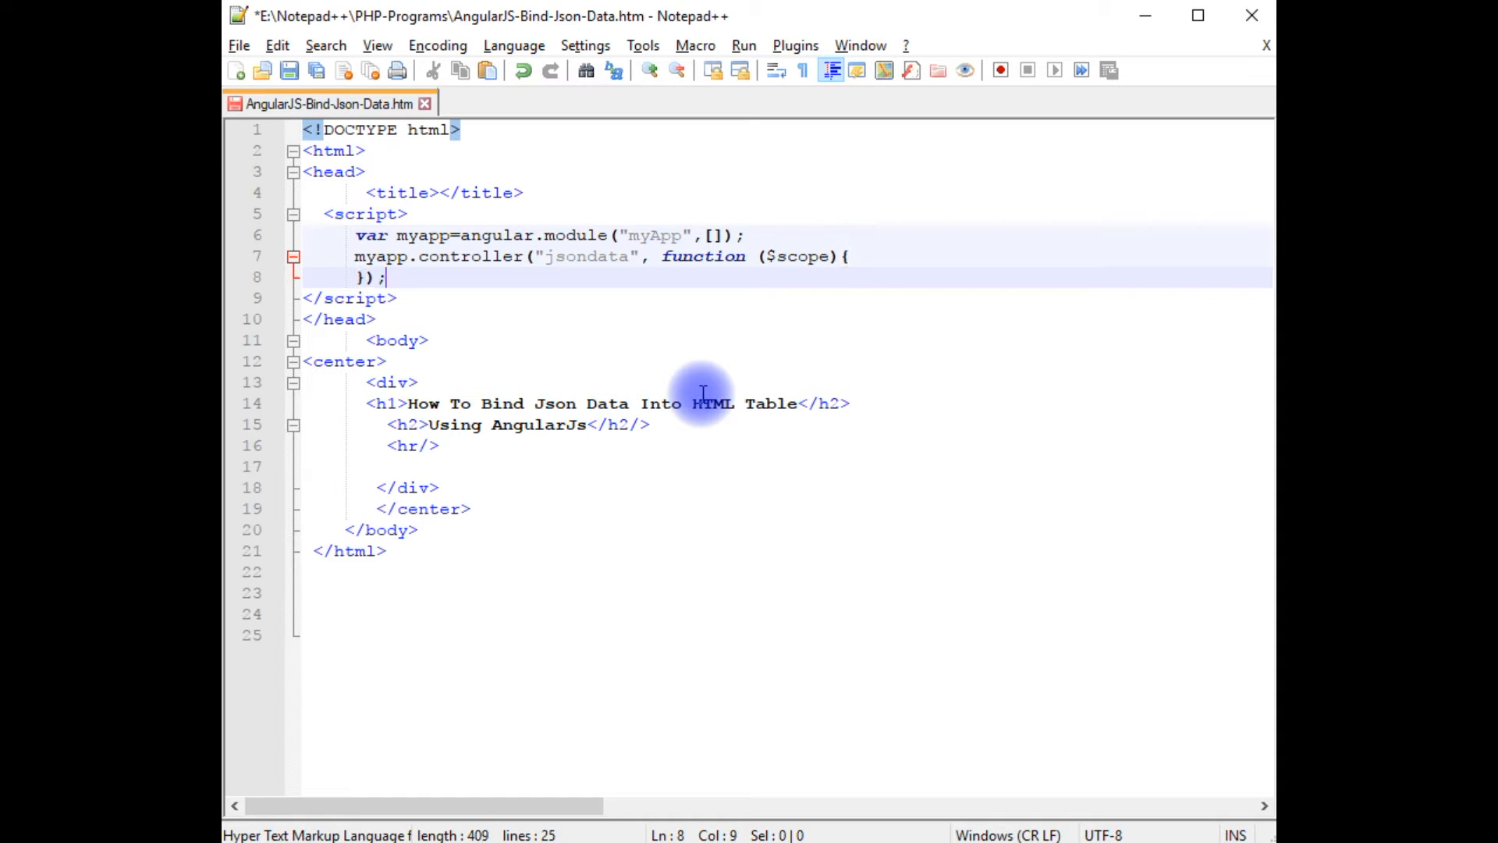
# Define $scope.students as a JSON array of five student records inside the controller
pyautogui.press('Enter')
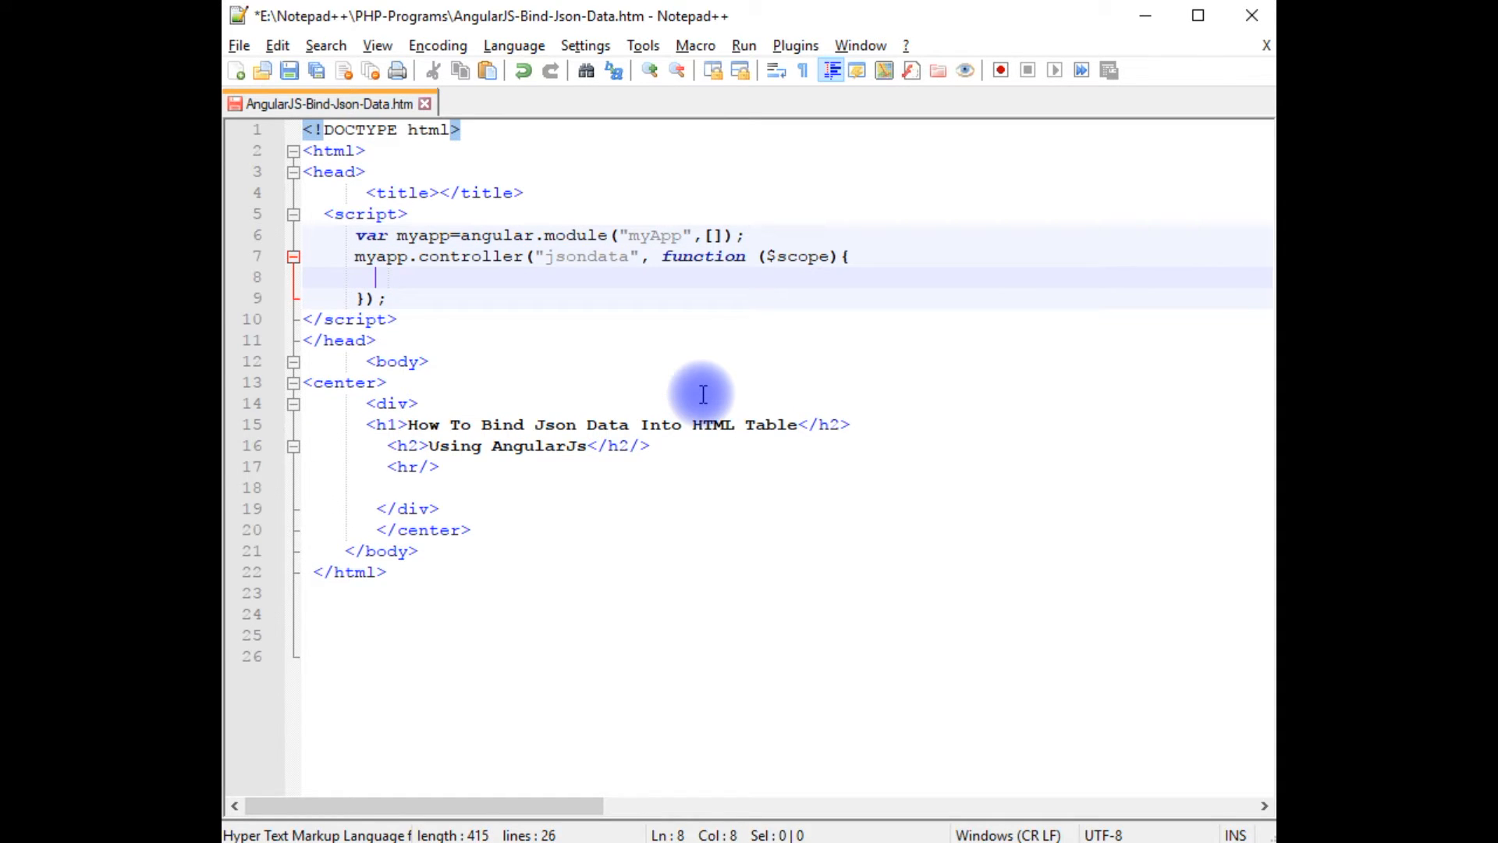
pyautogui.write('$sco')
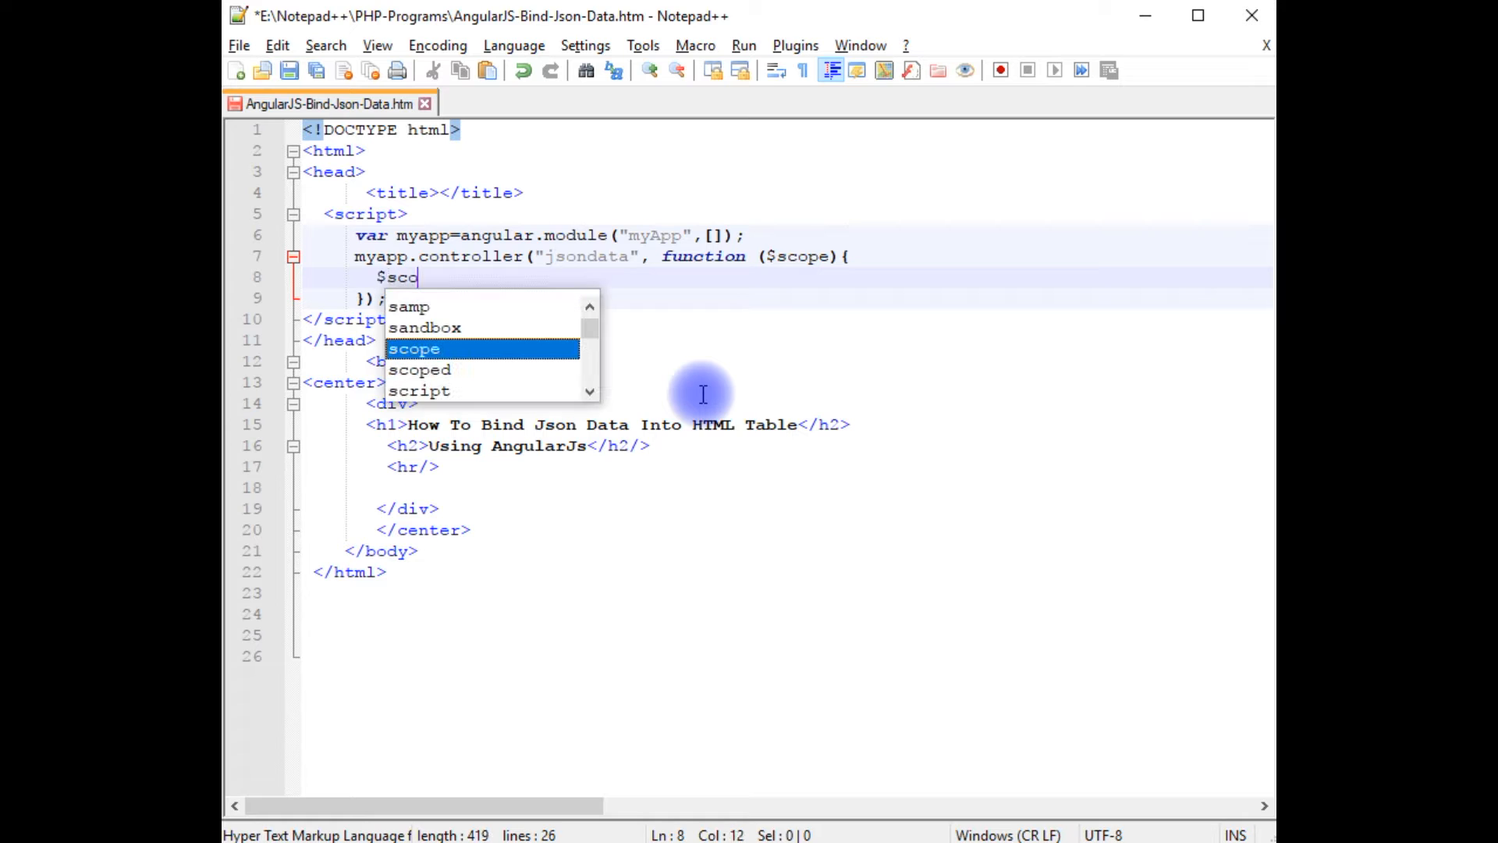
pyautogui.write('pe.')
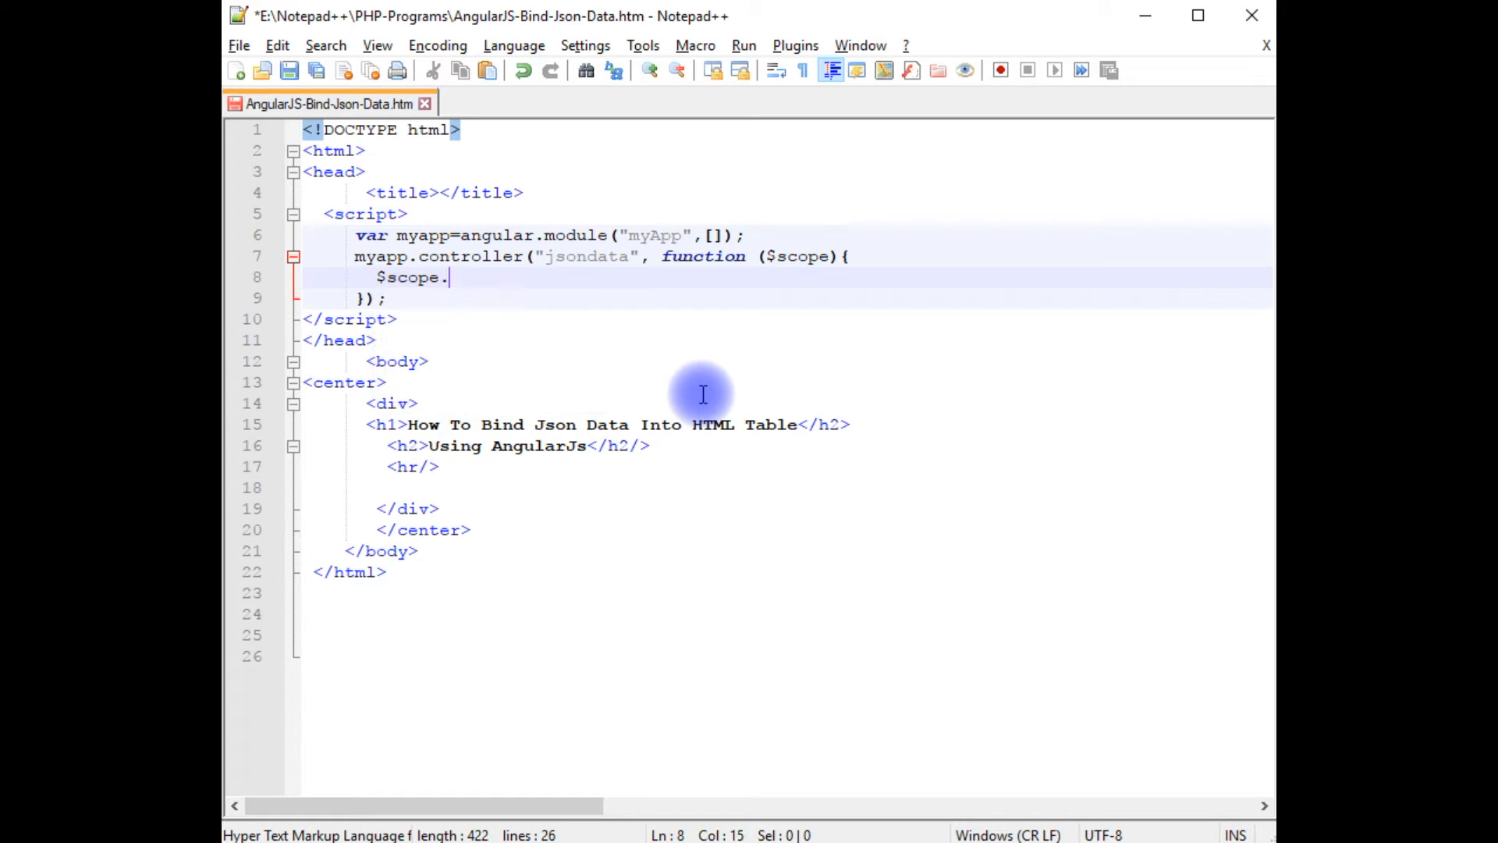
pyautogui.write('students =')
pyautogui.write('[')
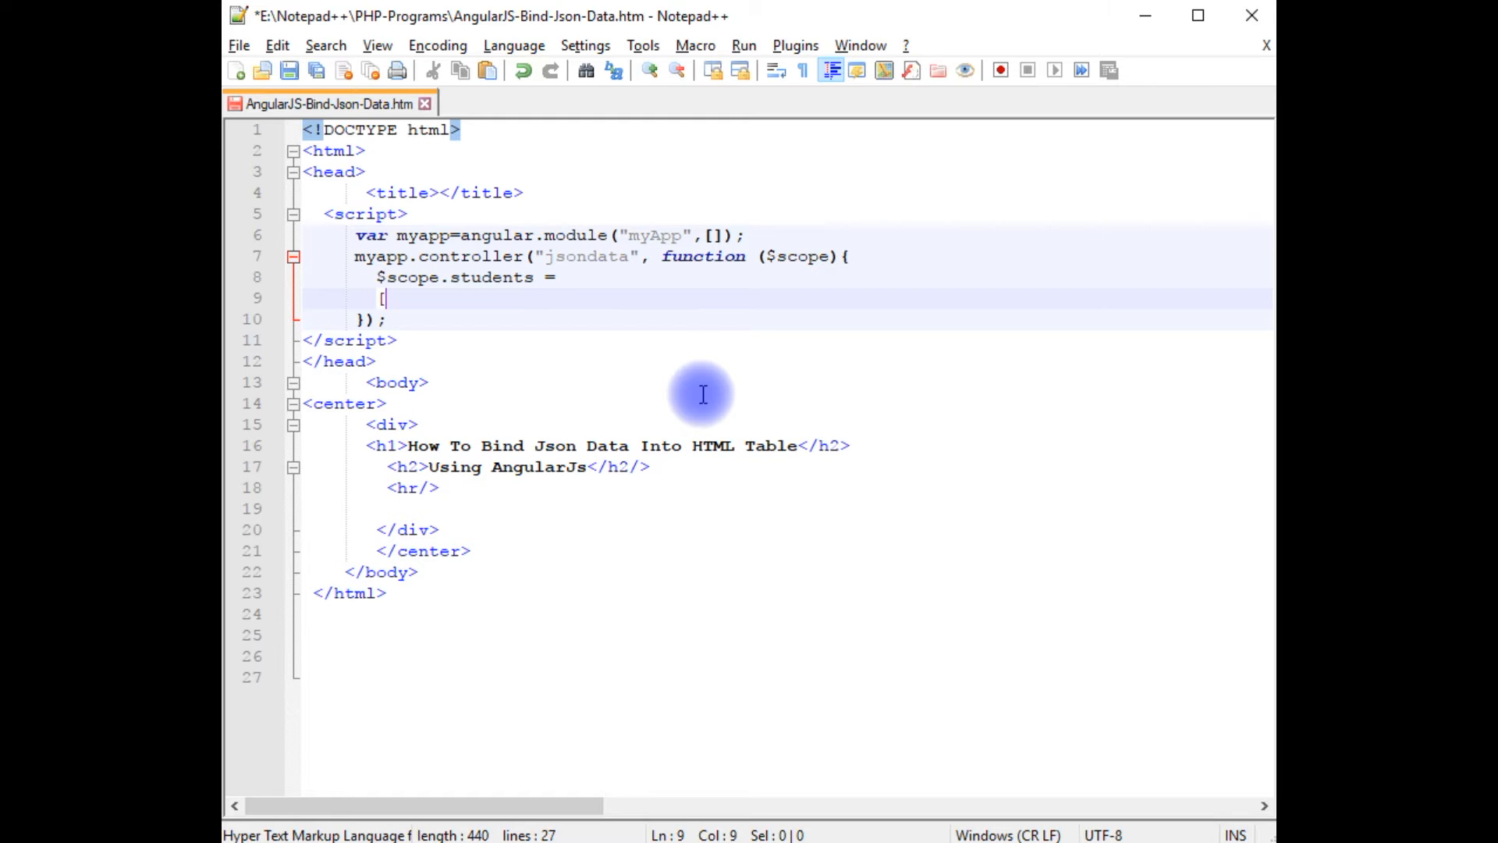
pyautogui.press('Enter')
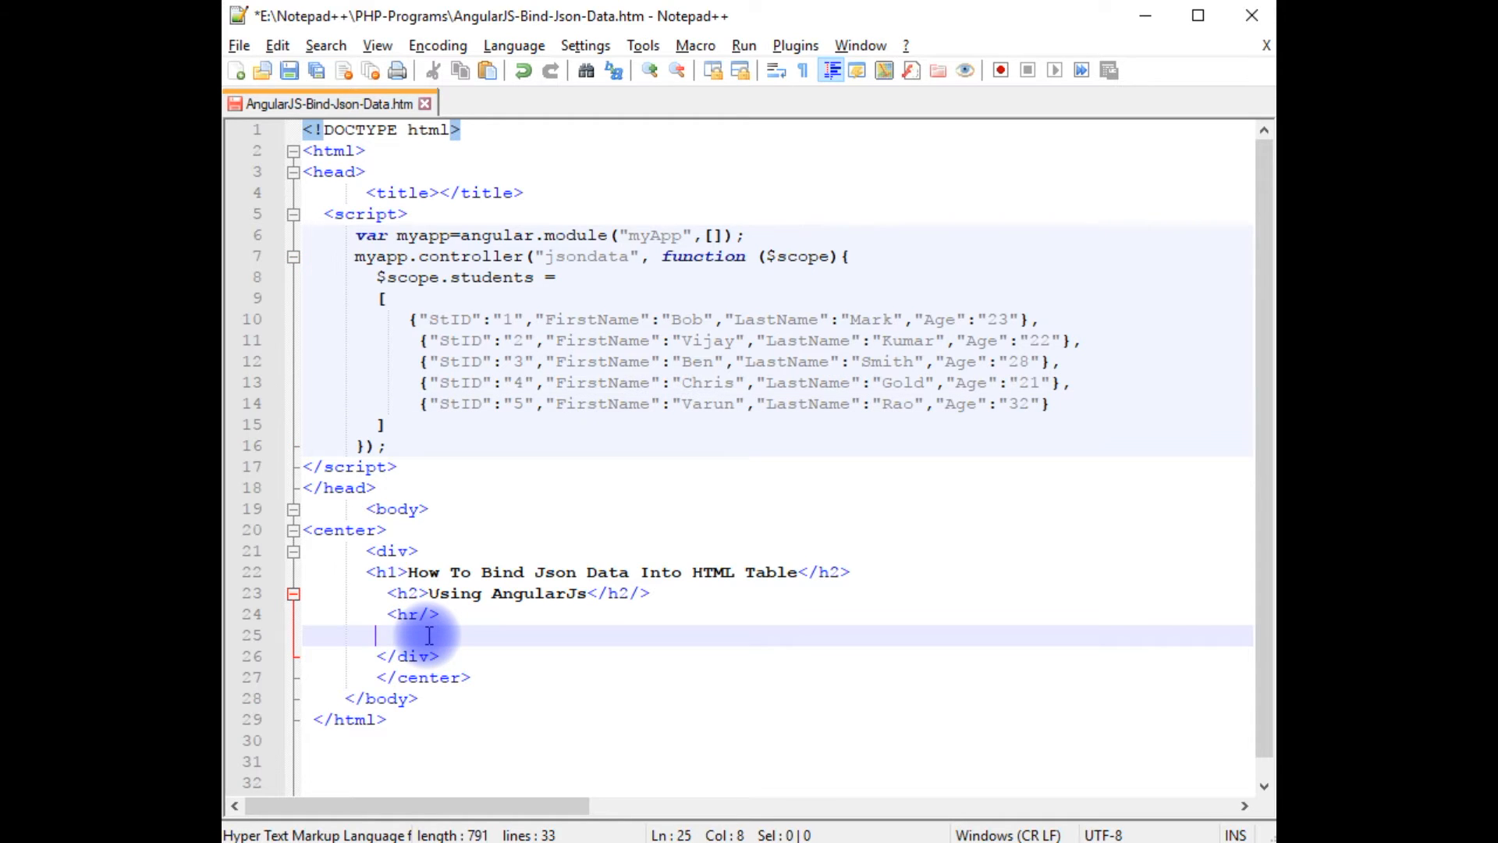
# Add a <table border="1"> element with its closing tag below the horizontal rule
pyautogui.write('<table')
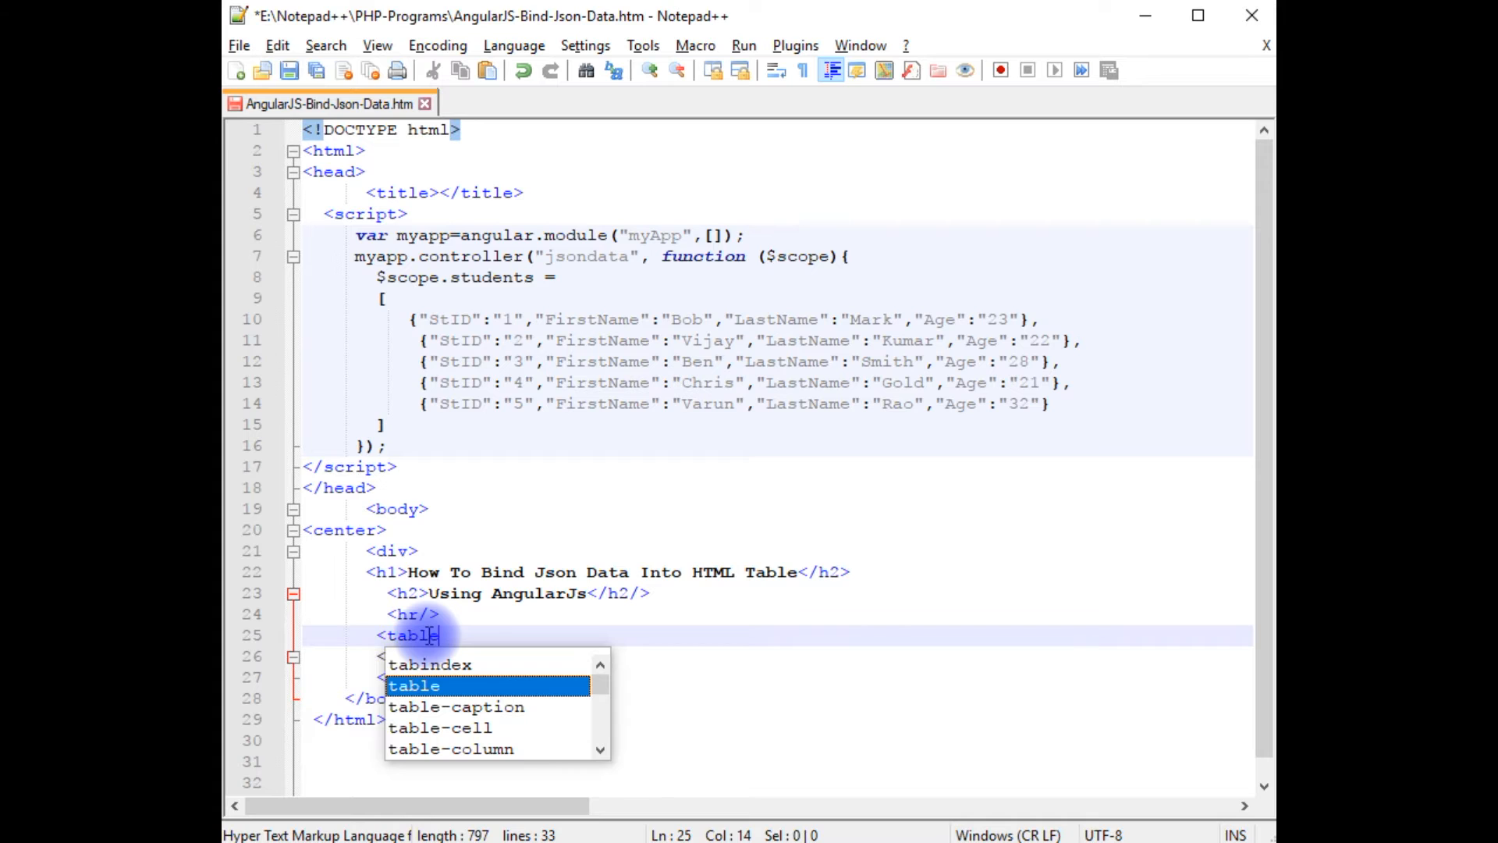
pyautogui.write('border="')
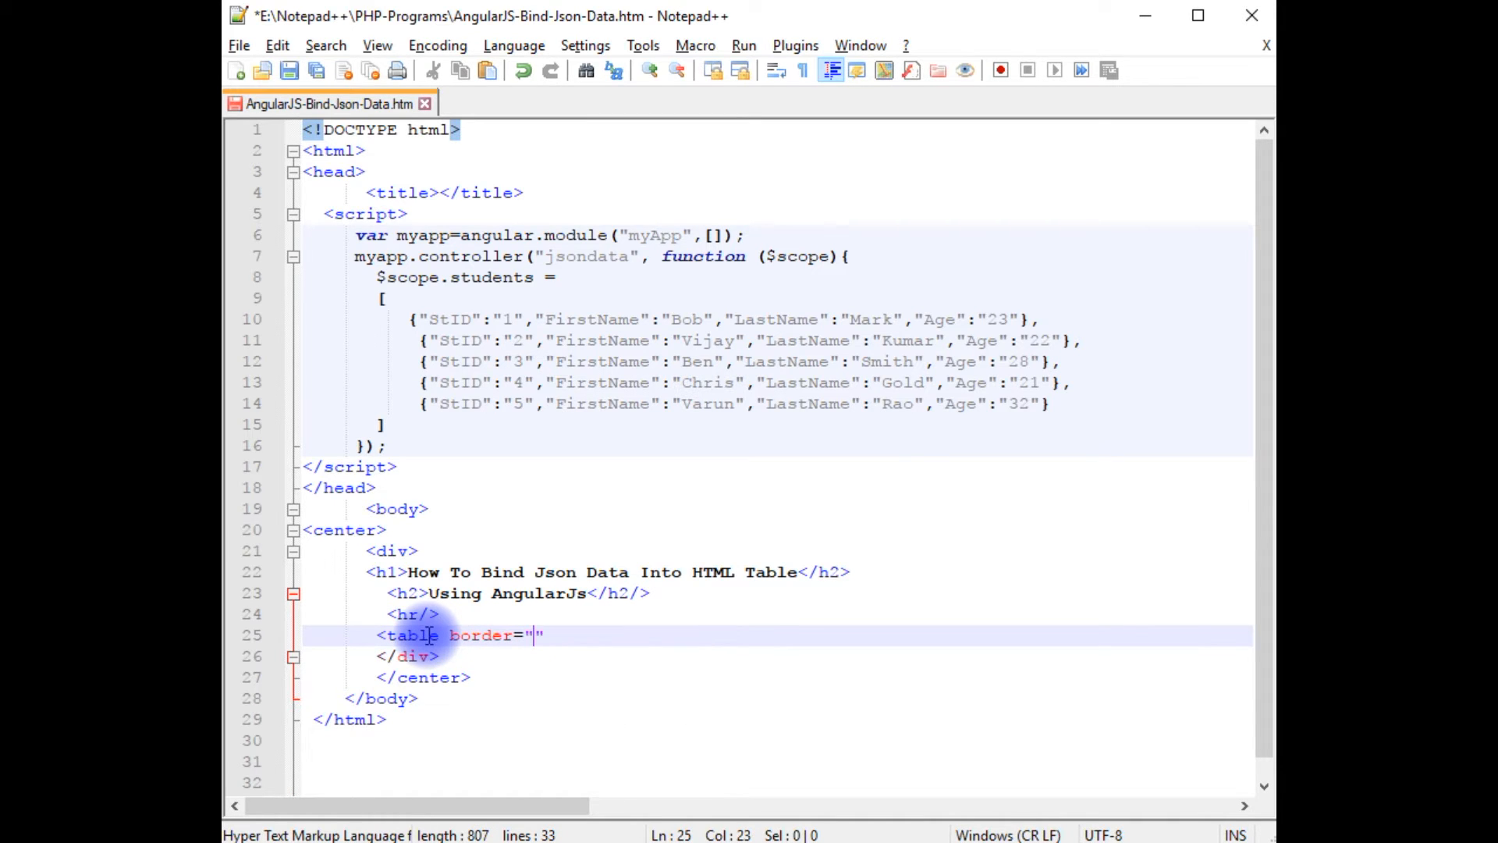
pyautogui.write('1')
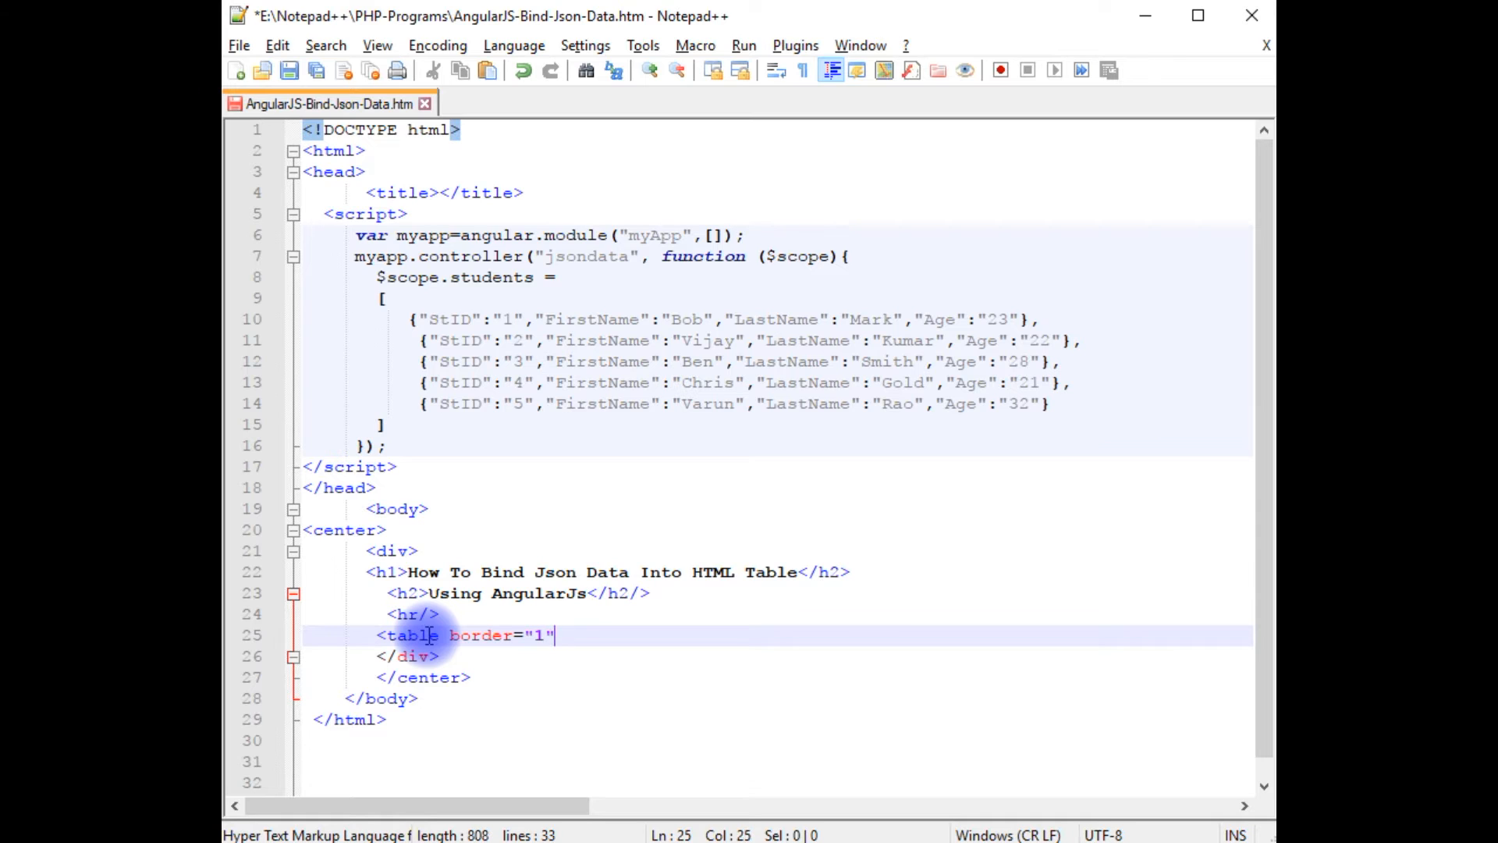
pyautogui.write('>')
pyautogui.press('Enter')
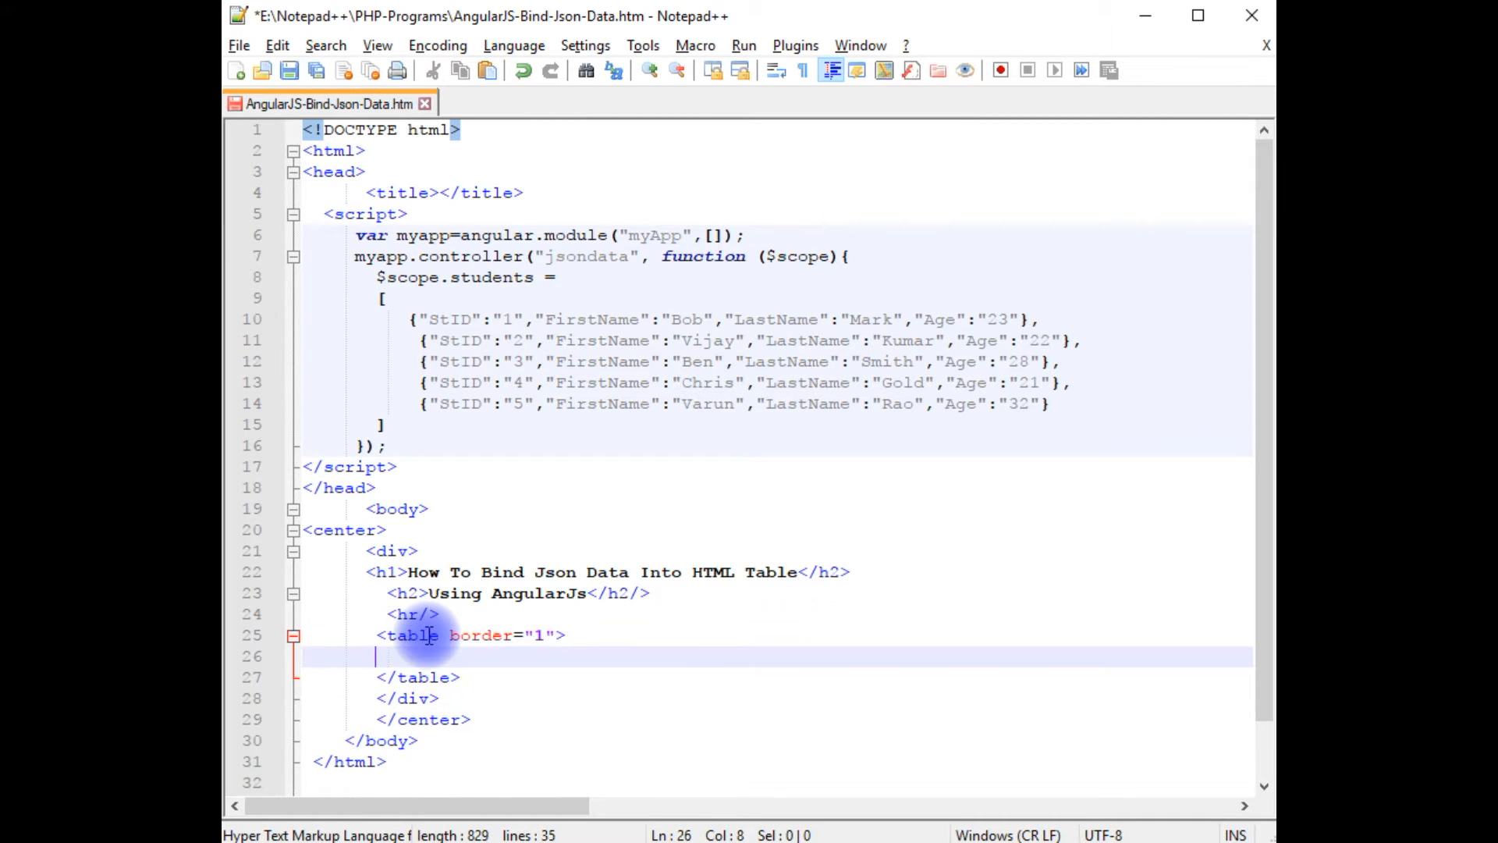
# Insert <caption><h3>Student Table</h3></caption> inside the table and begin the thead
pyautogui.write('<captio')
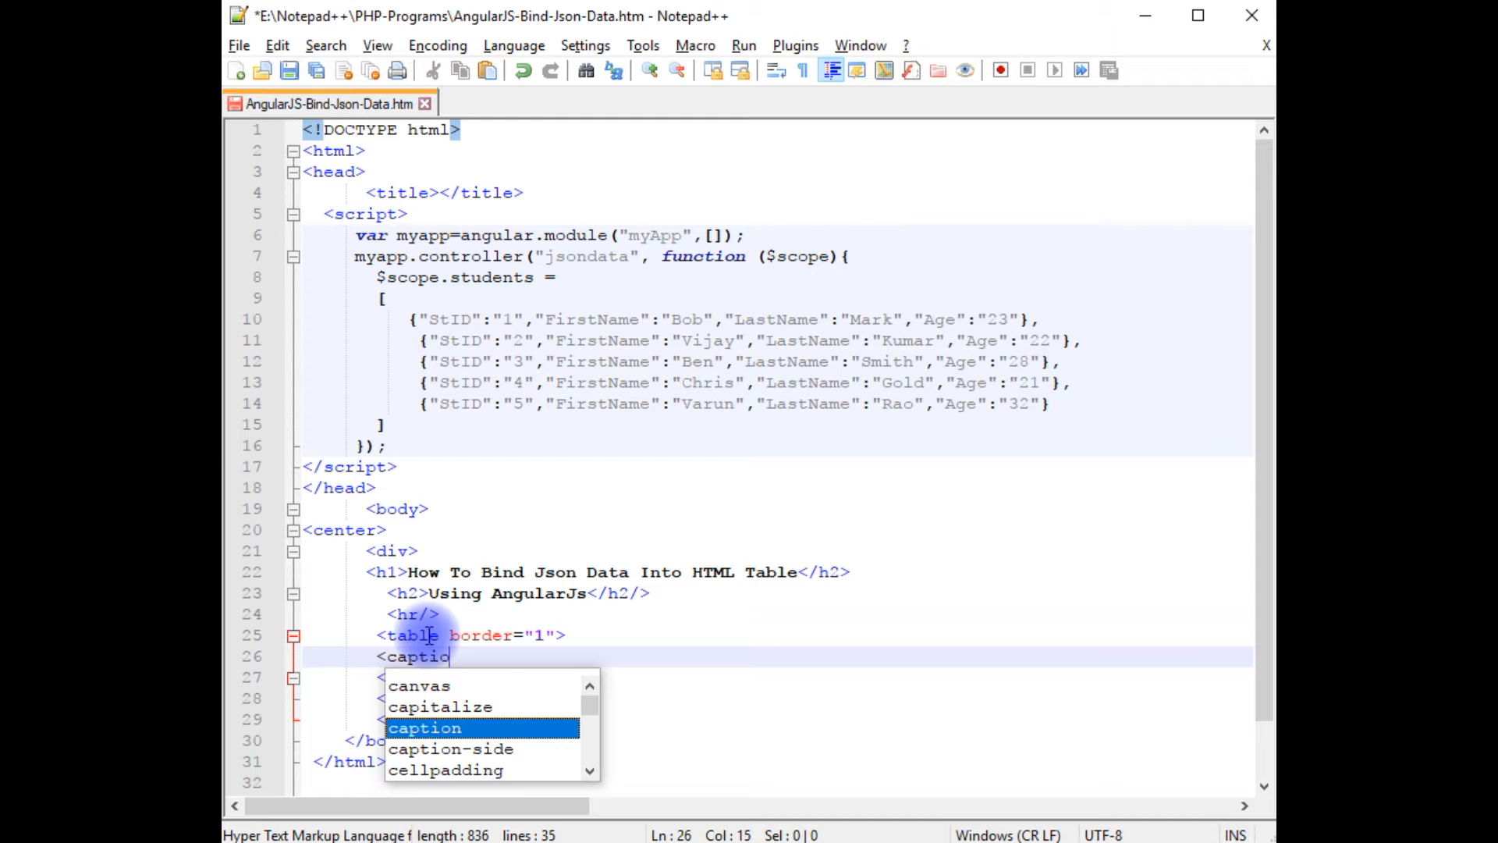
pyautogui.press('Enter')
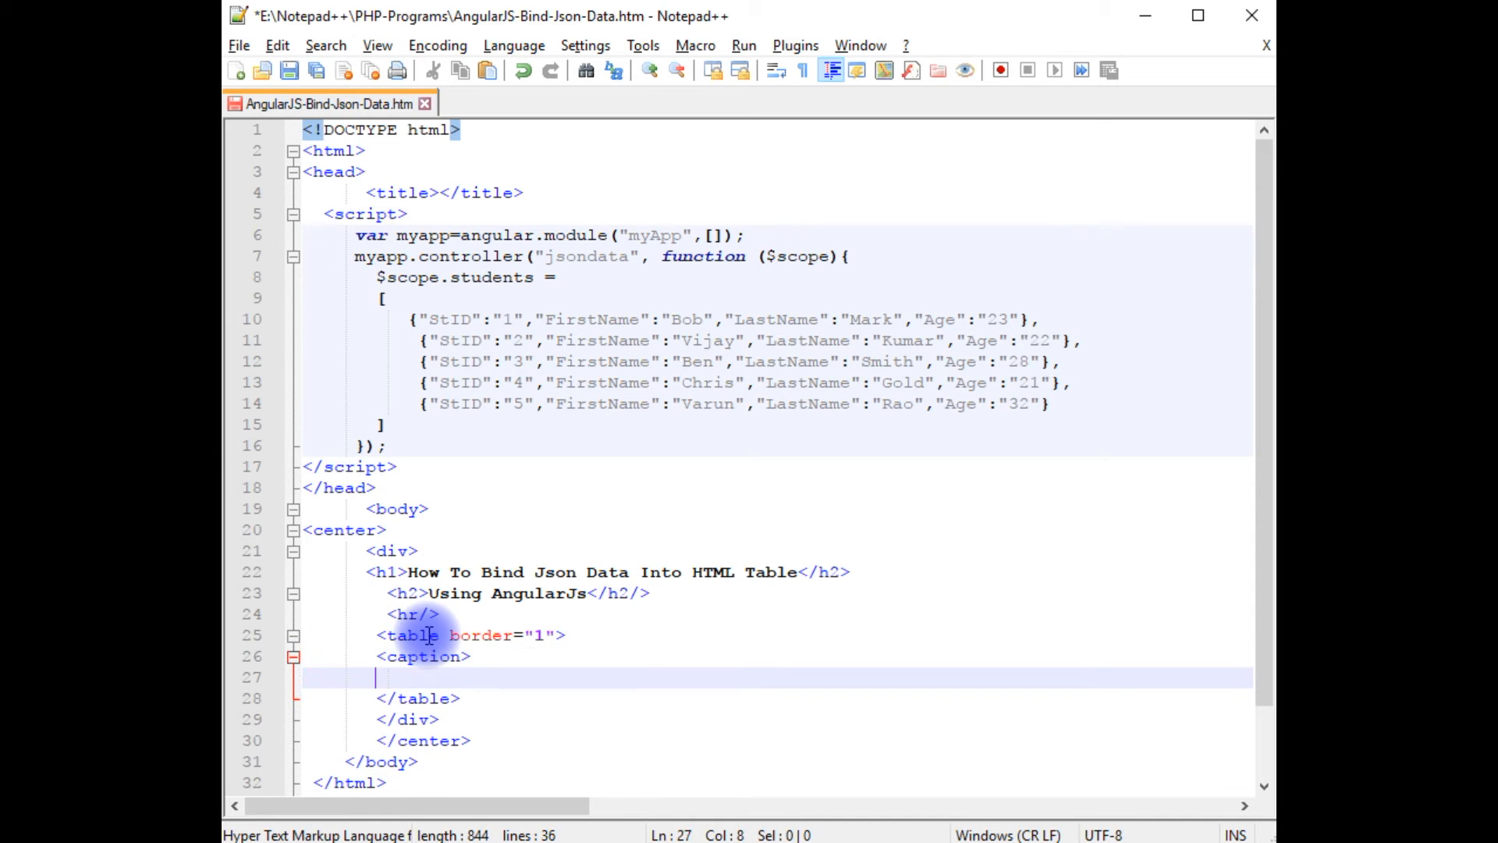
pyautogui.write('/capt')
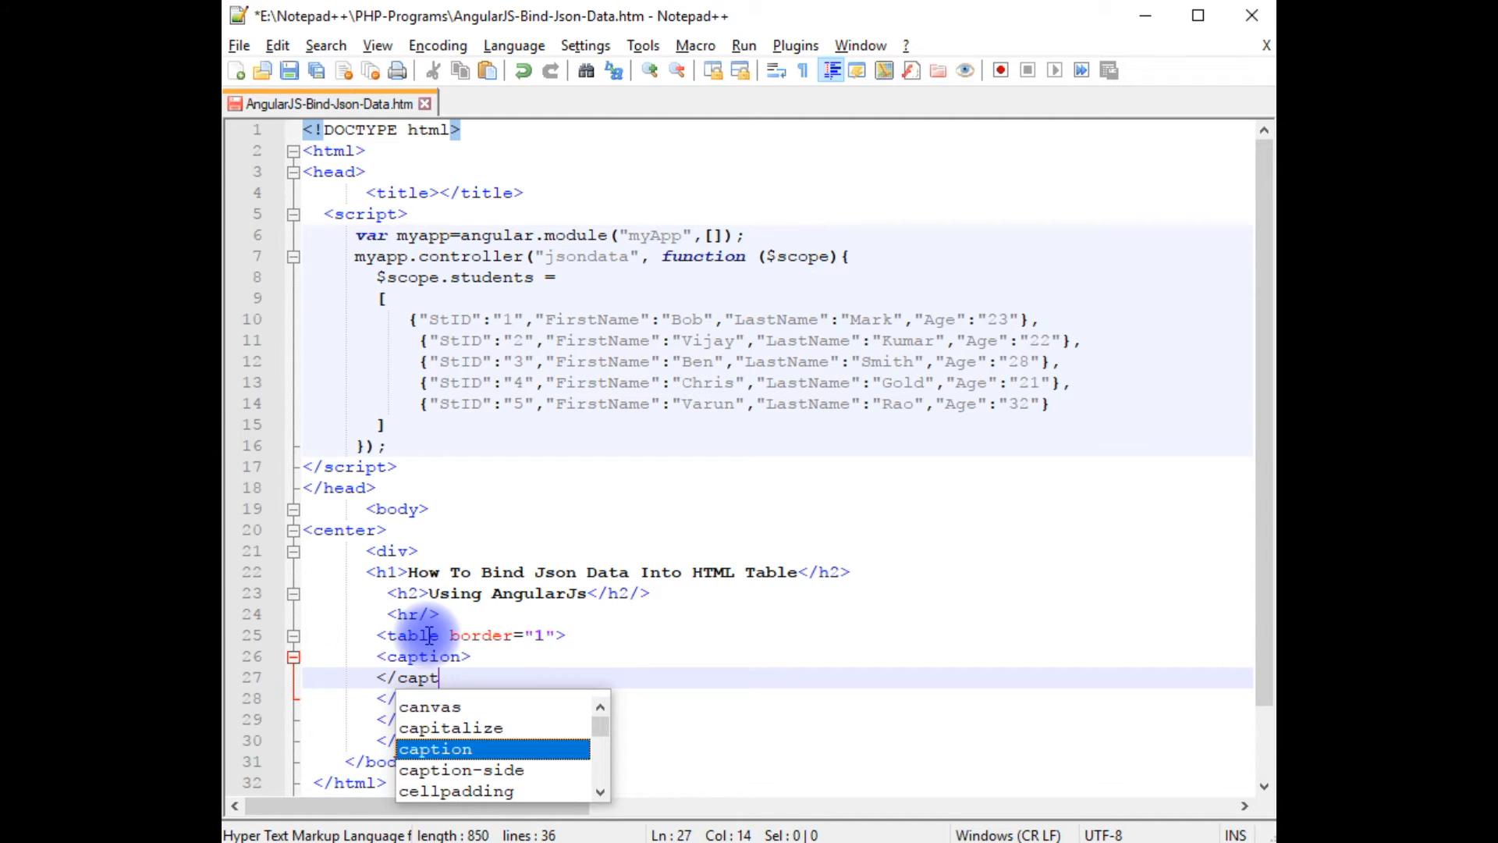
pyautogui.write('ionm>')
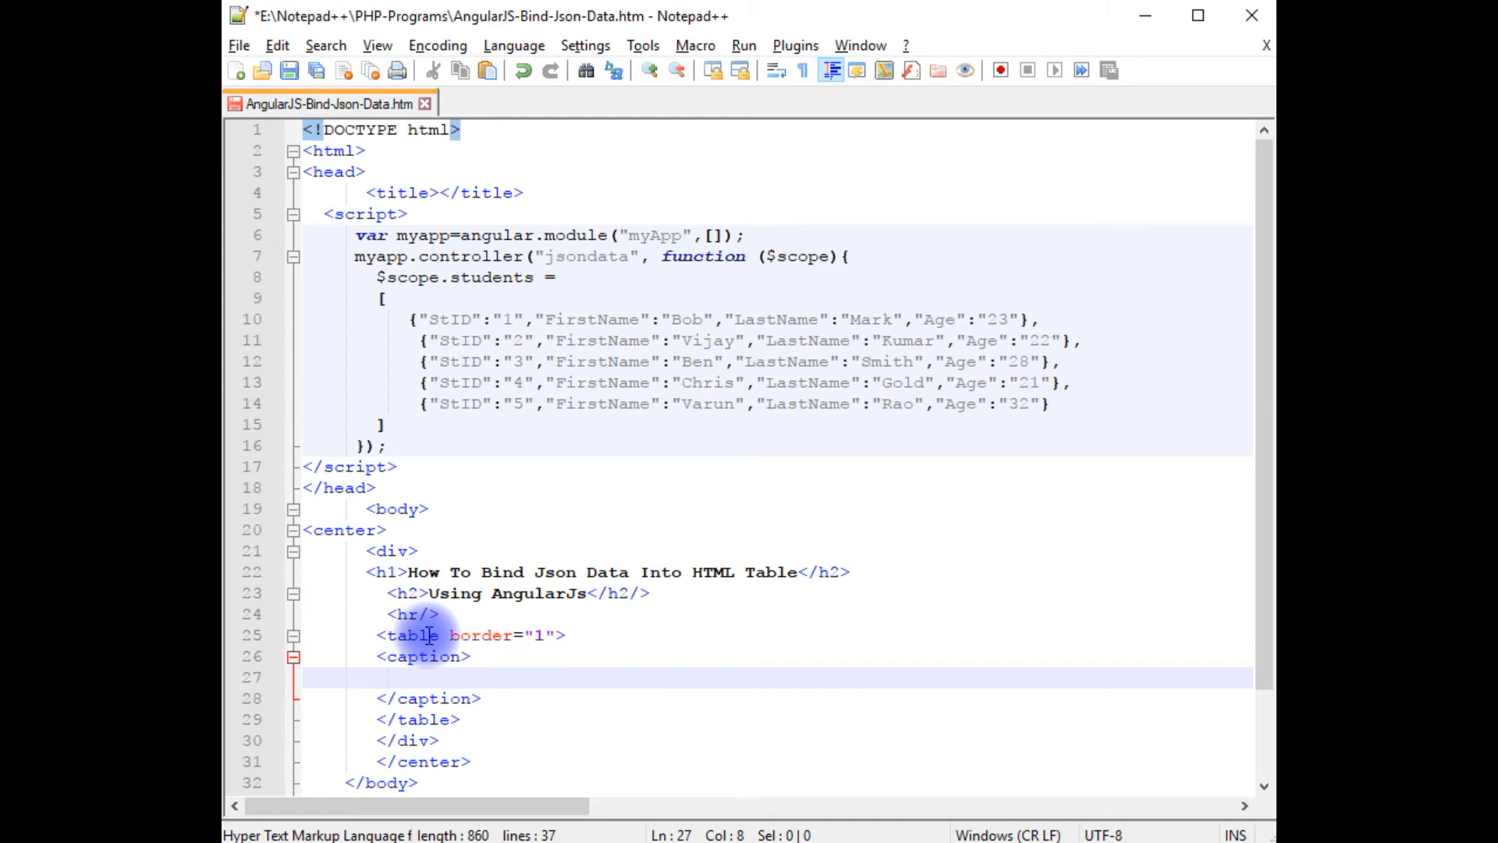
pyautogui.write('<h3>')
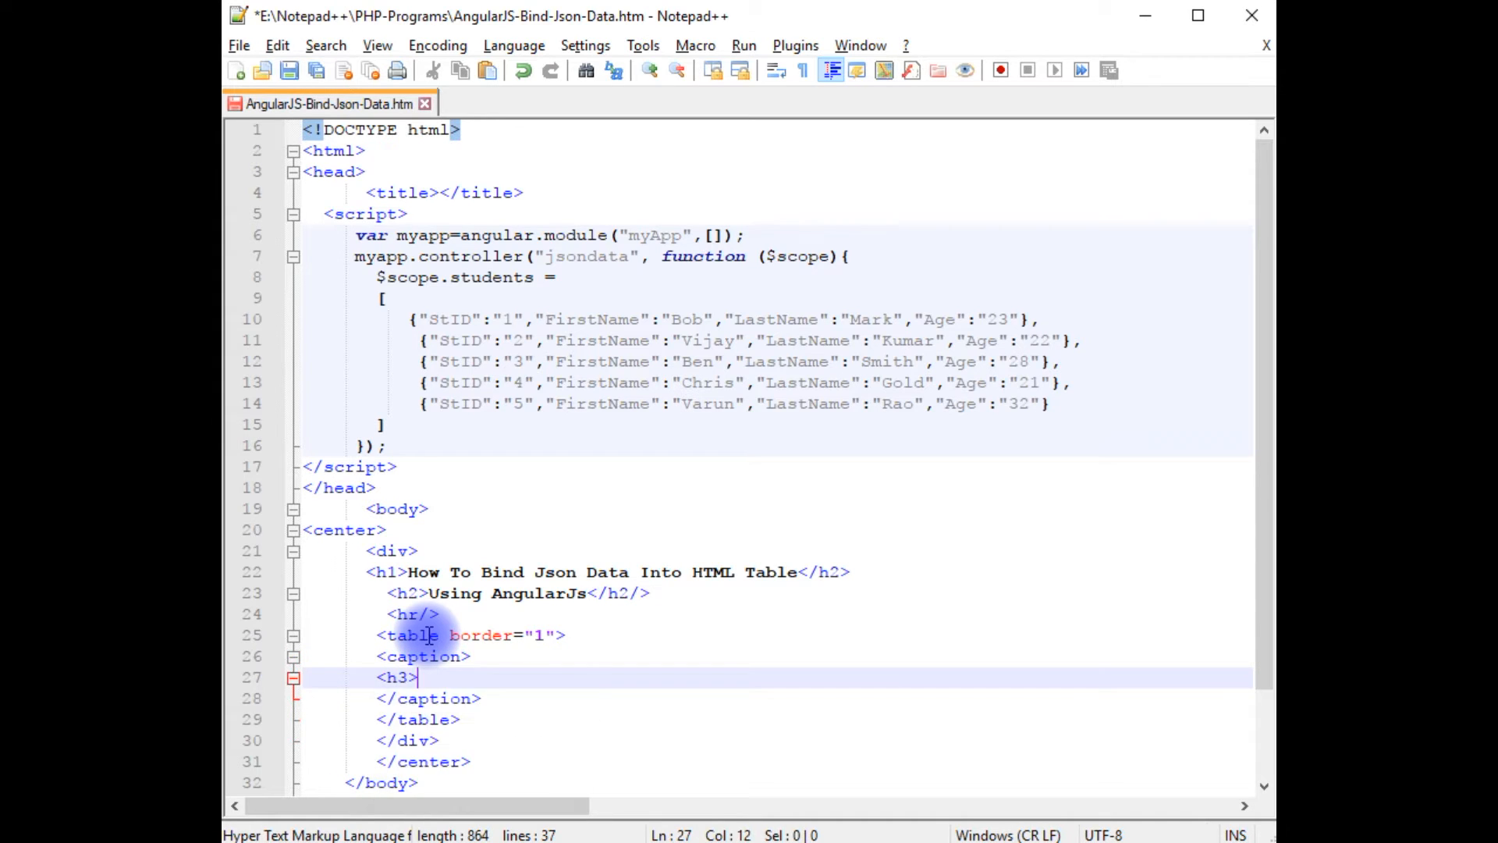
pyautogui.write('</h3>')
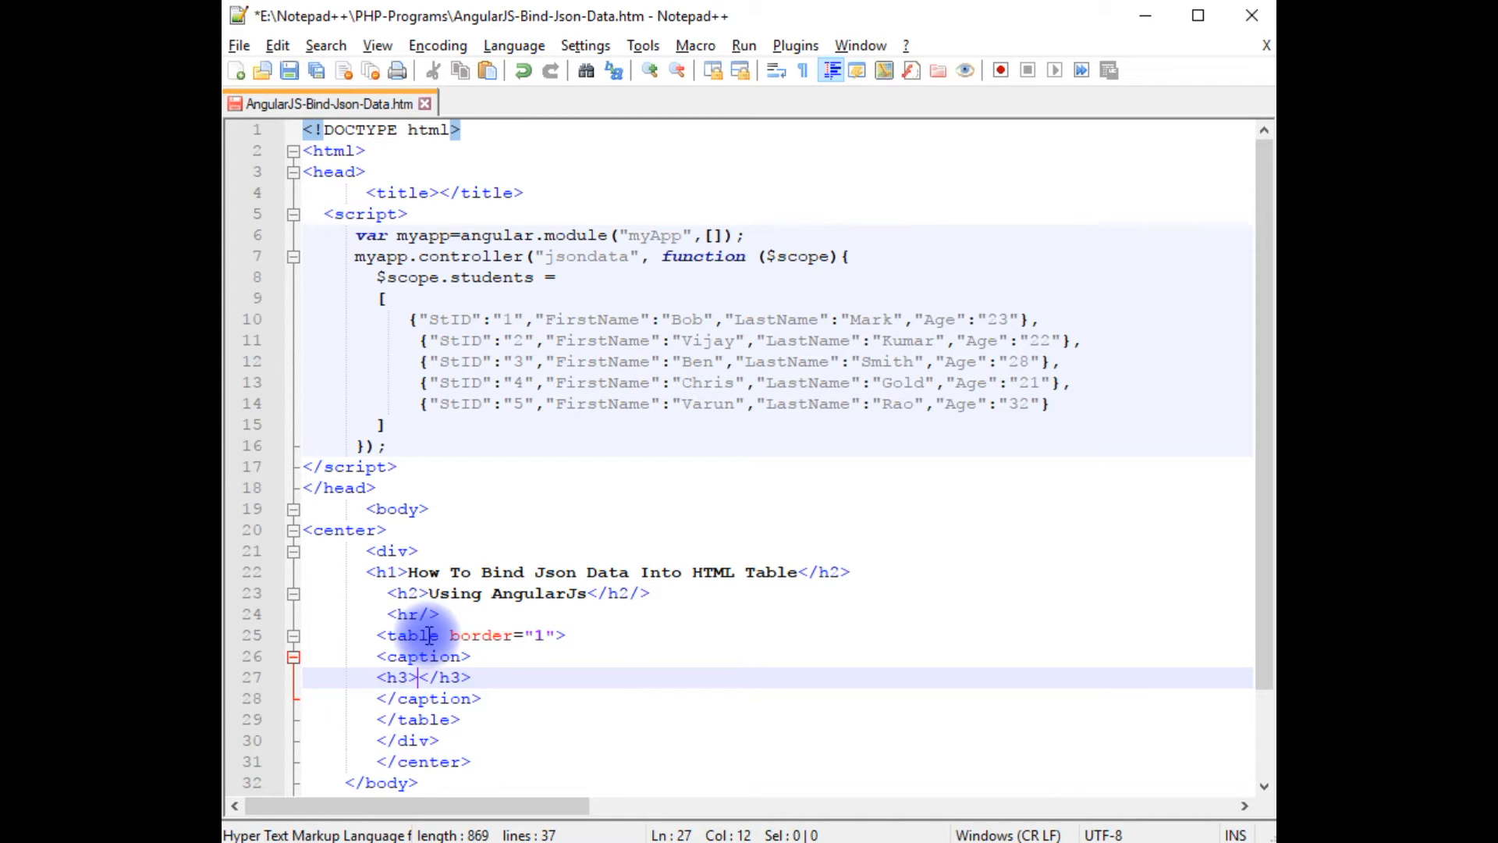
pyautogui.write('Stu')
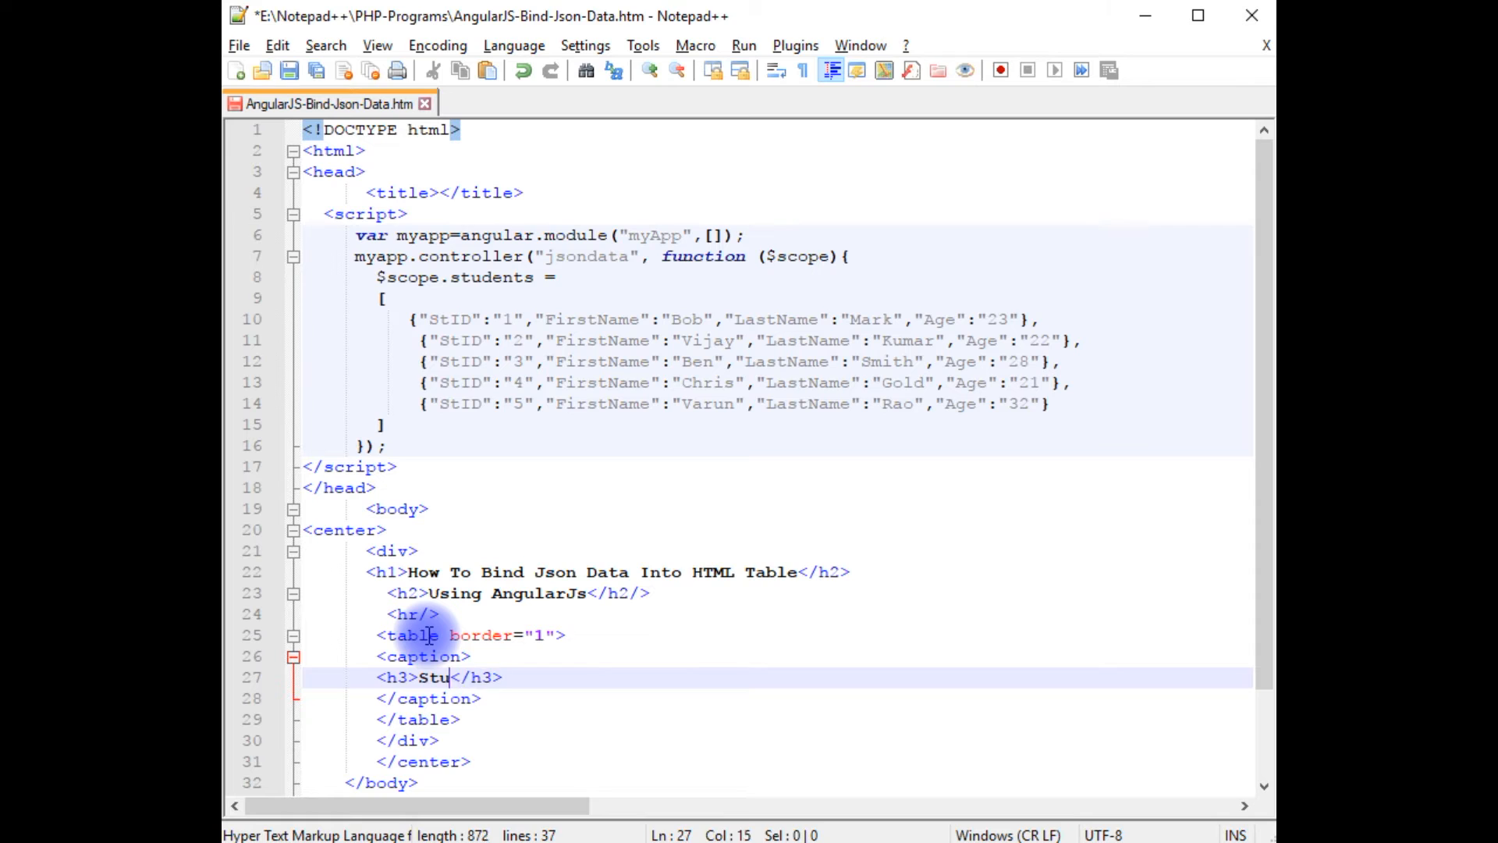
pyautogui.write('dent Table')
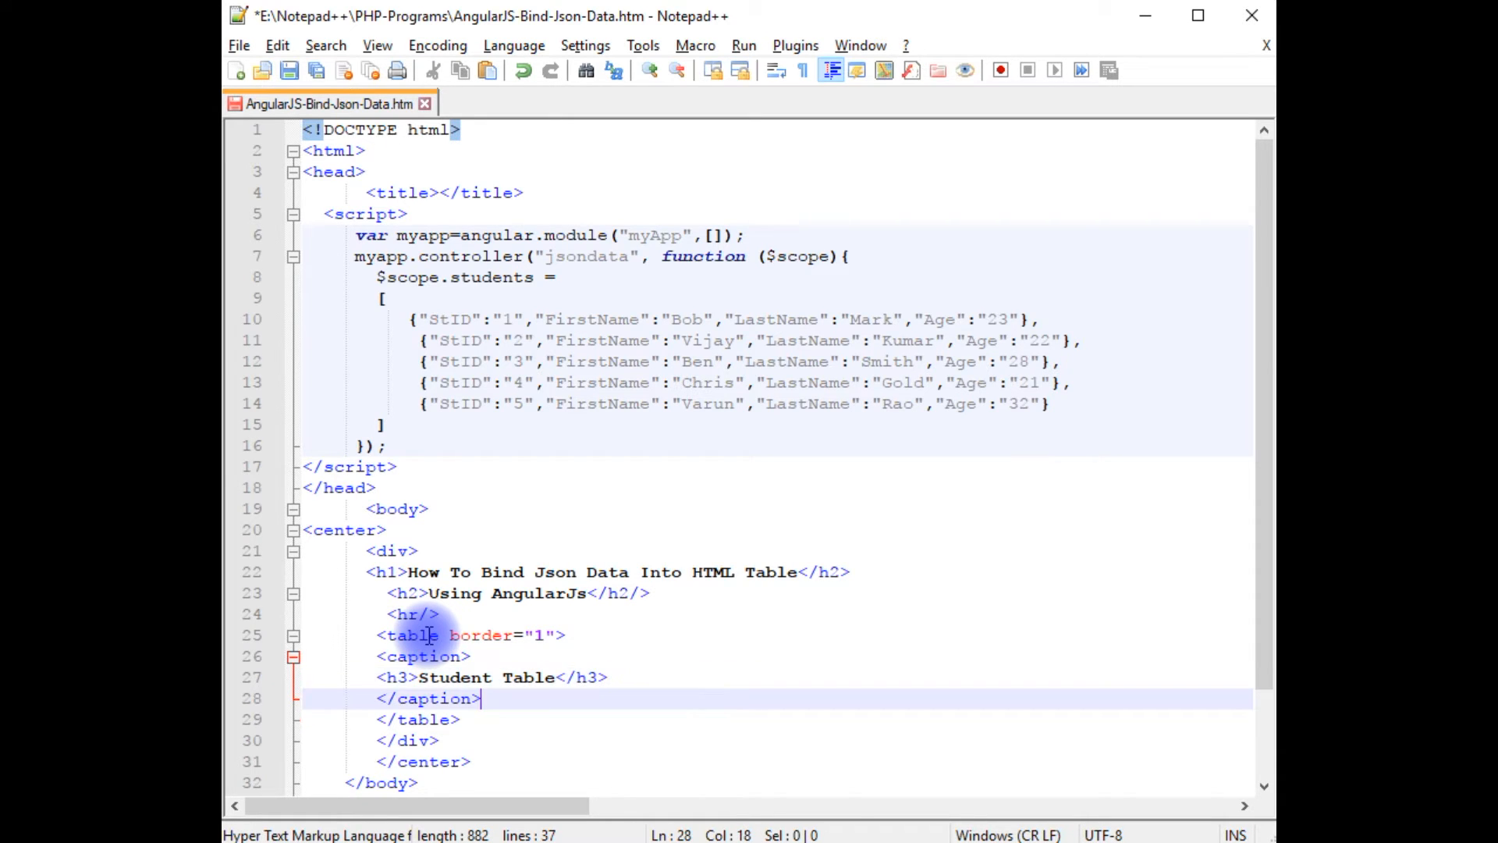
pyautogui.write('<thead>')
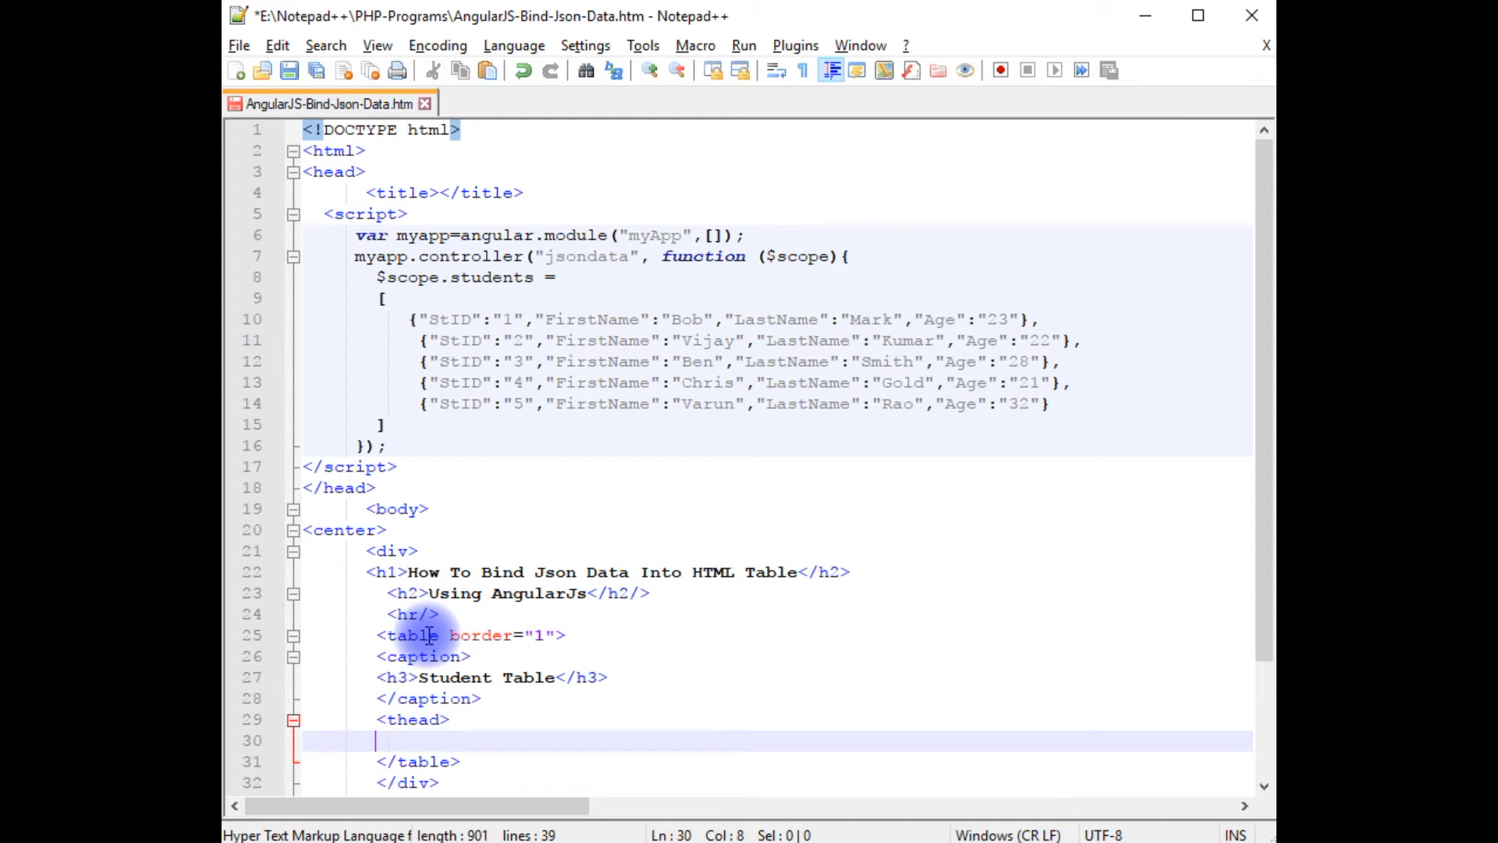
# Complete the thead with a <tr></tr> header row inside the bordered table
pyautogui.write('</thead>')
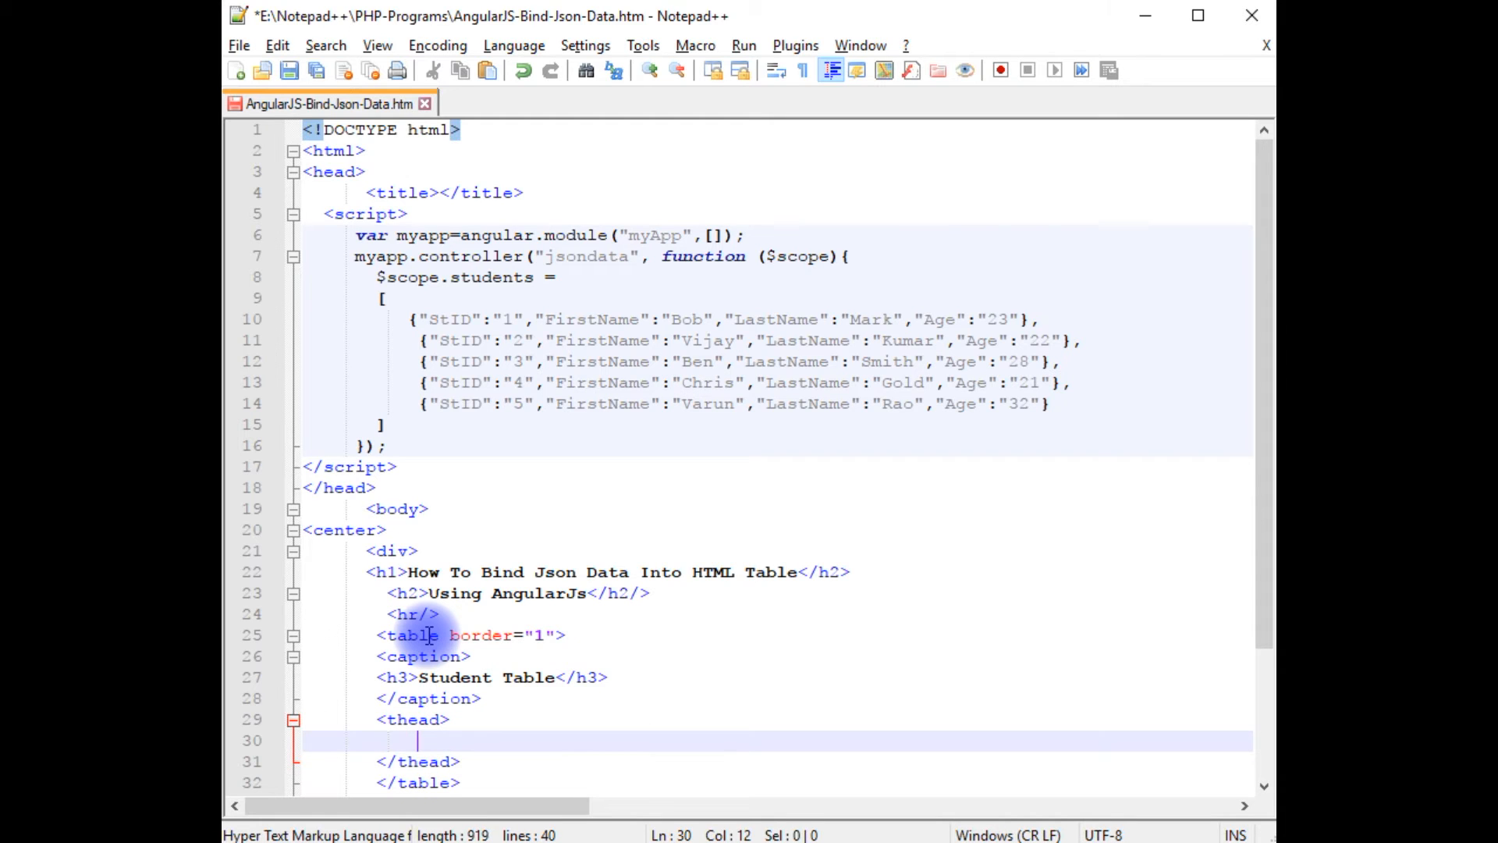
pyautogui.write('<tr>')
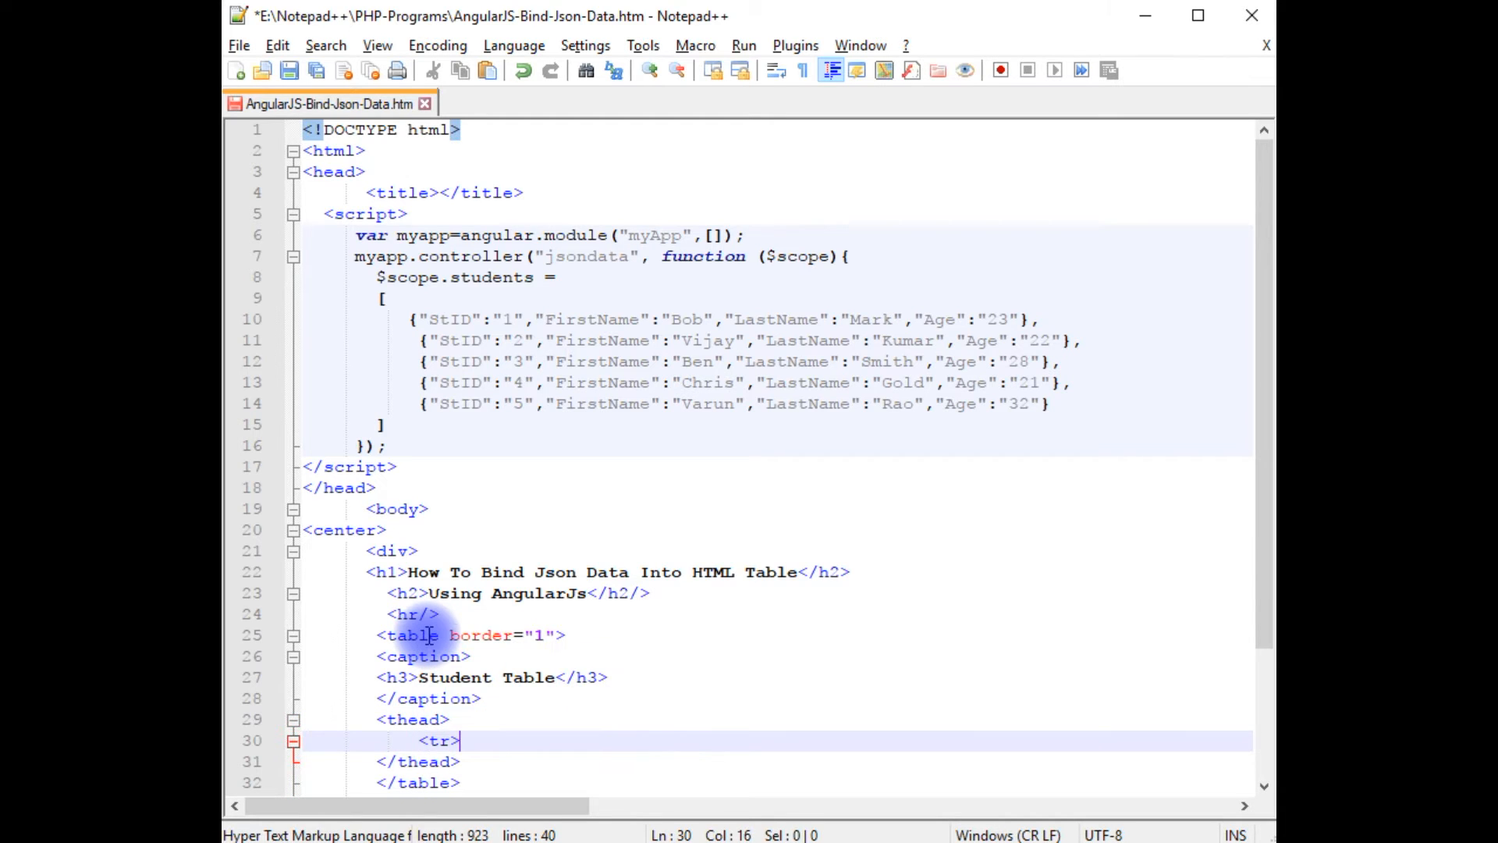
pyautogui.write('</tr>')
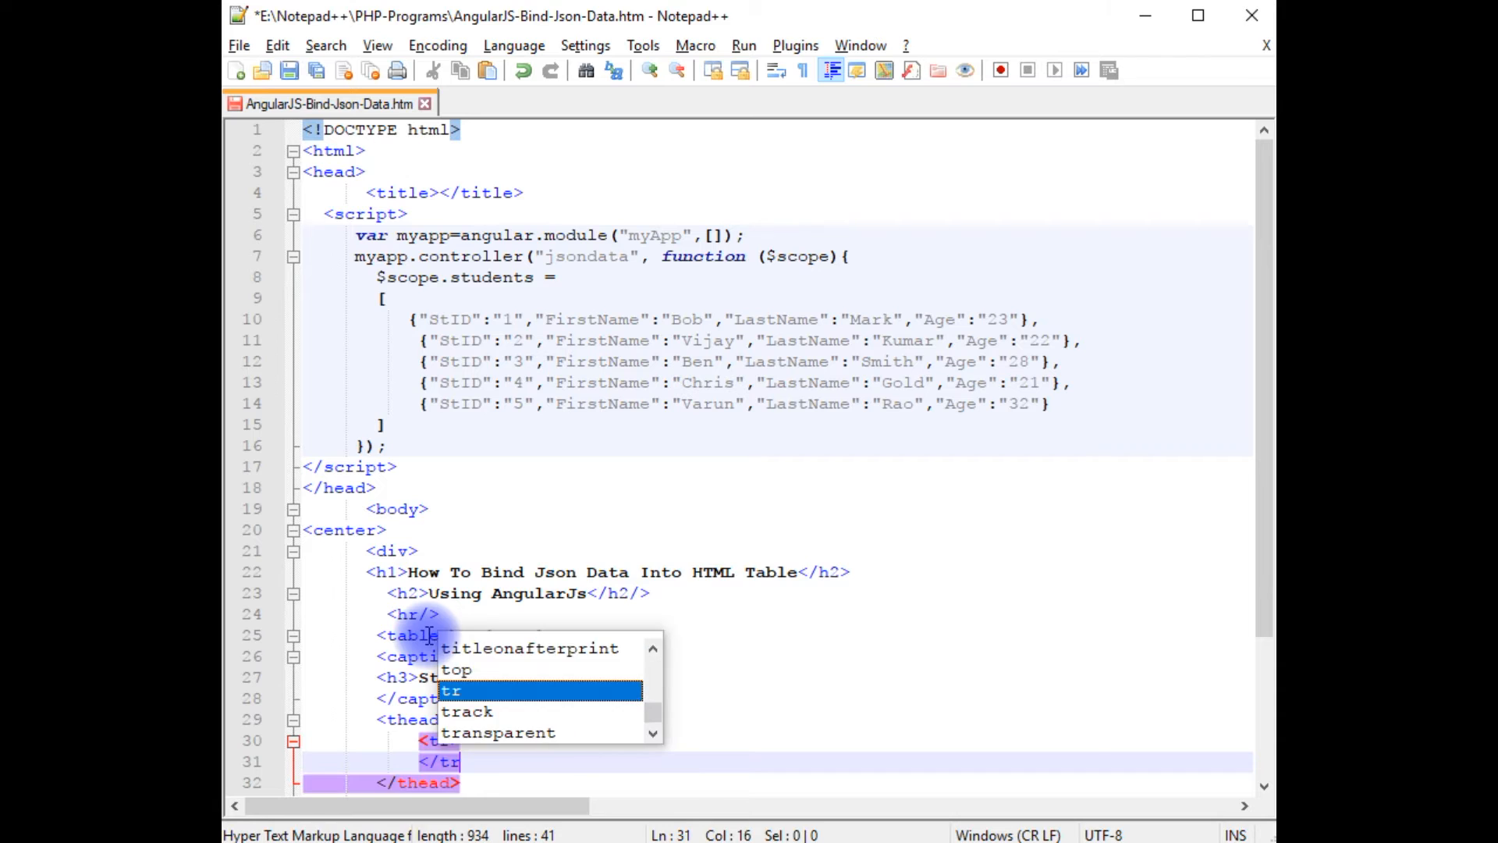
pyautogui.write('border="1"')
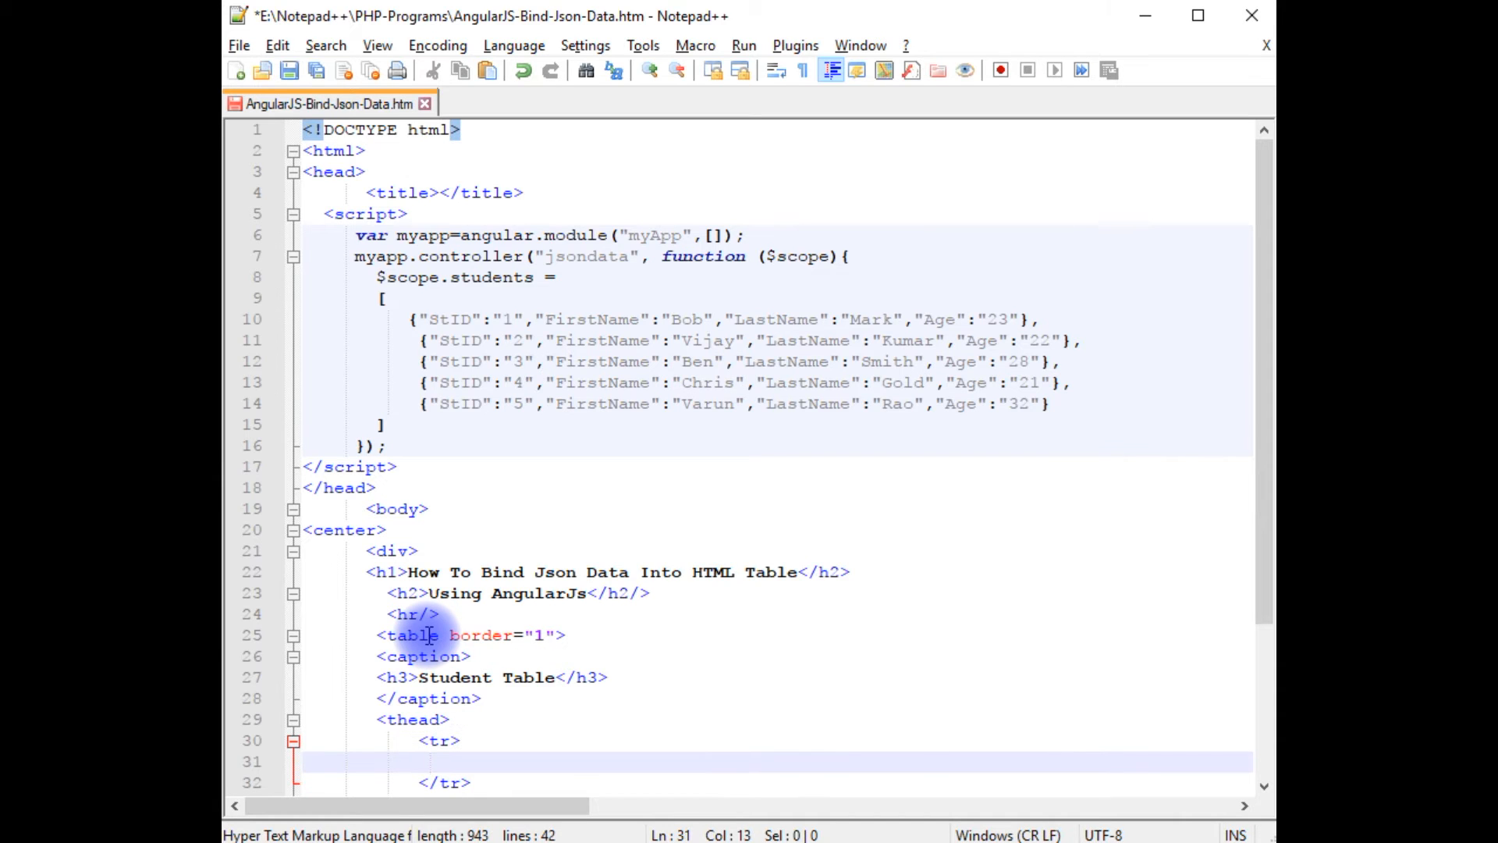
# Add four <th> headings: StID, FirstName, LastName and Age
pyautogui.write('<th>')
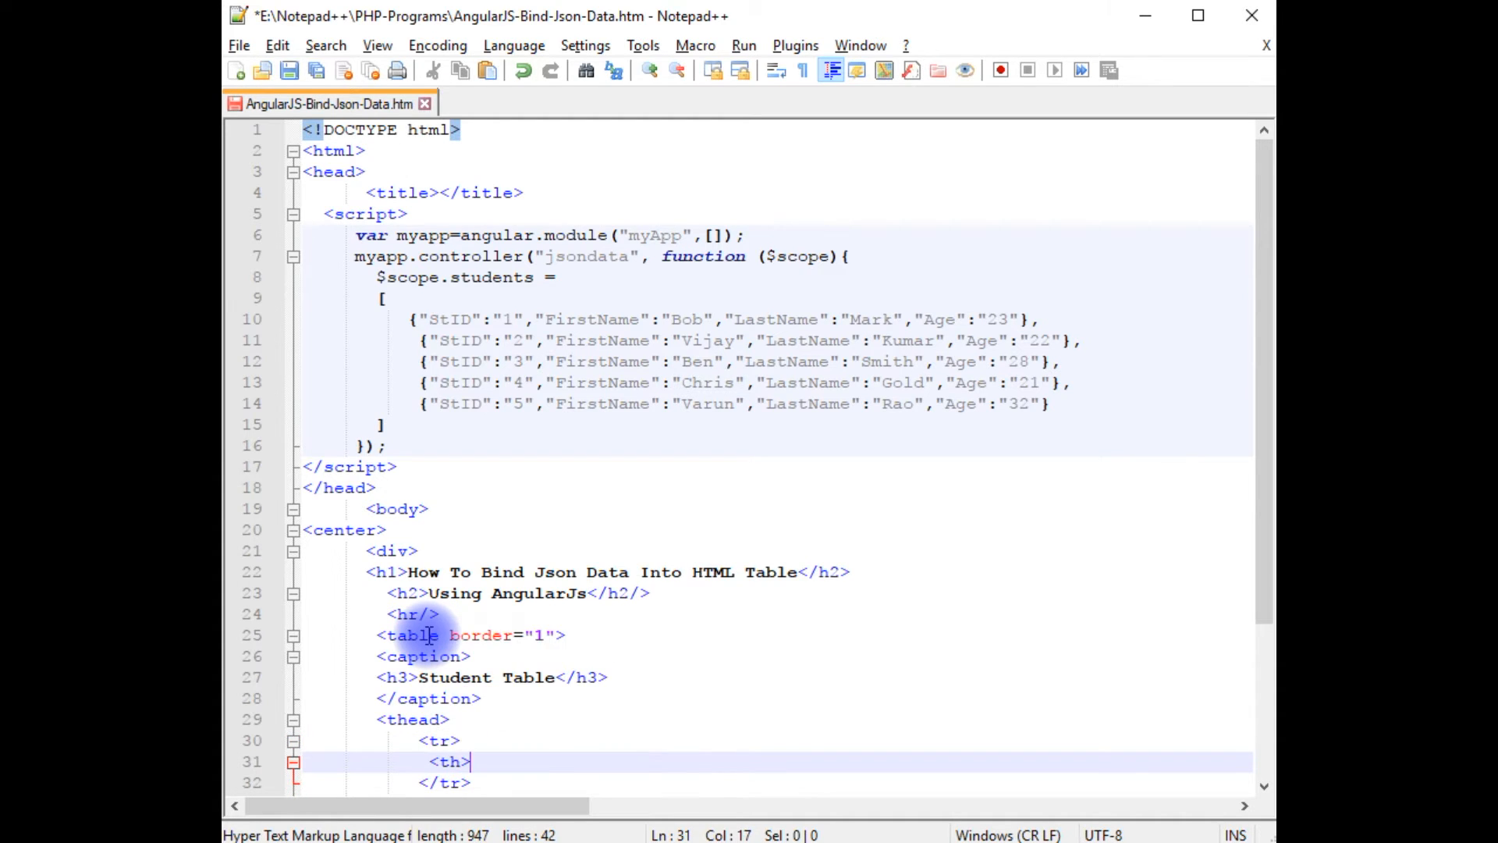
pyautogui.write('</th>')
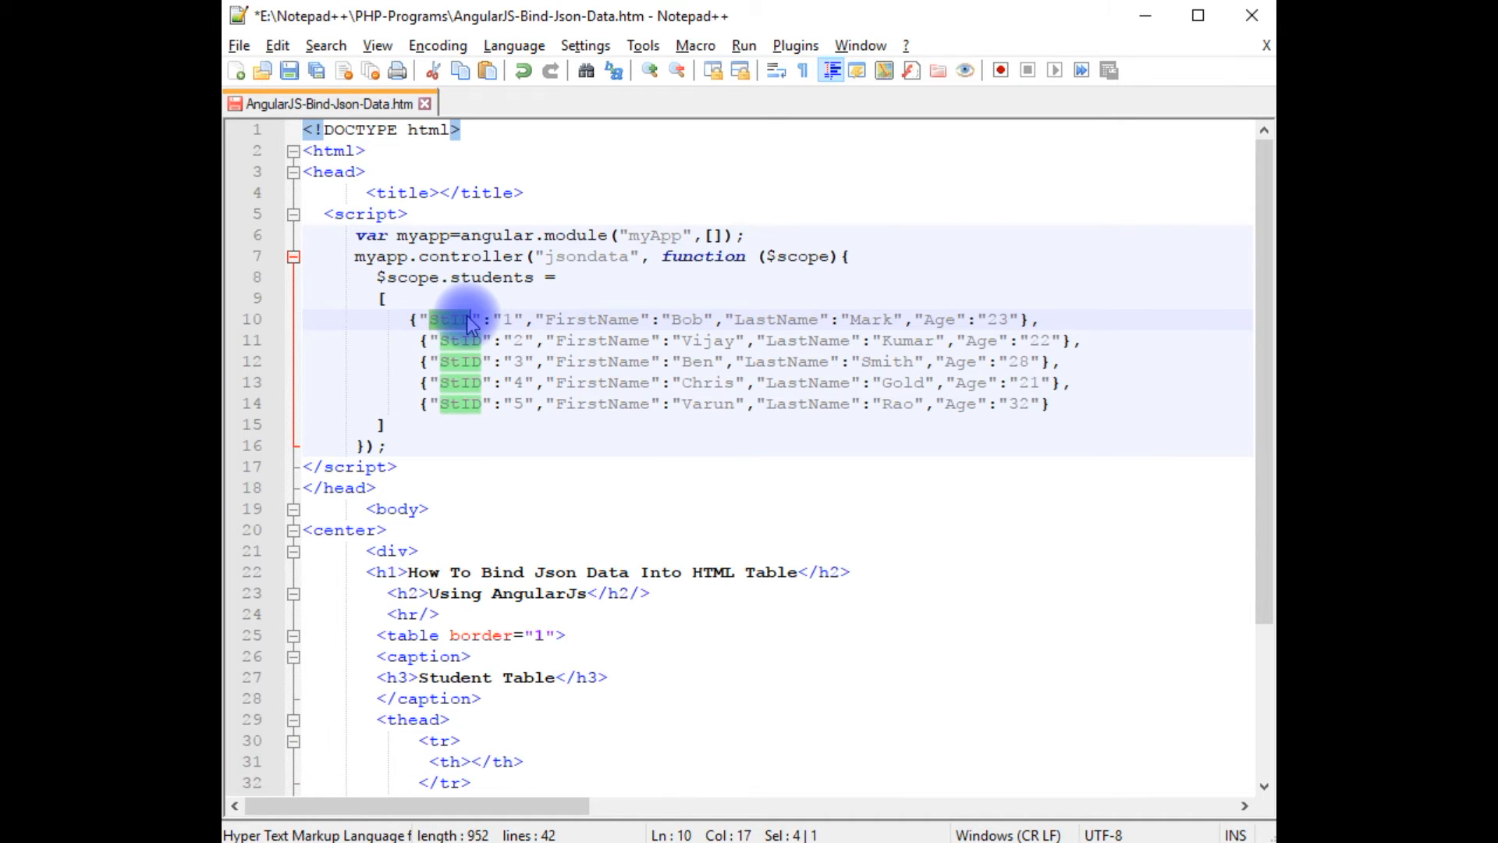
pyautogui.write('StID')
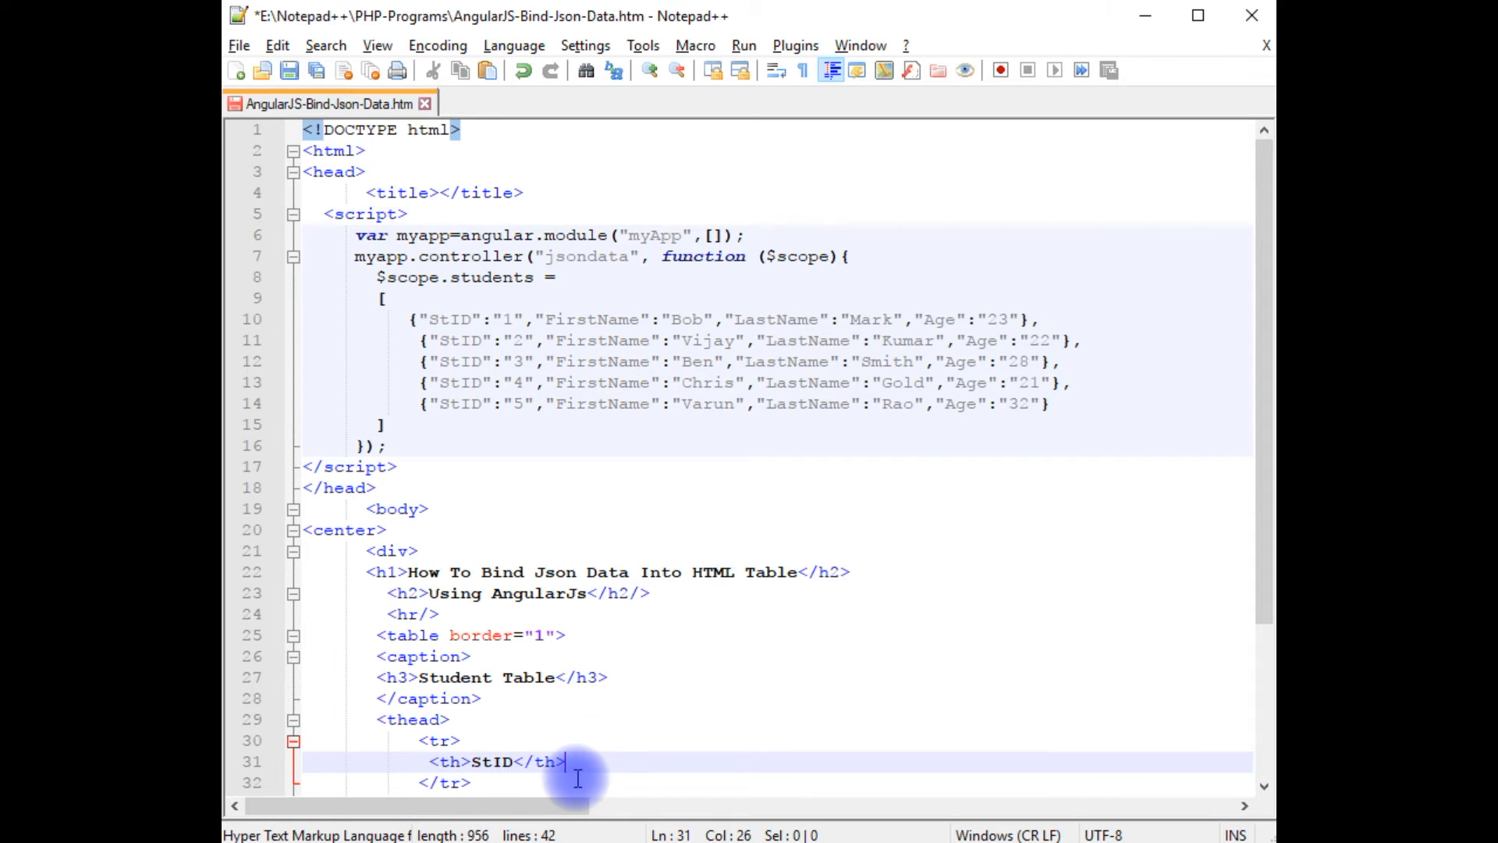
pyautogui.press('enter')
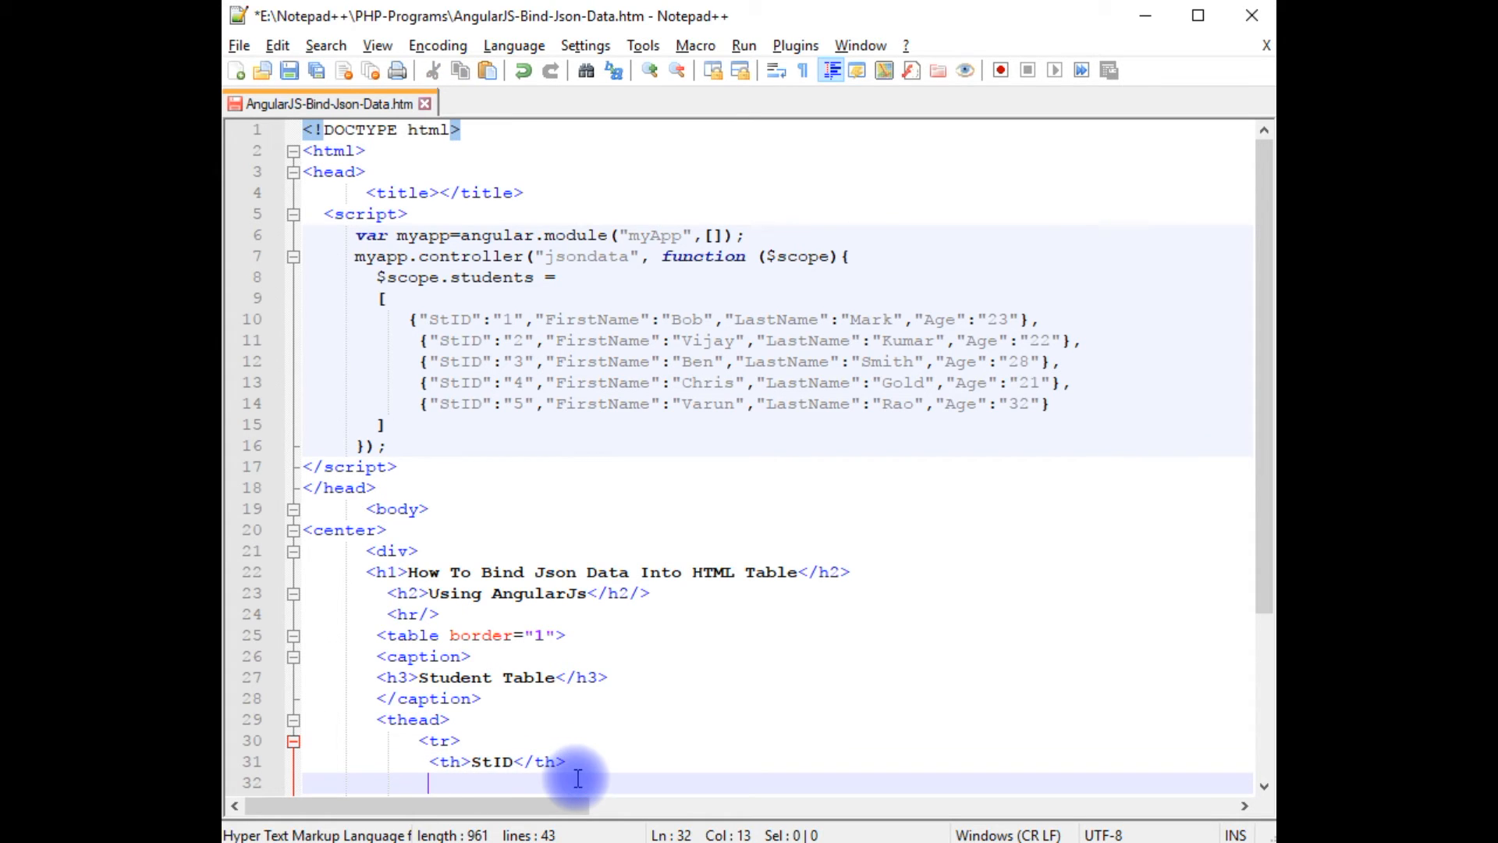
pyautogui.write('<th>StID</th>')
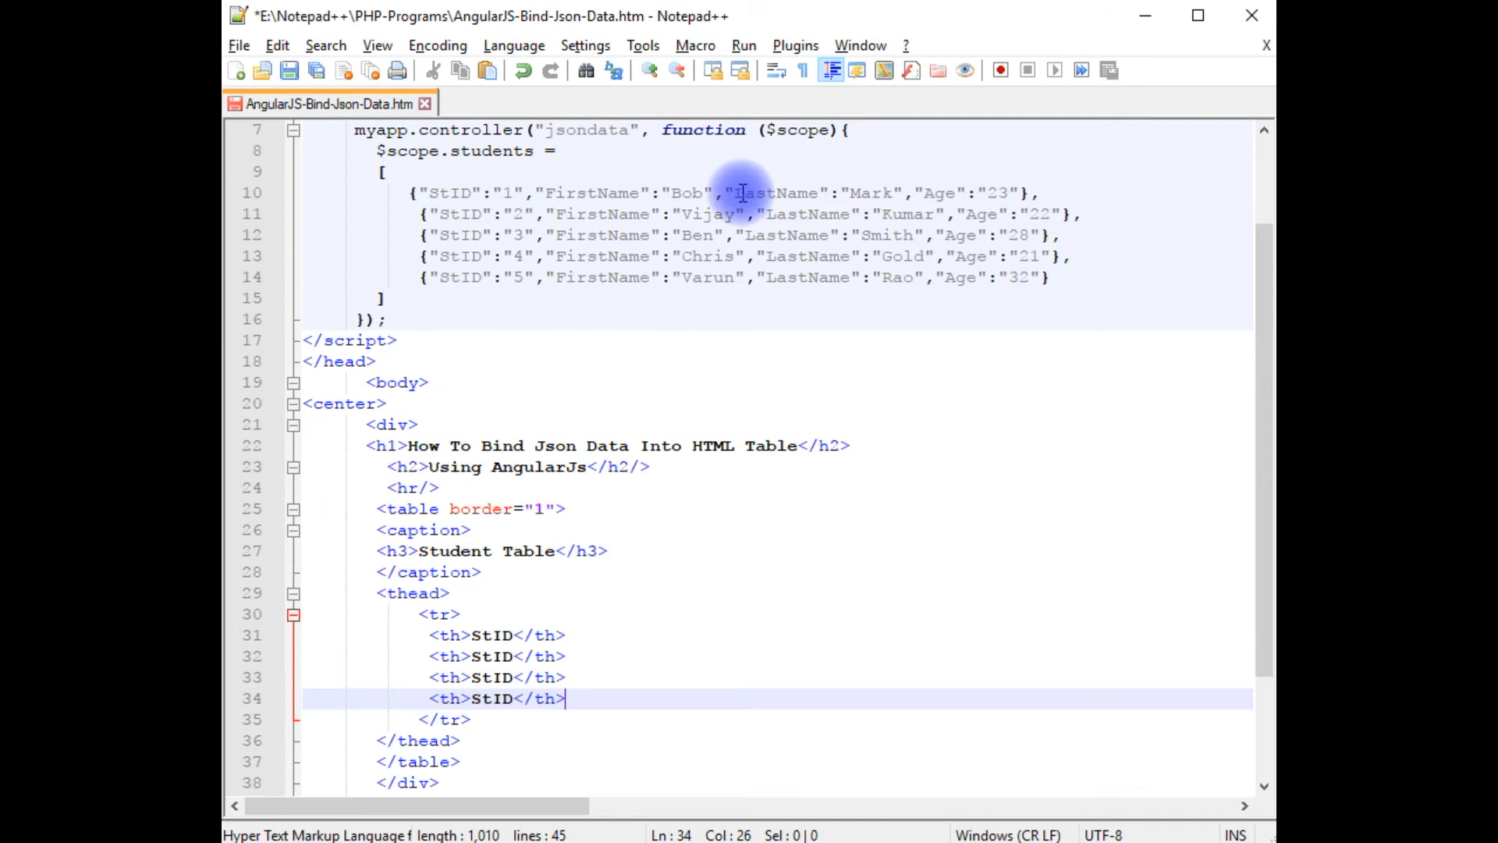
pyautogui.moveTo(445, 676)
pyautogui.write('Age')
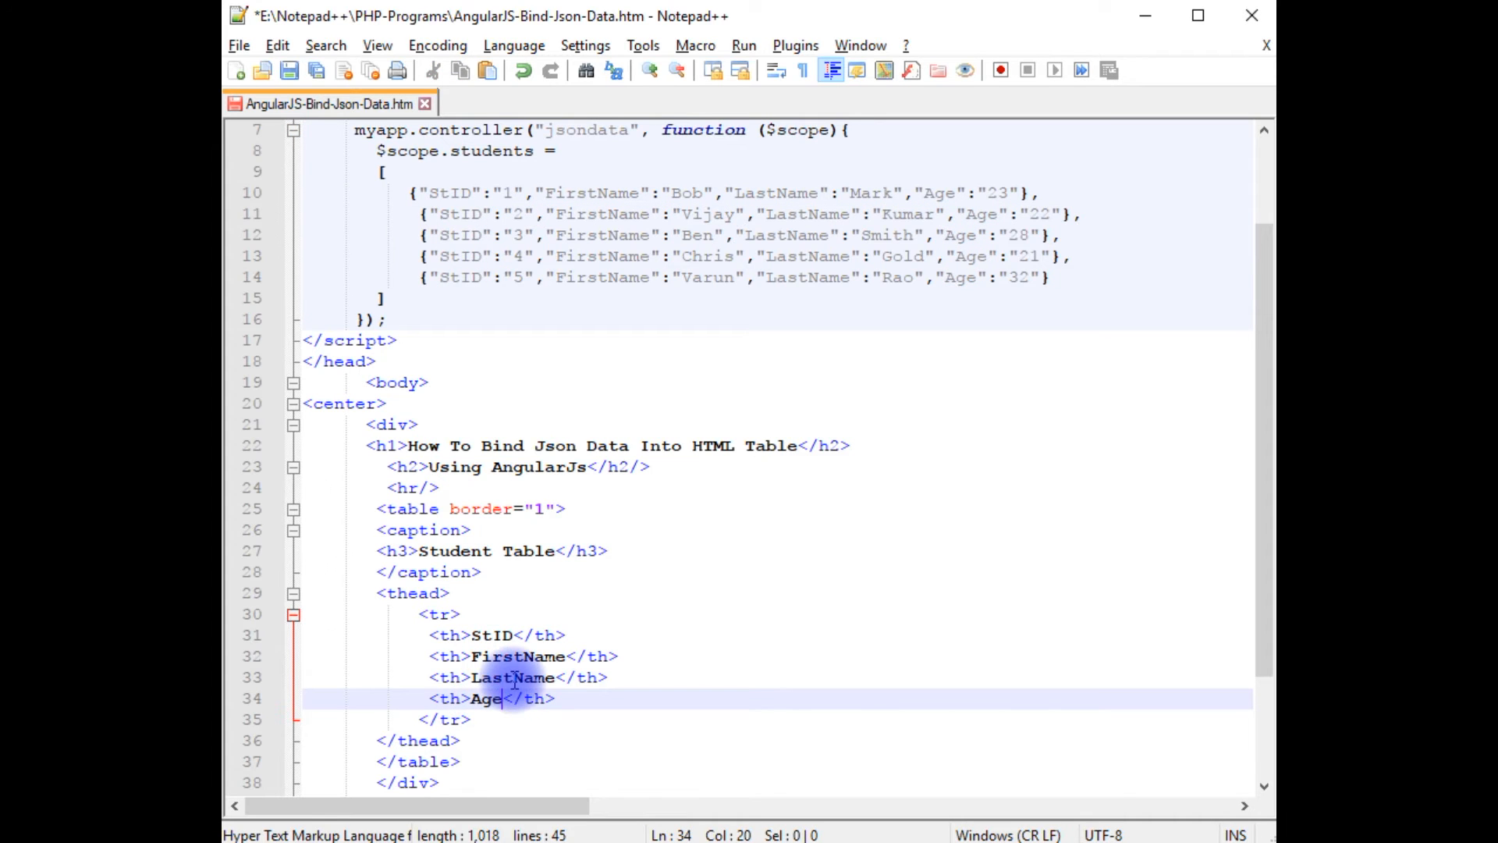
pyautogui.scroll(-3)
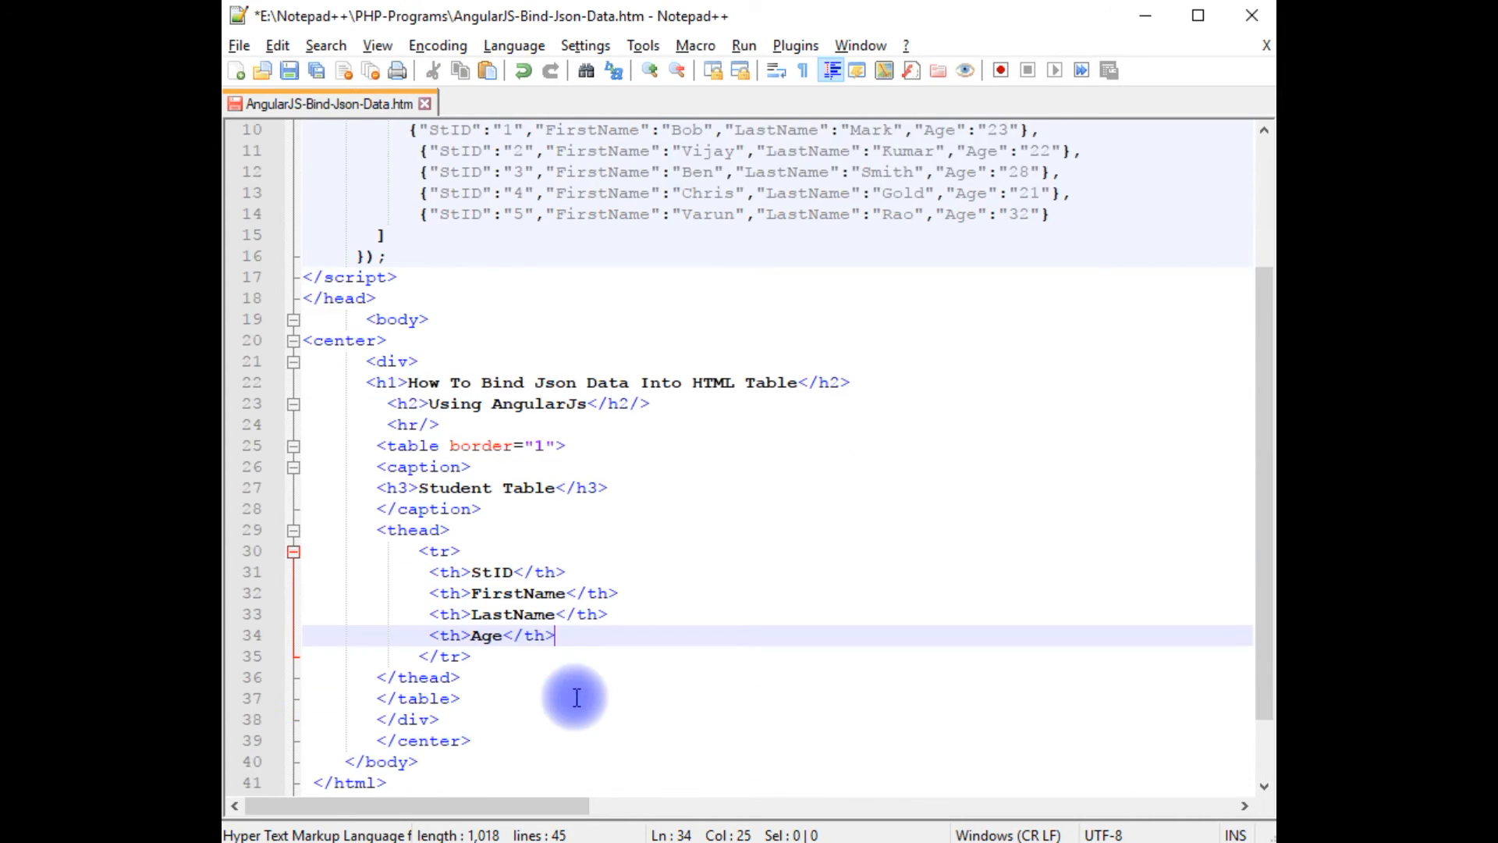
pyautogui.scroll(-3)
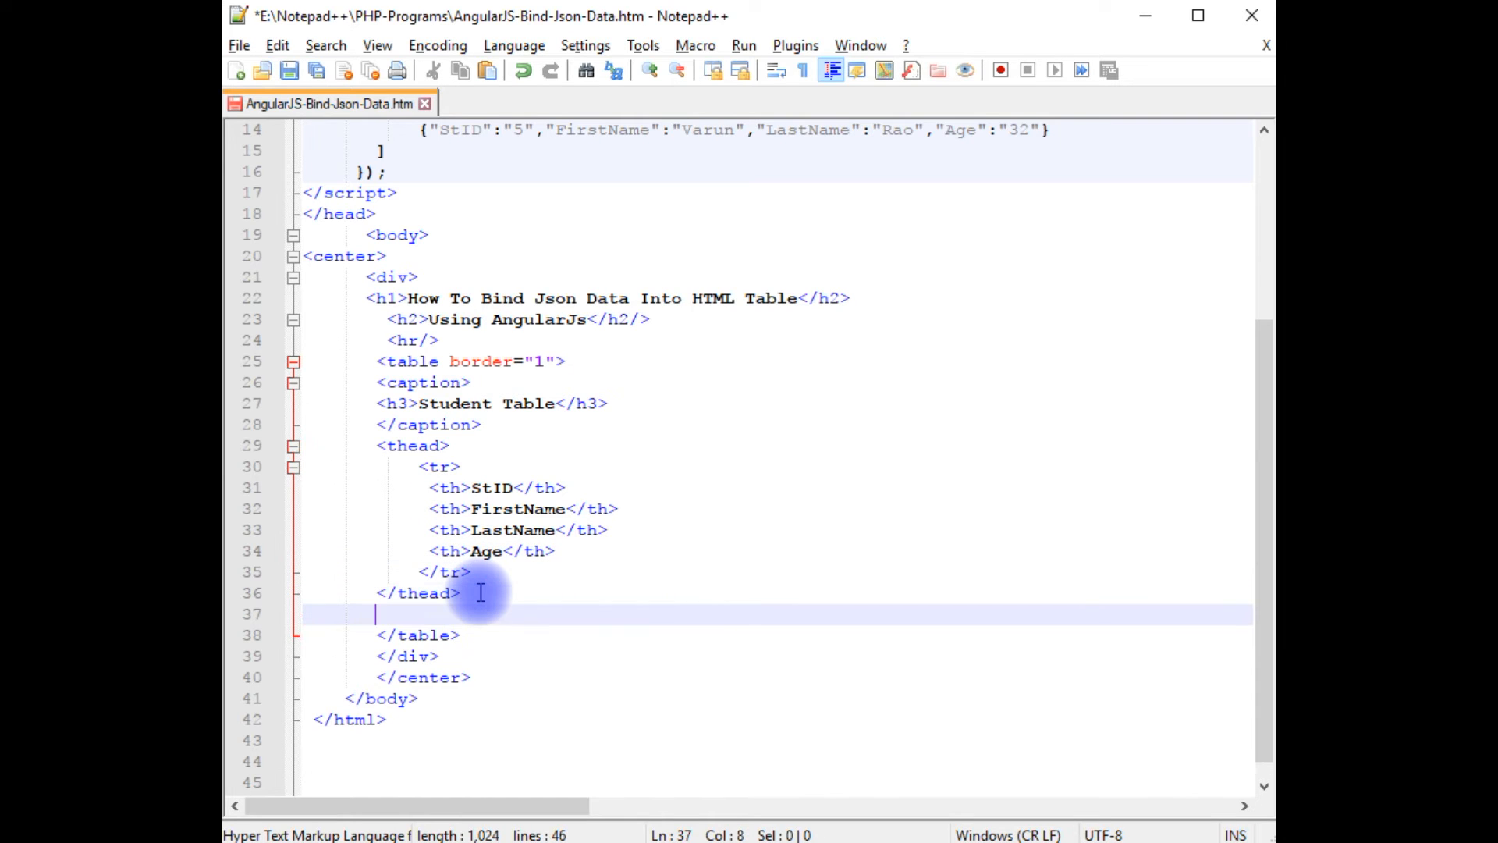
# Add a <tbody> with a <tr> row containing <td></td> cells after the thead
pyautogui.write('<tbody>')
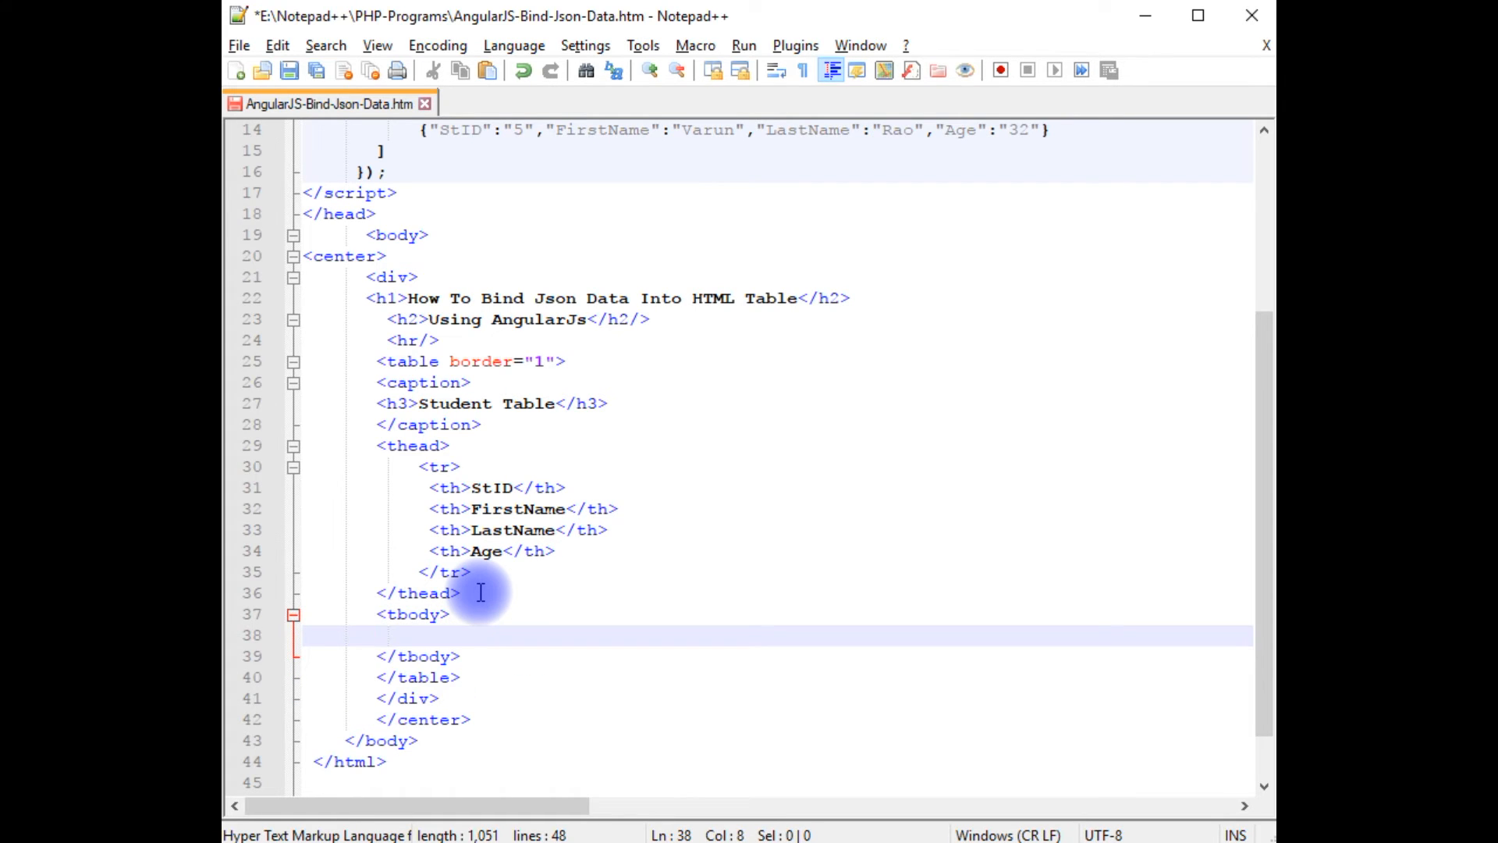
pyautogui.write('<tr>')
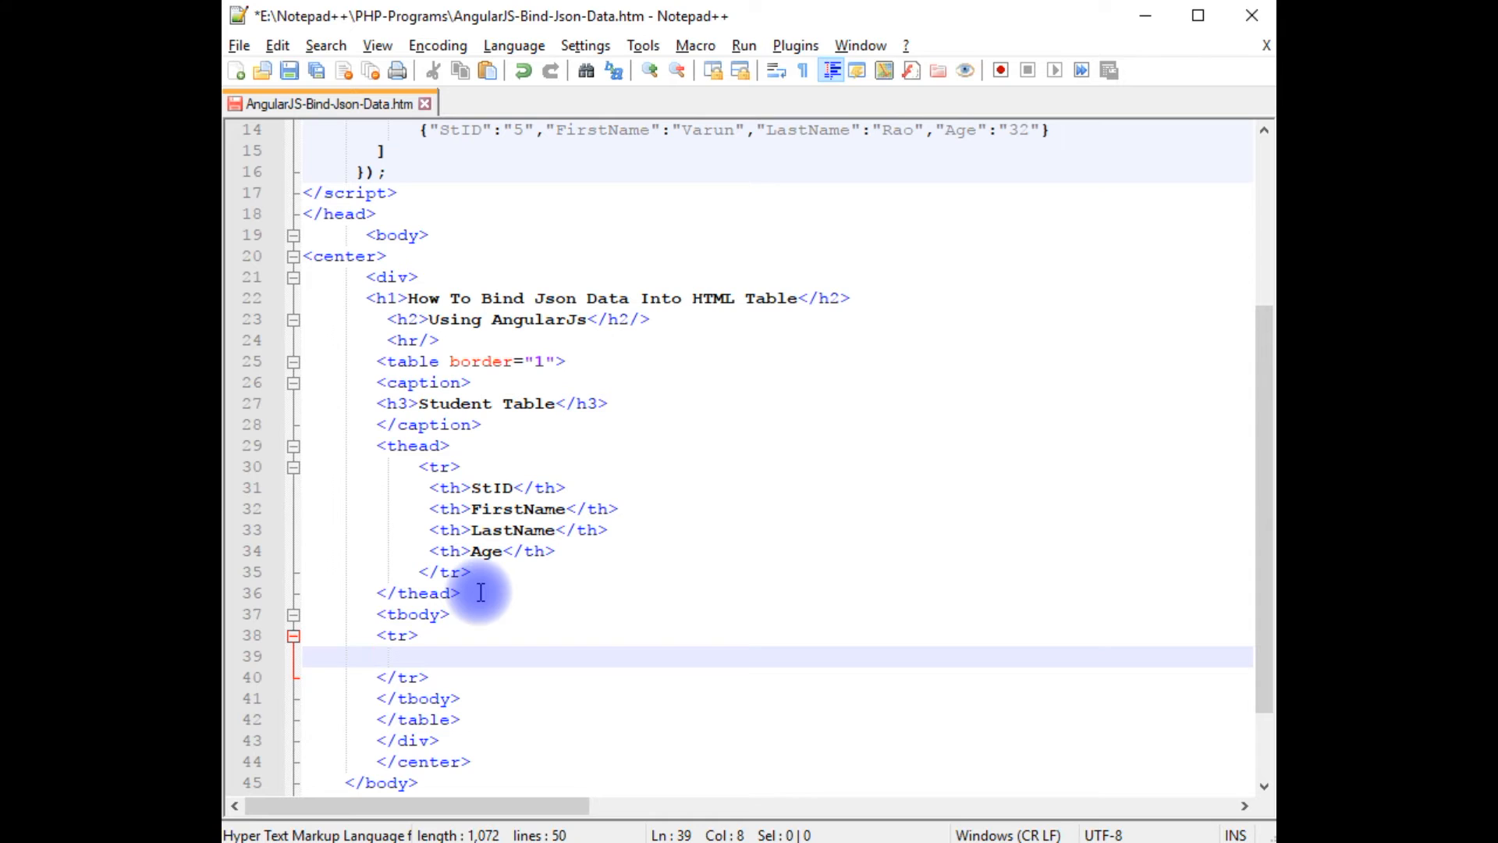
pyautogui.write('<td>')
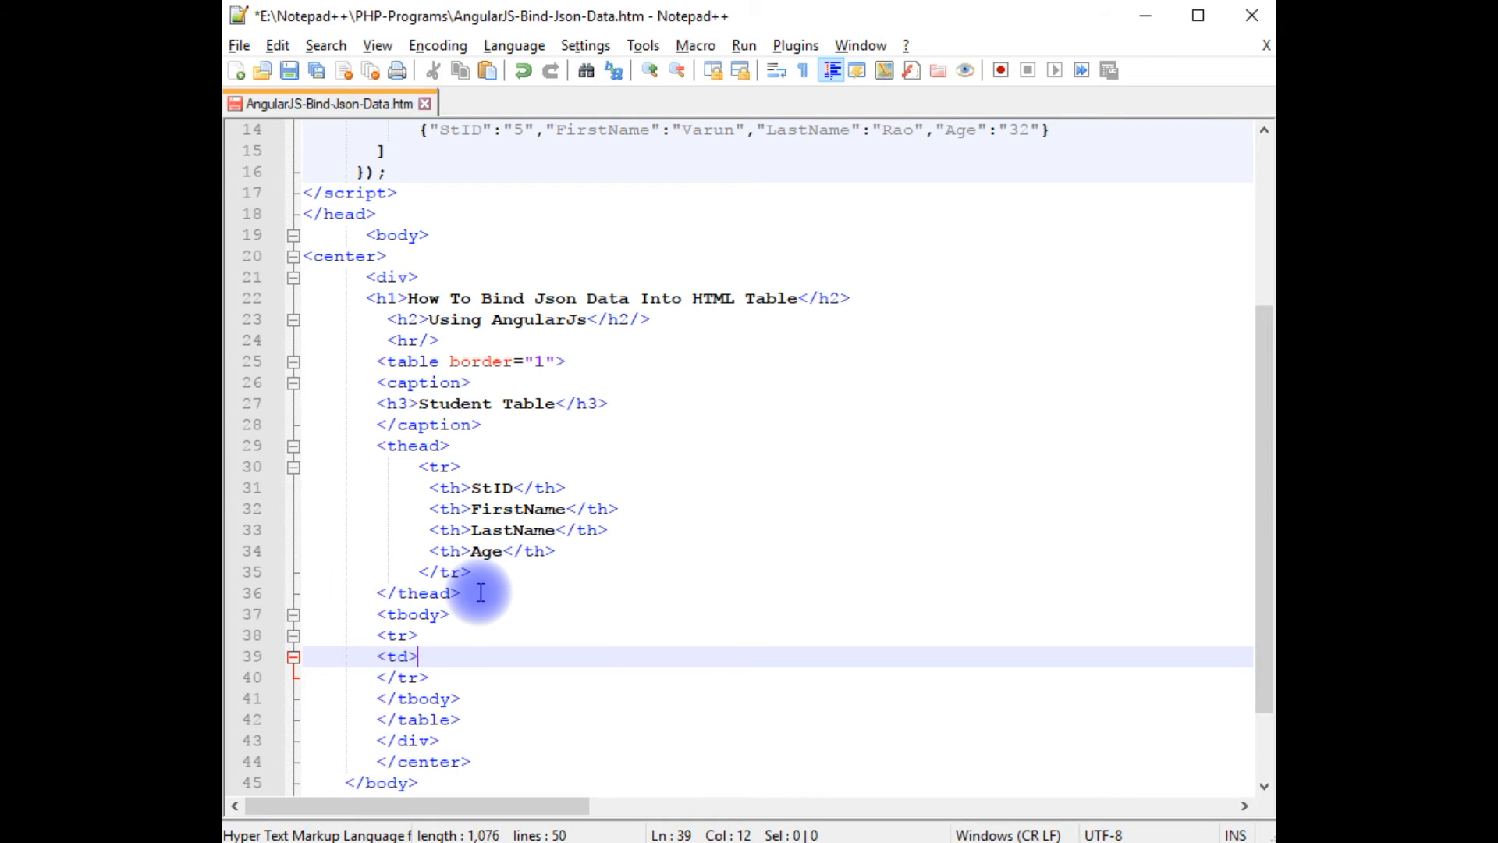
pyautogui.write('</td>')
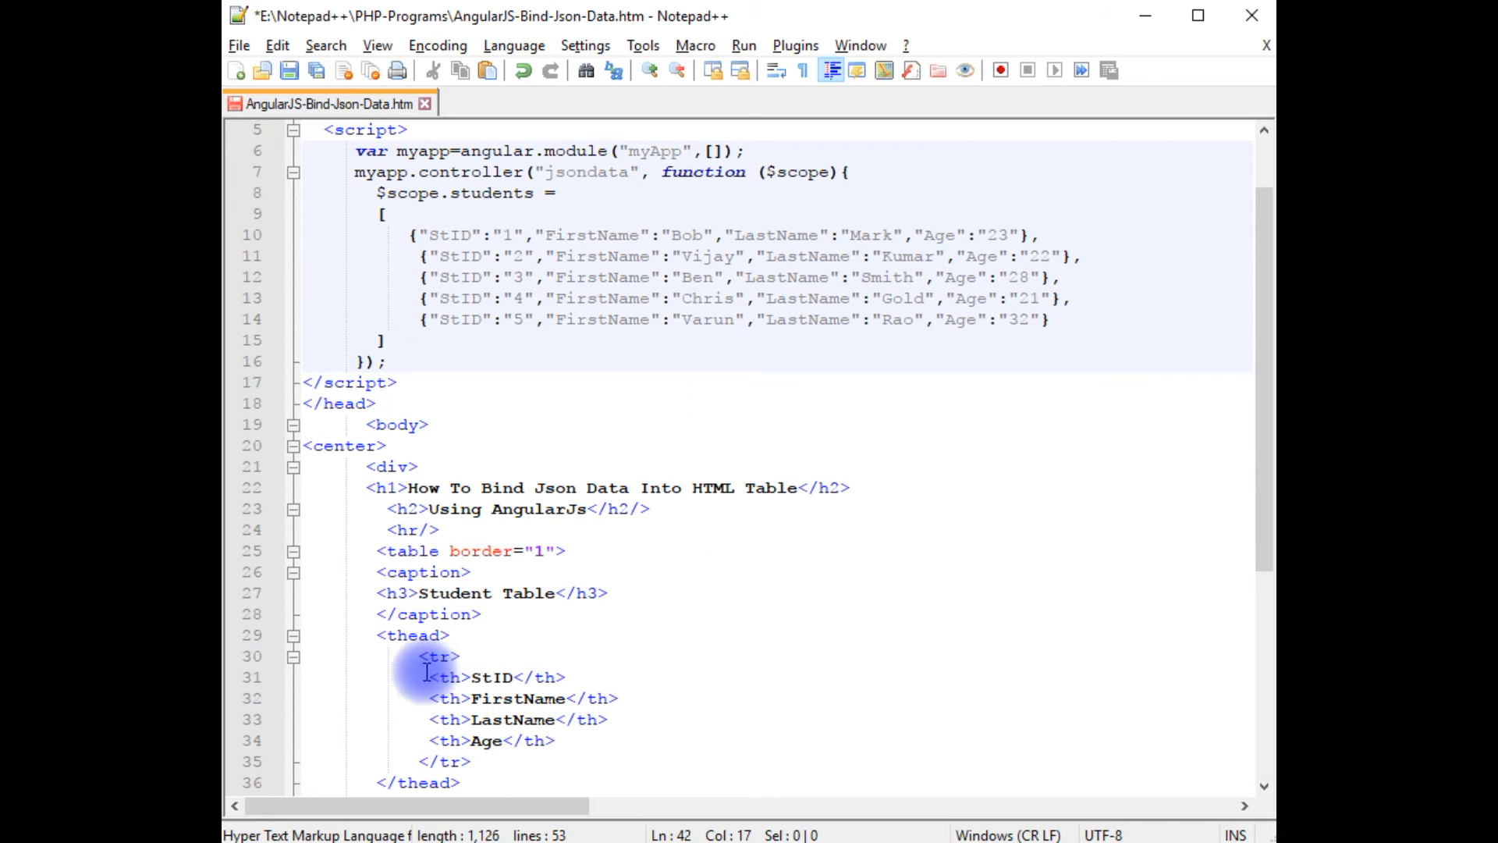
pyautogui.moveTo(420, 466)
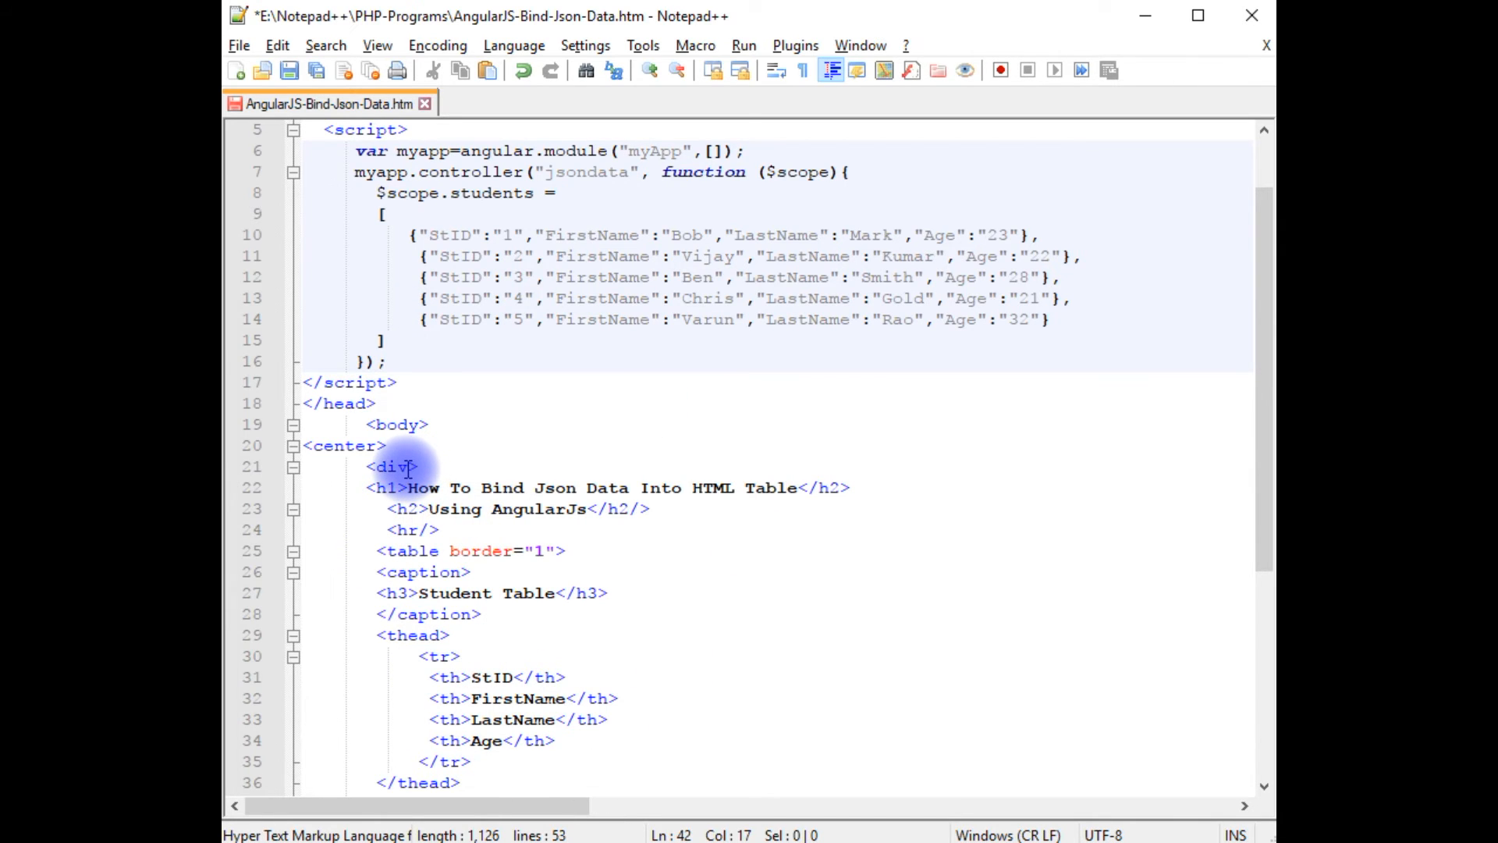
# Add ng-app="myApp" to the page's wrapping div
pyautogui.write('n')
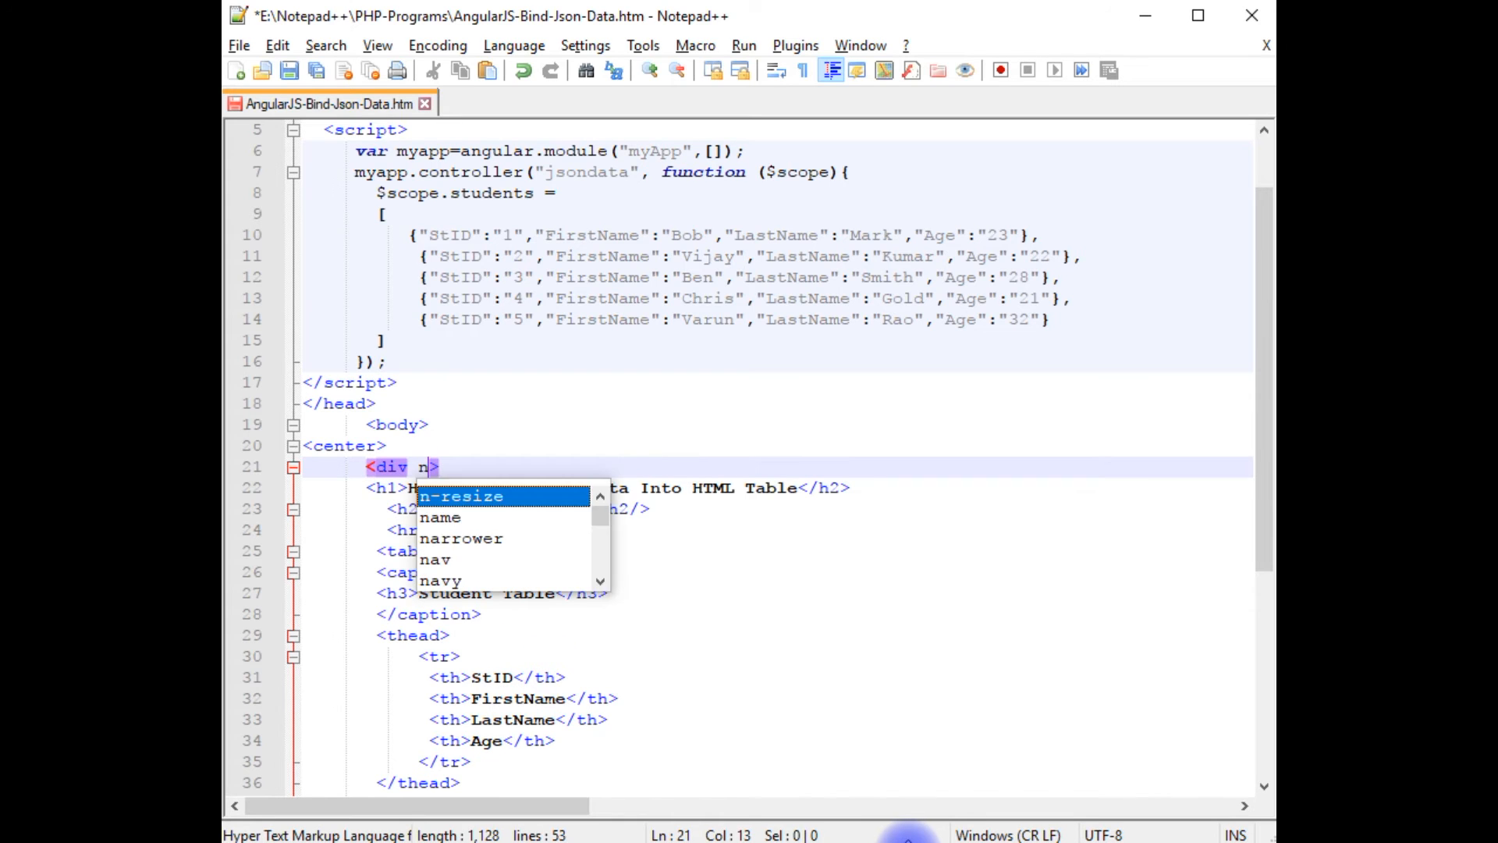
pyautogui.write('g-app="')
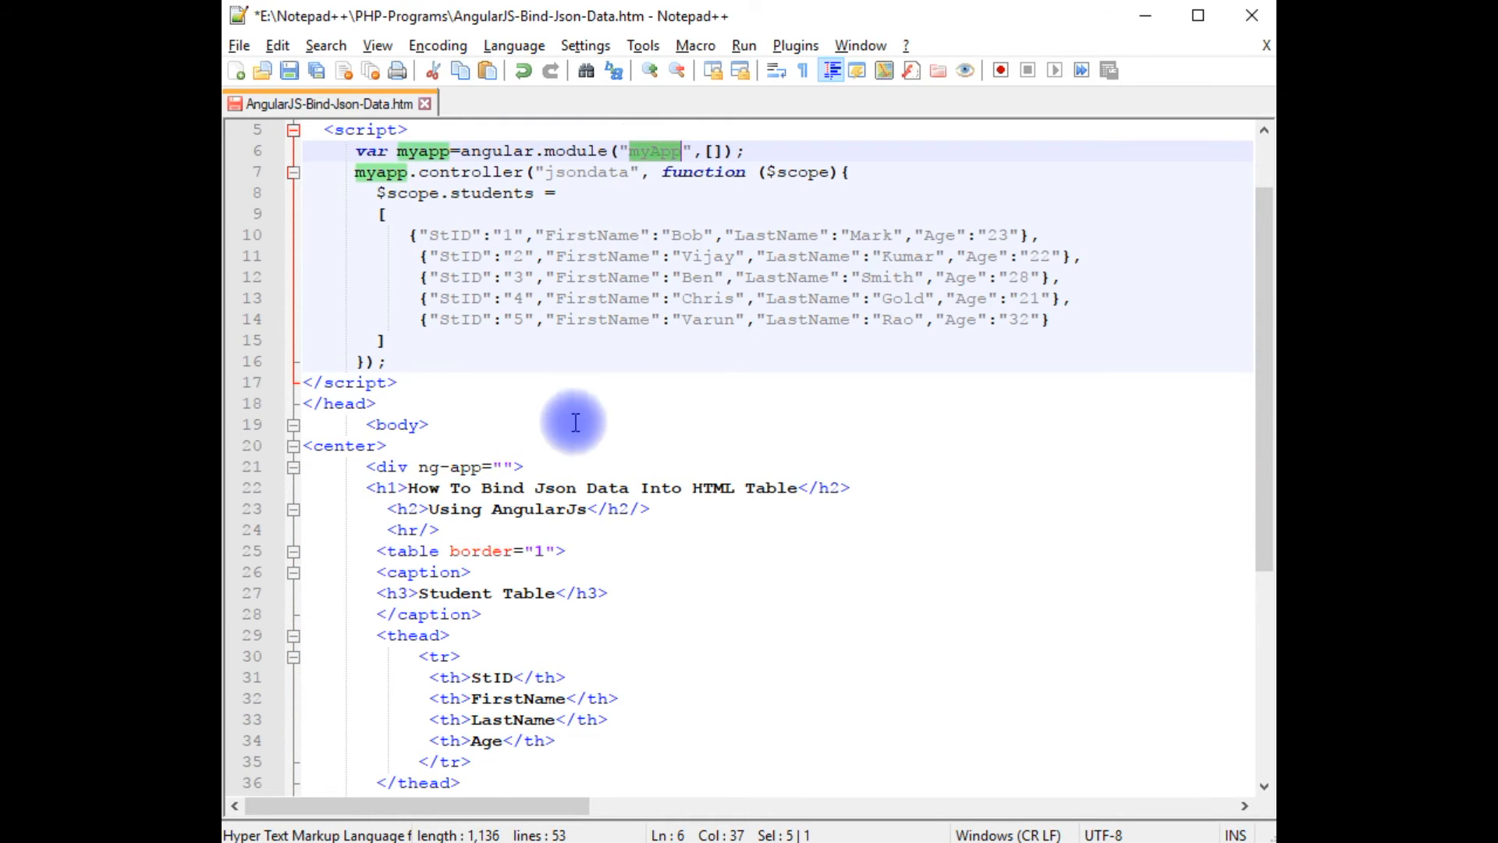
pyautogui.write('myApp')
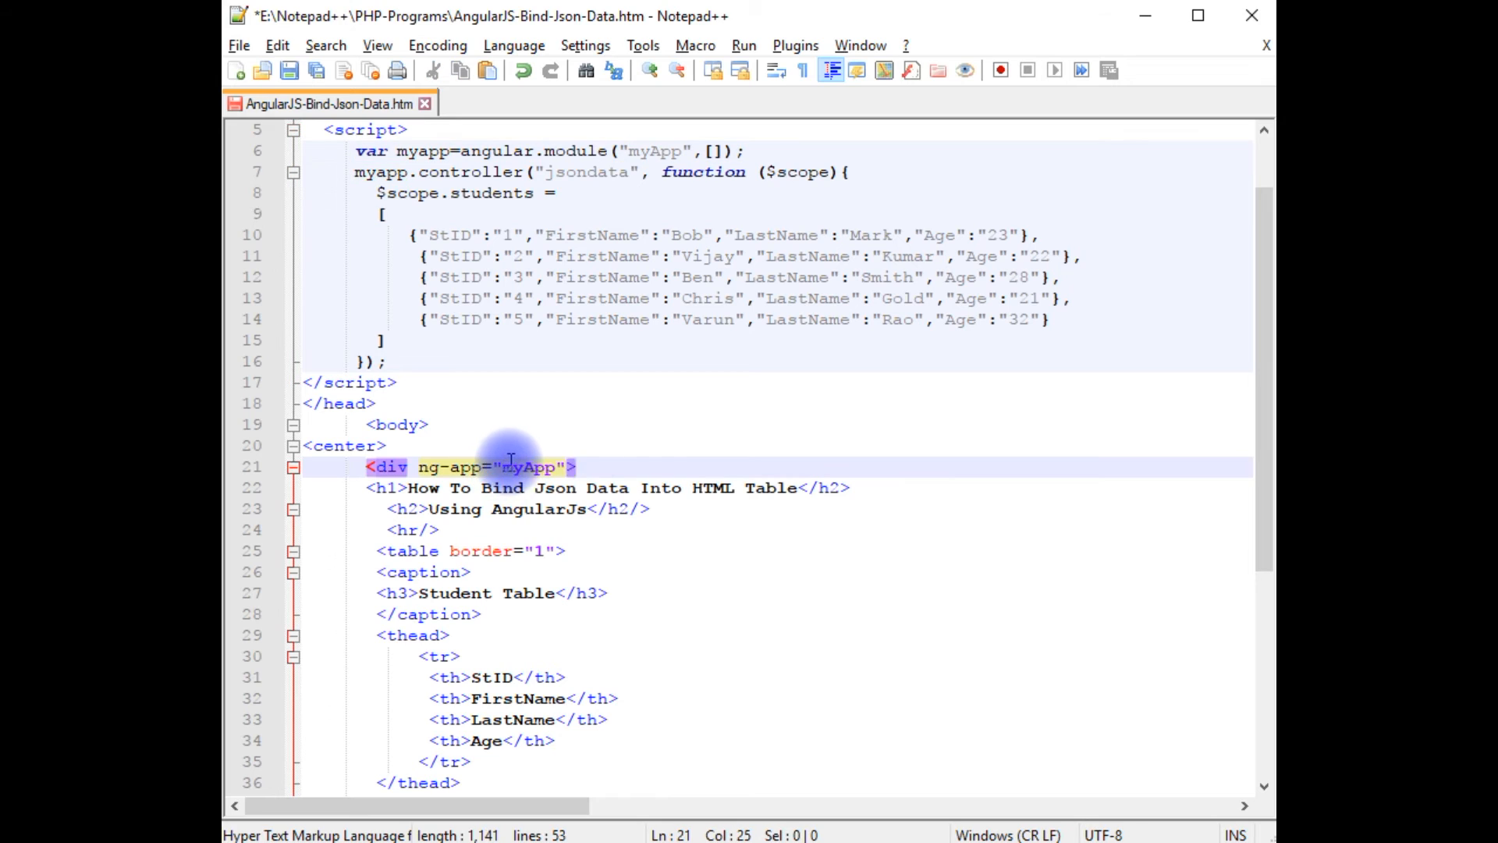
pyautogui.click(573, 467)
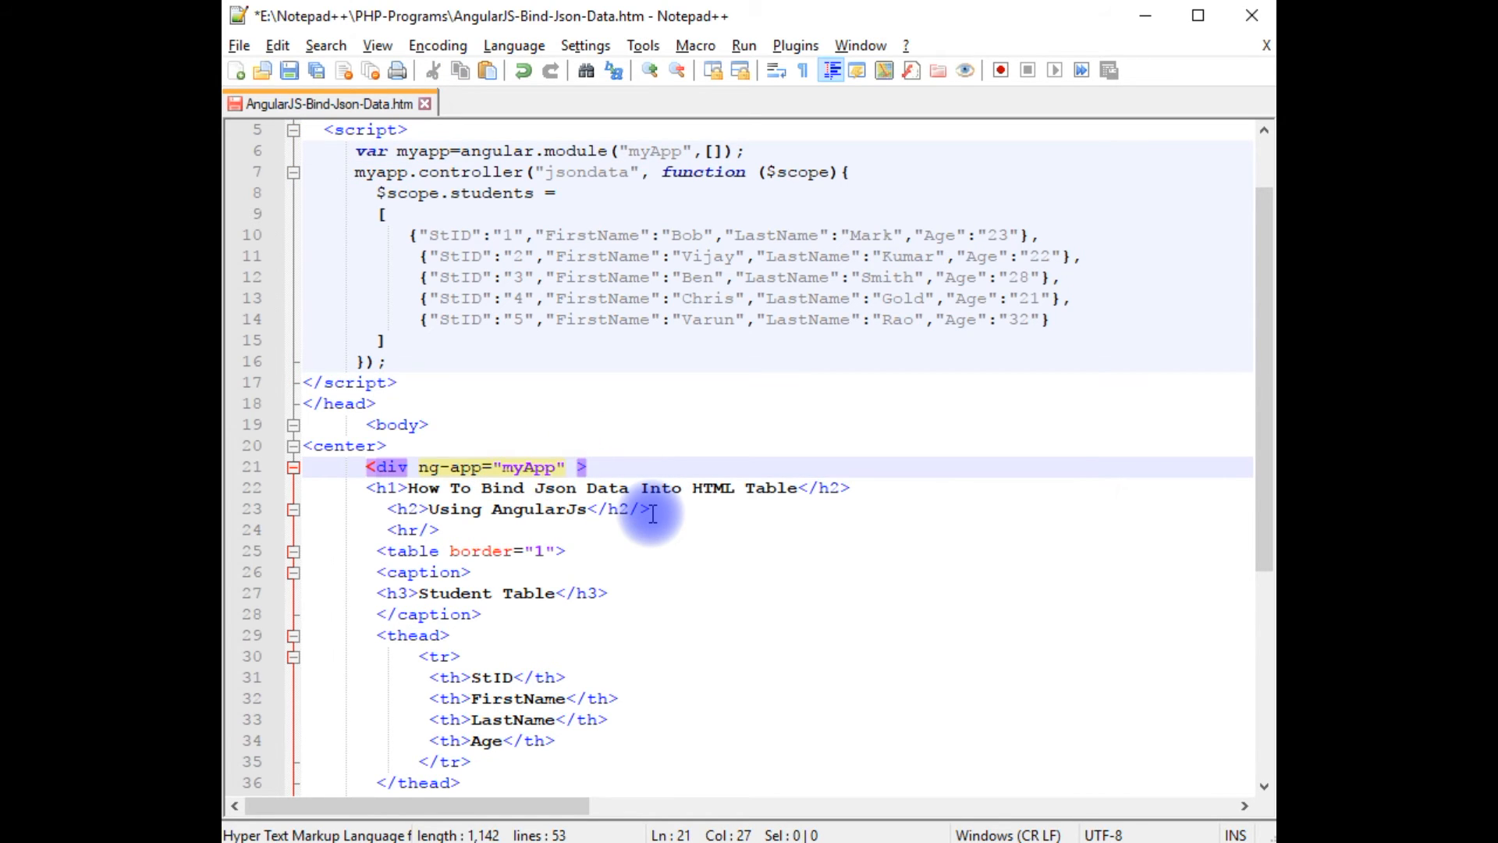
# Add ng-controller="jsondata" to the same div
pyautogui.write('ng-')
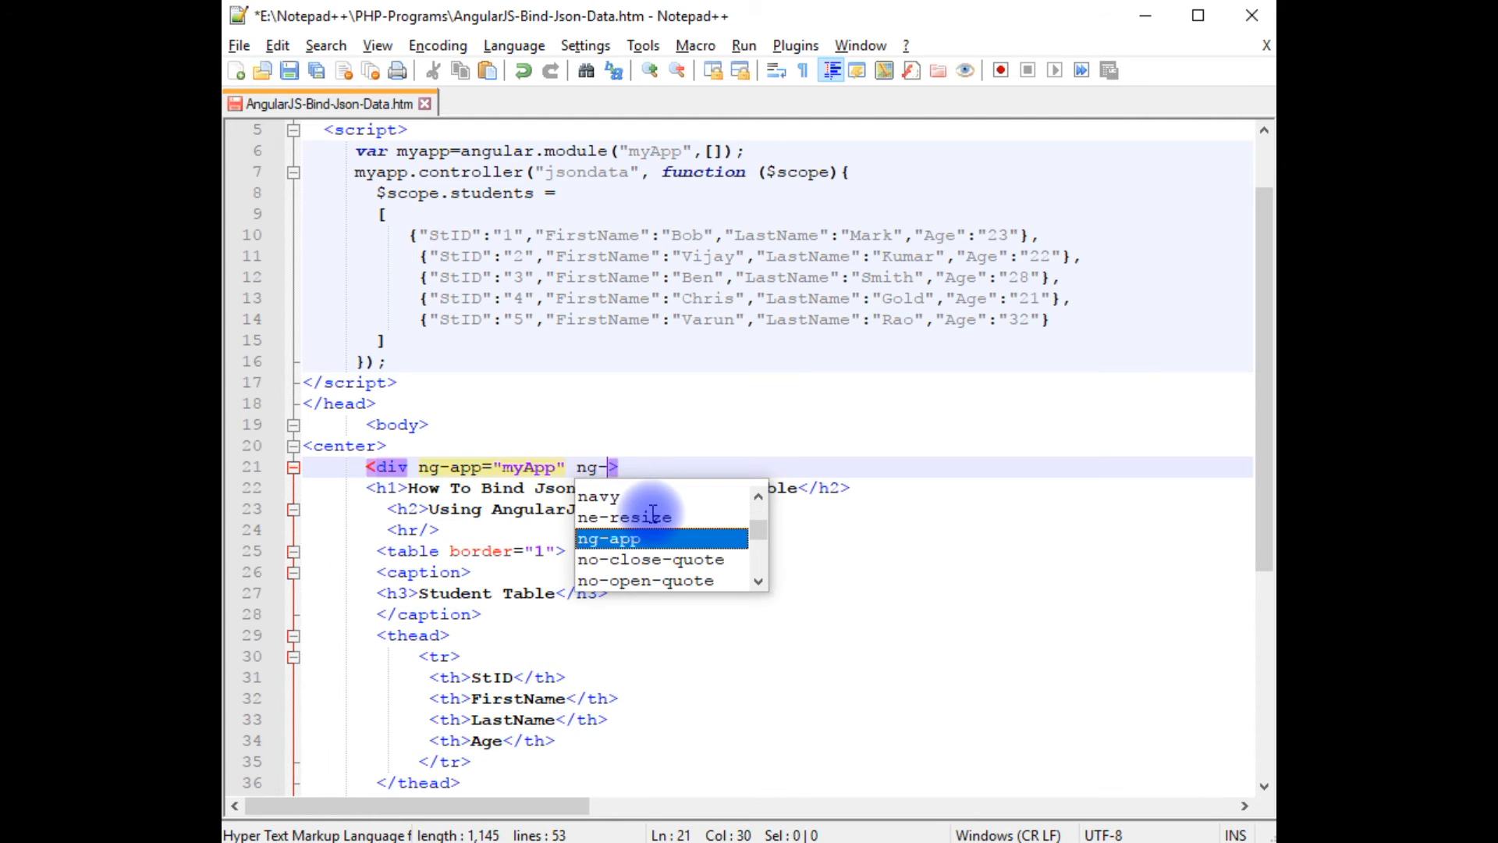
pyautogui.write('cont')
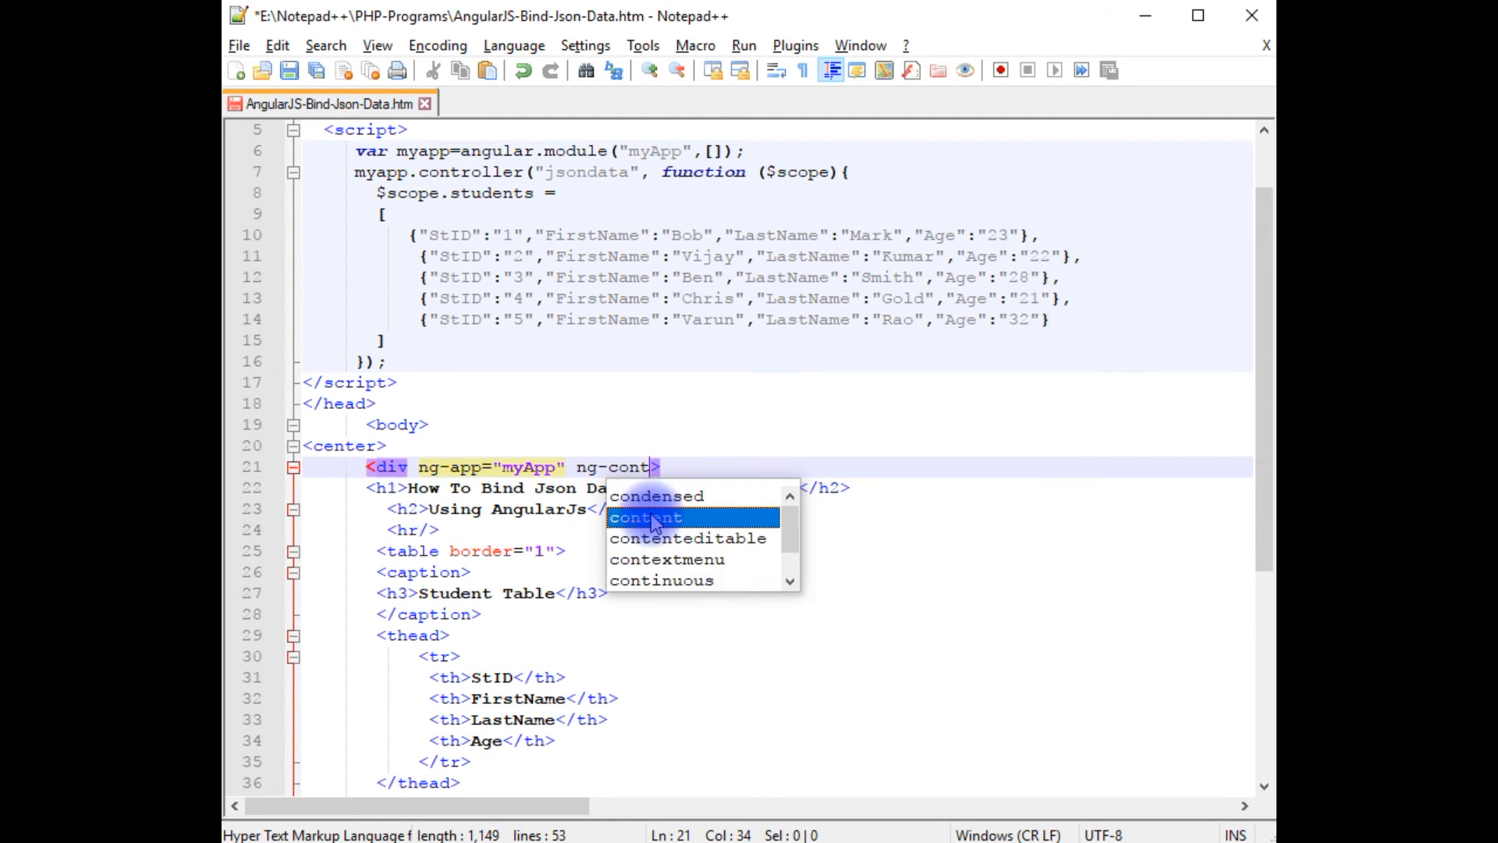
pyautogui.write('roller="')
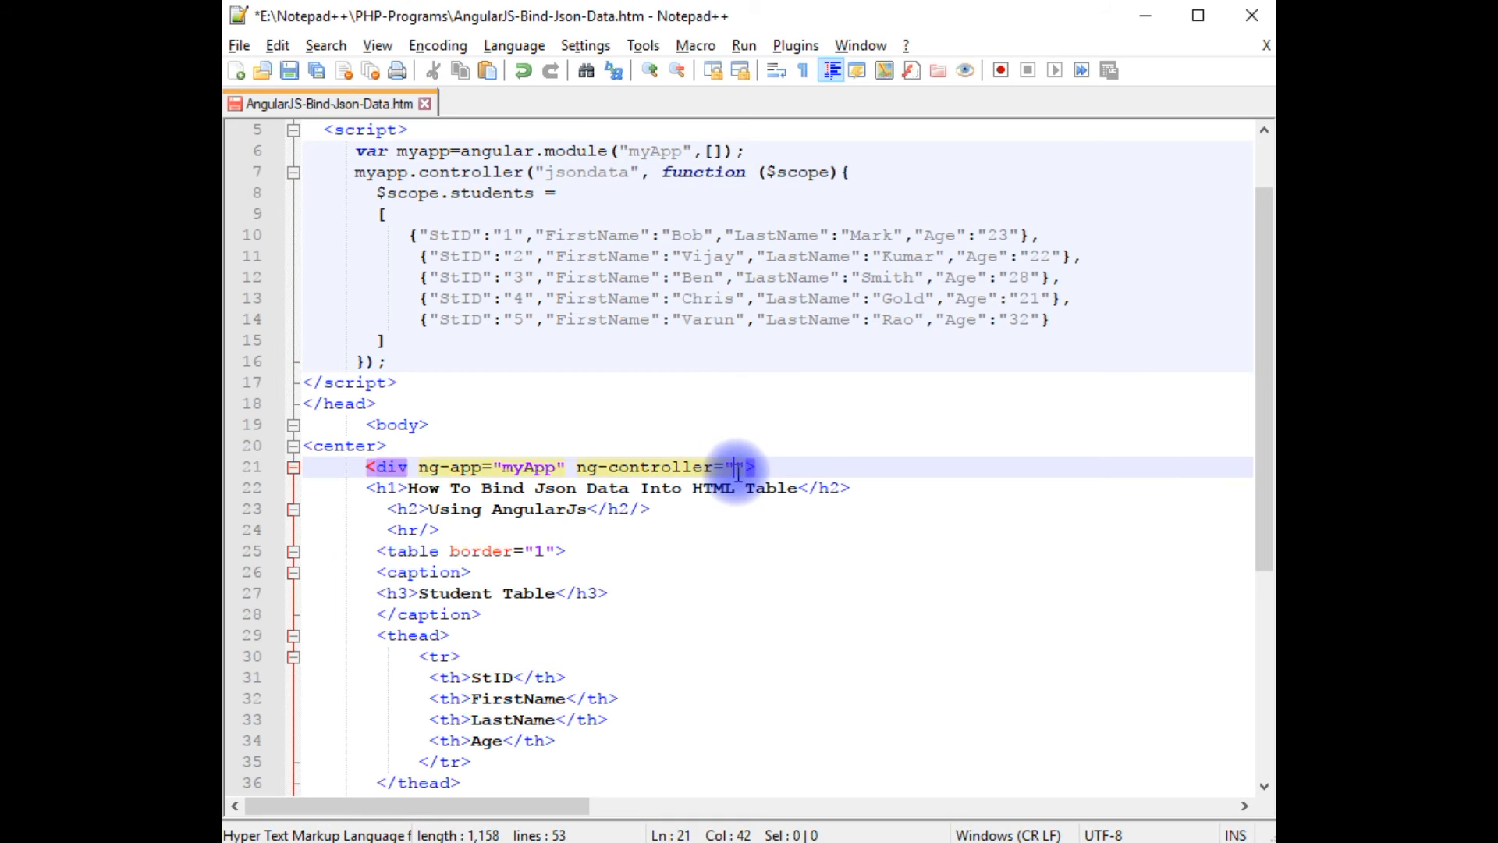
pyautogui.write('jsondata')
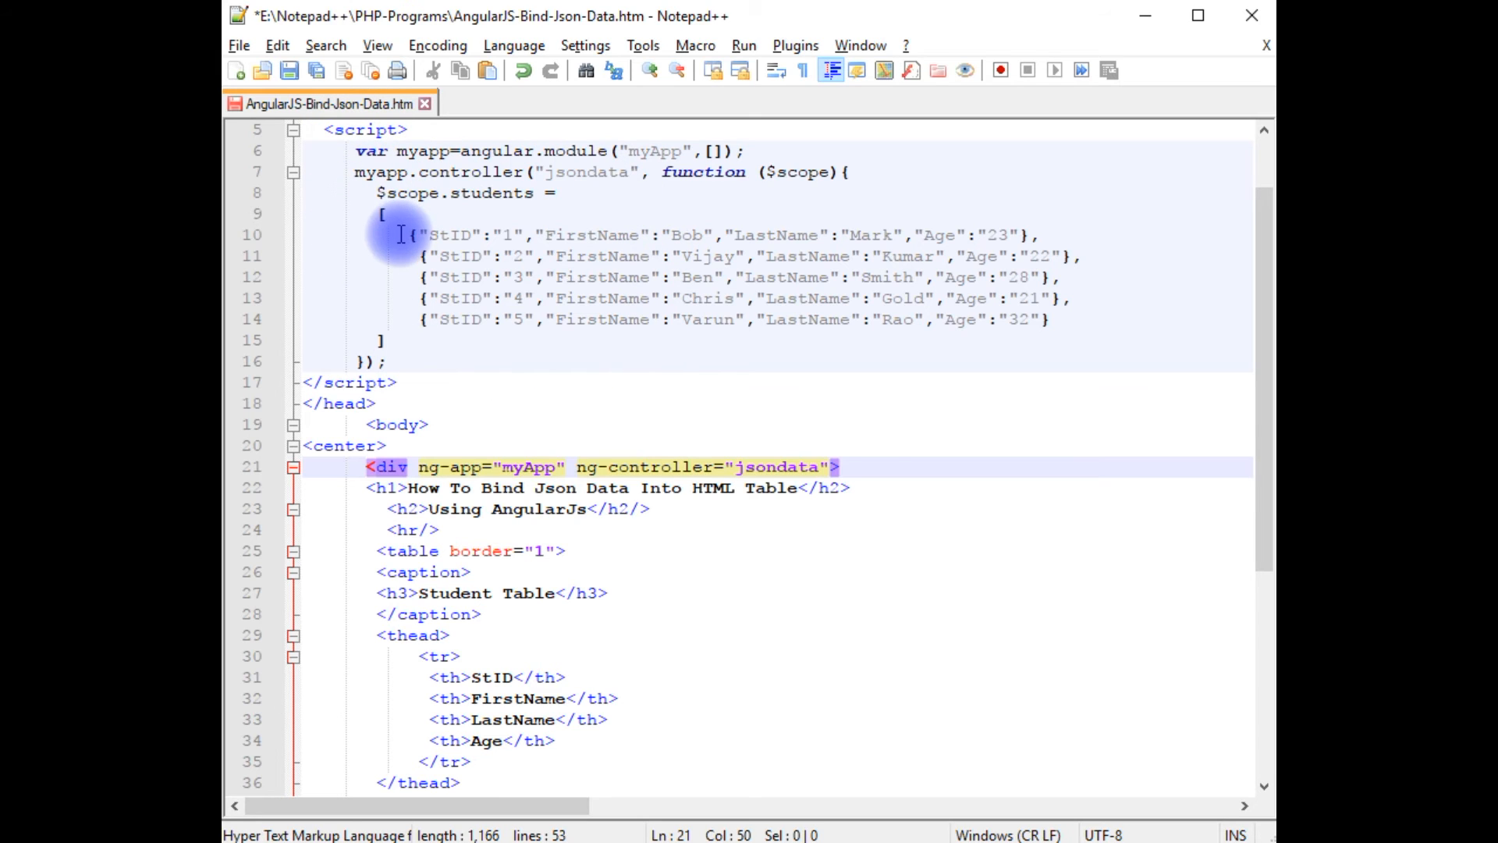
# Add ng-repeat="student in students" to the tbody <tr> row
pyautogui.scroll(-3)
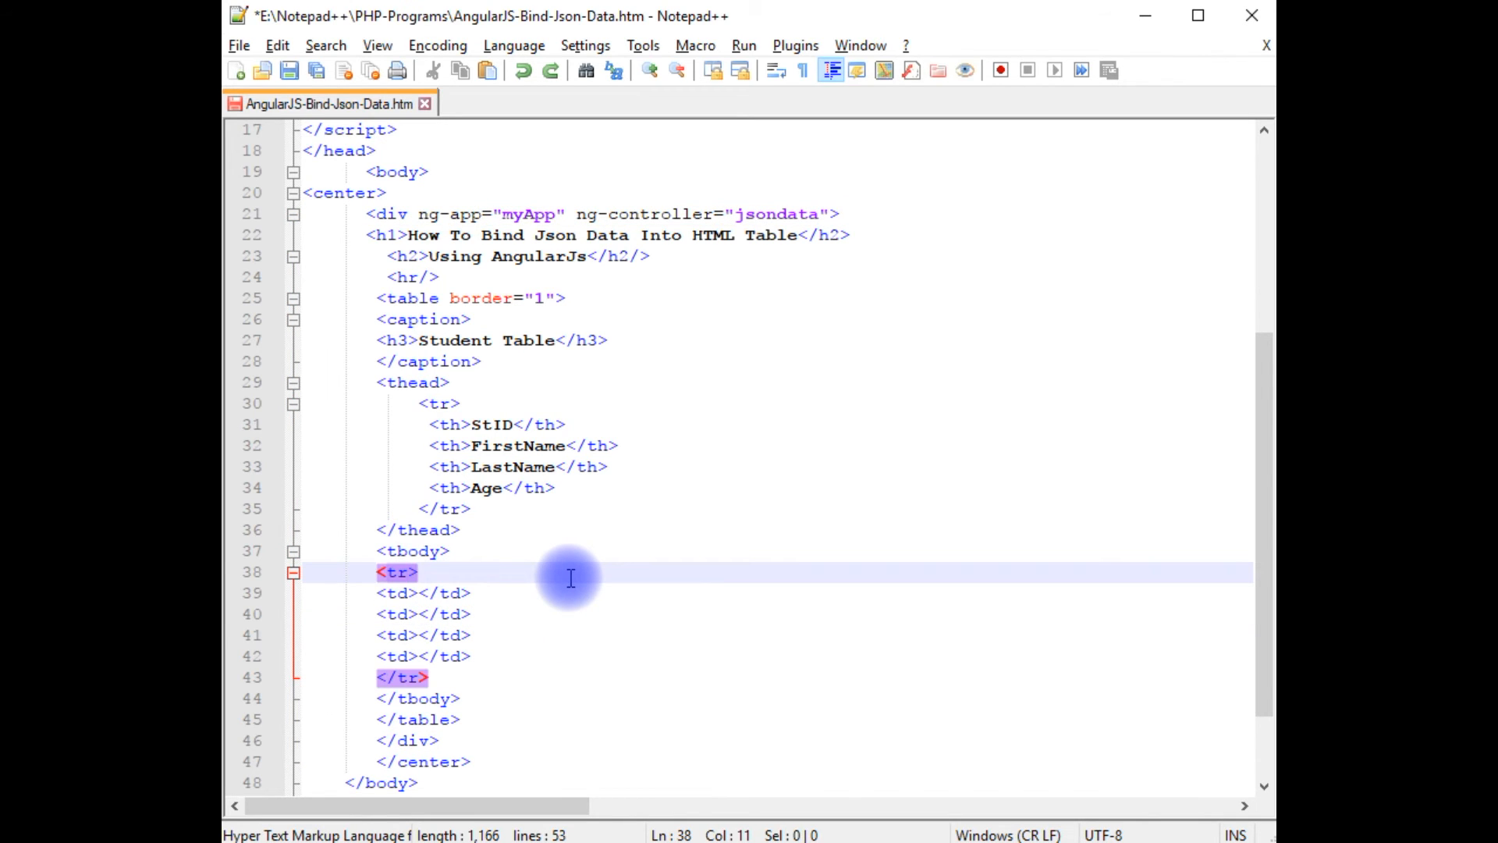
pyautogui.write('ng-repeat="student in')
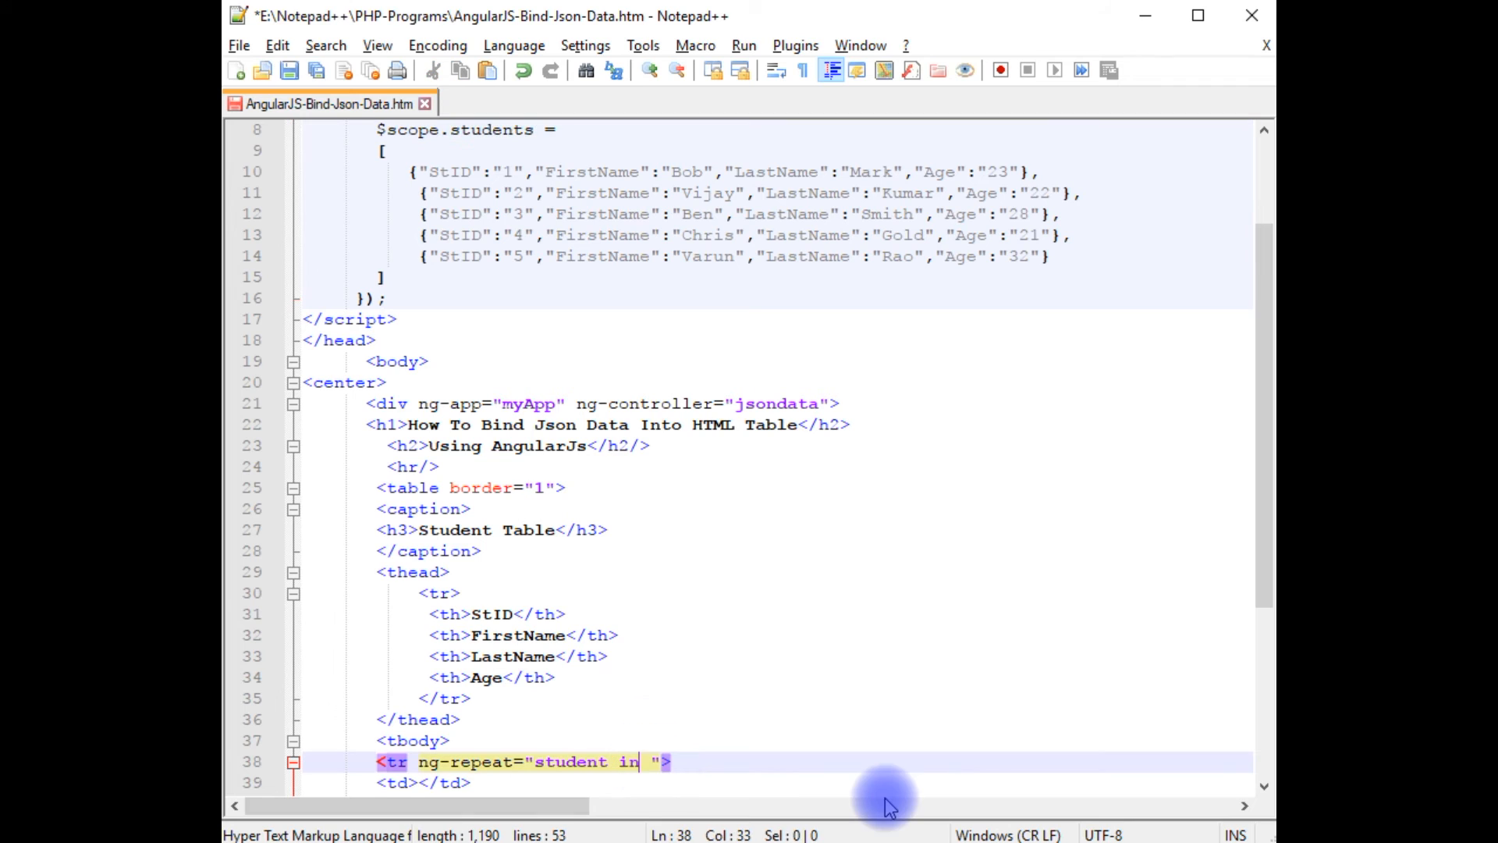
pyautogui.write('students')
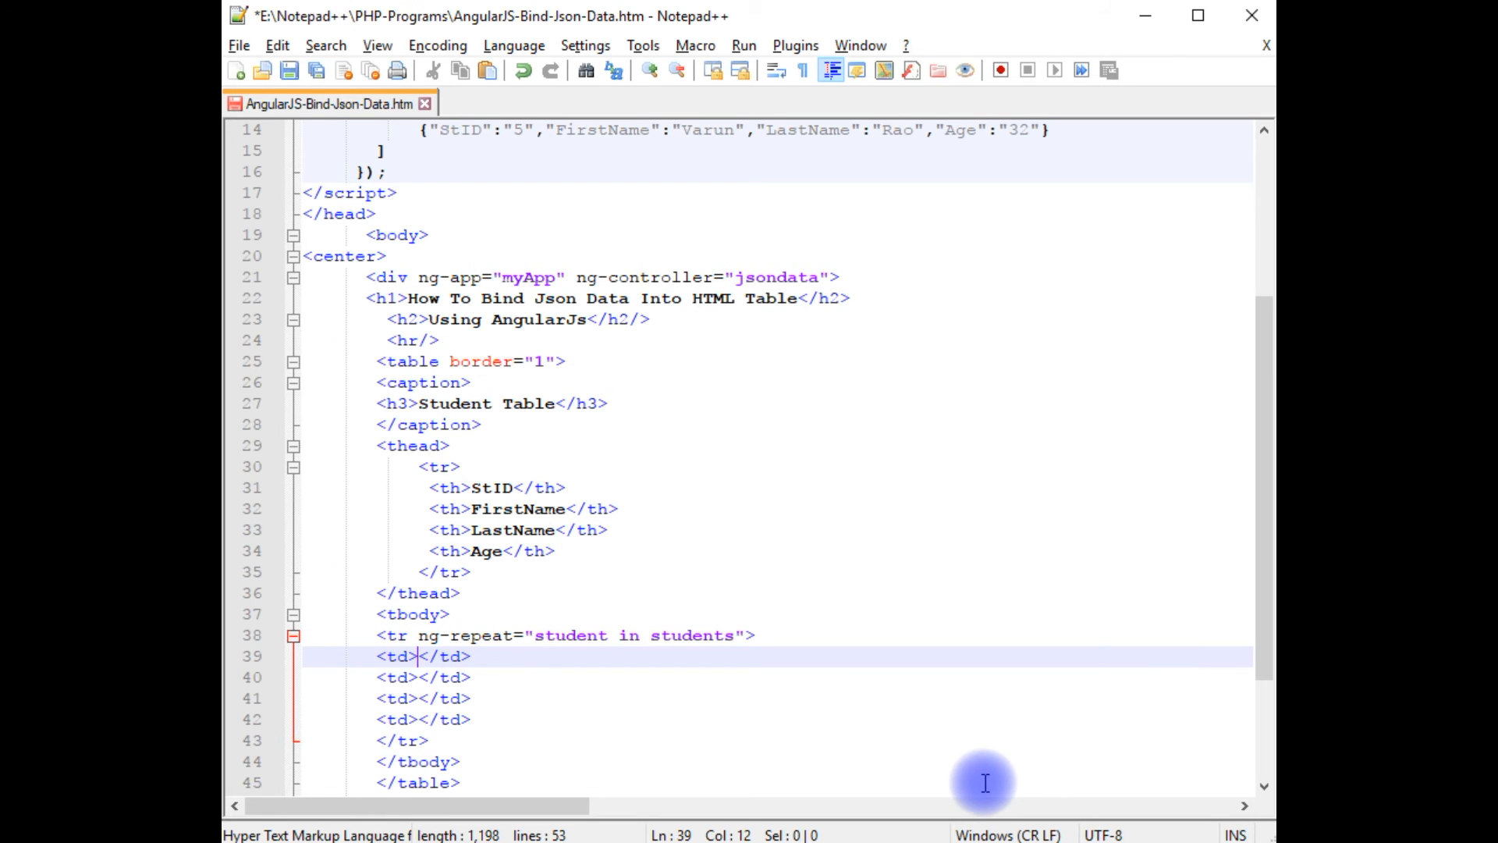
pyautogui.moveTo(538, 454)
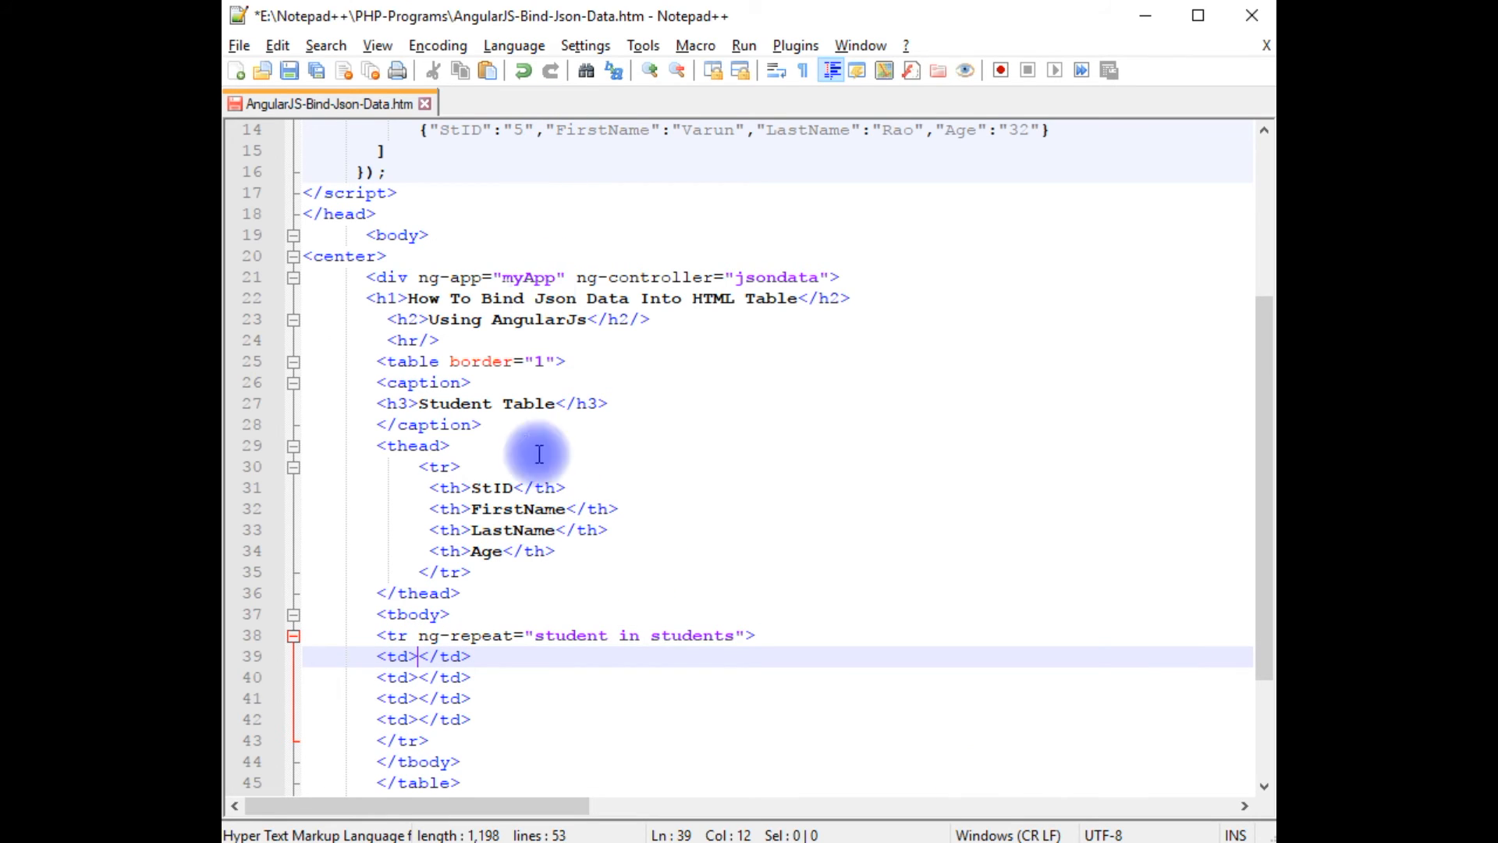
pyautogui.moveTo(764, 746)
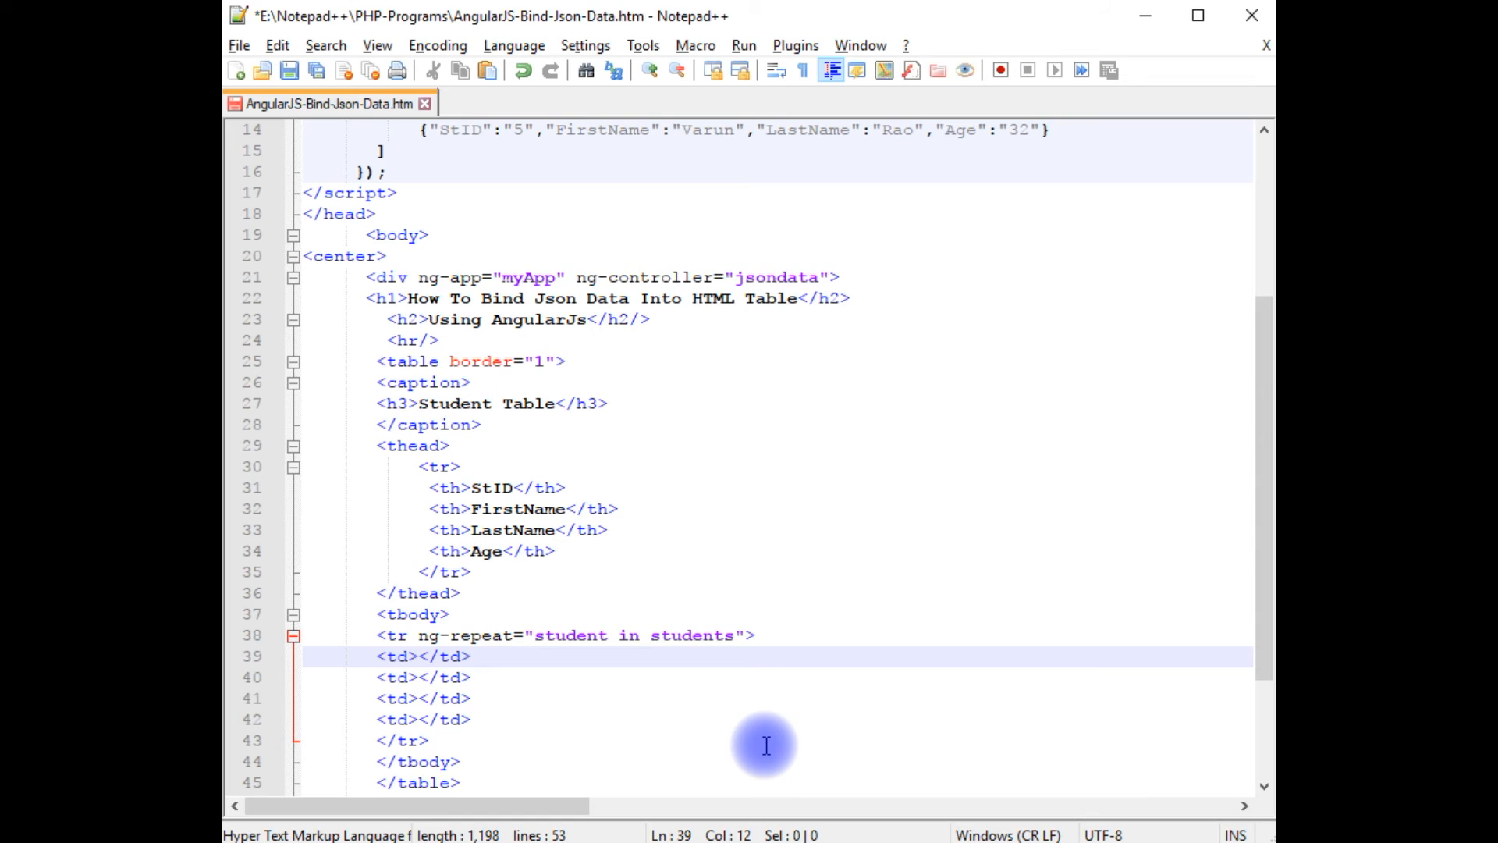
# Bind the first two cells to {{student.StID}} and {{student.FirstName}}
pyautogui.write('{{}}')
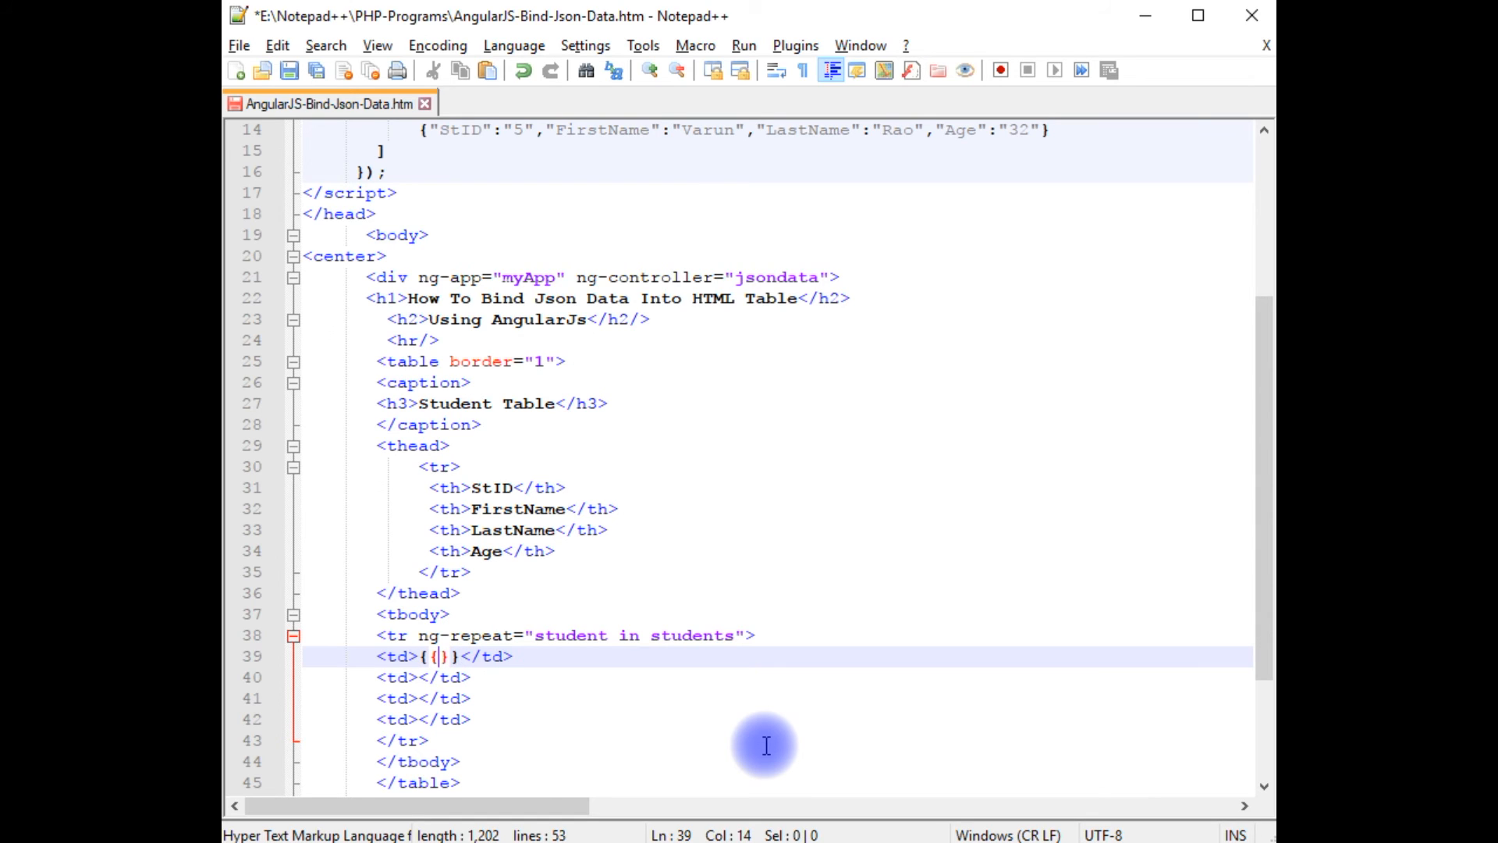
pyautogui.write('studn')
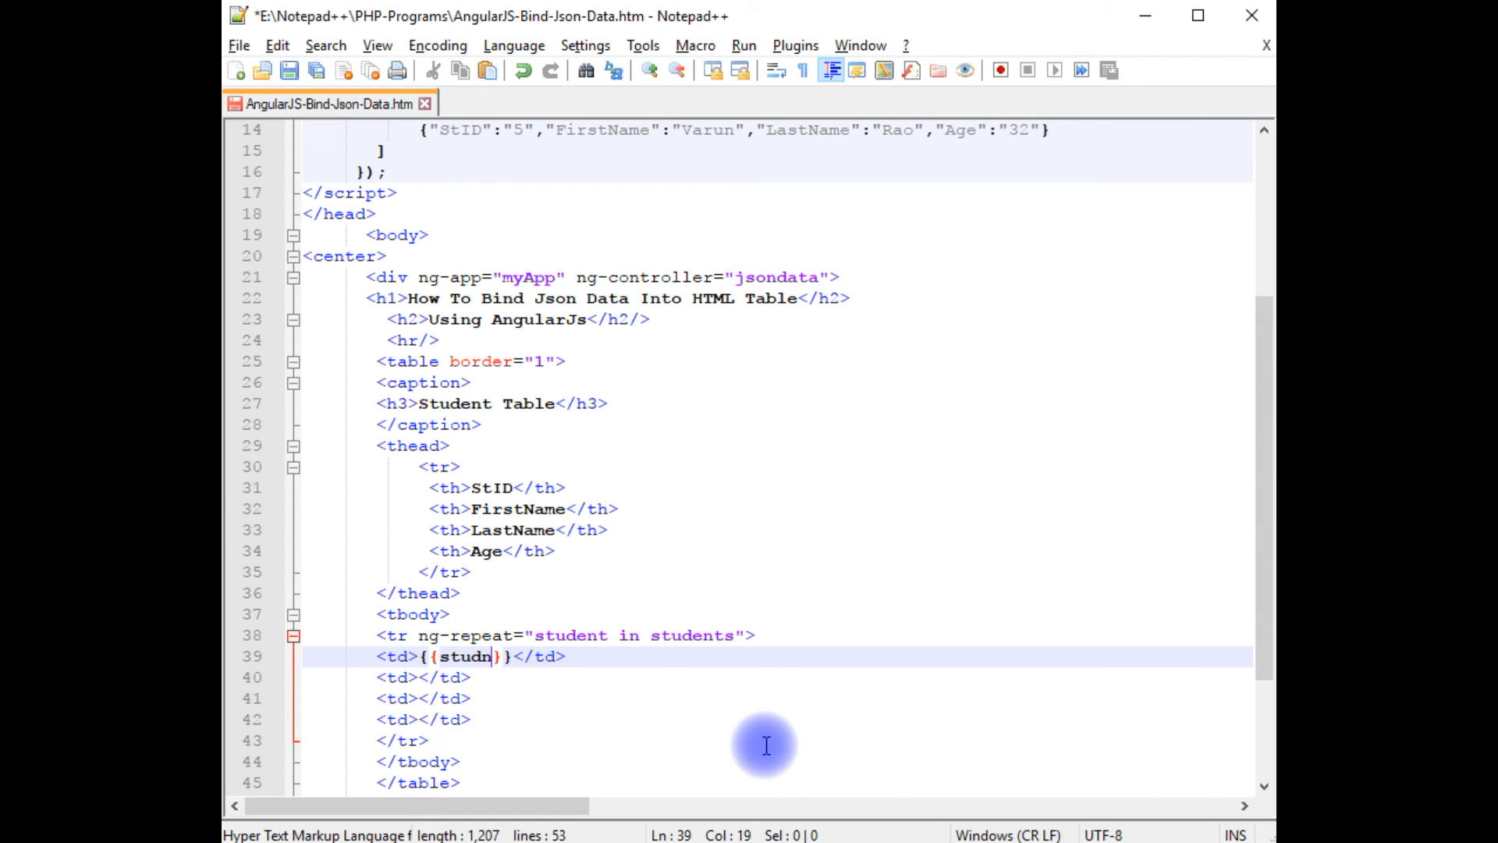
pyautogui.write('et')
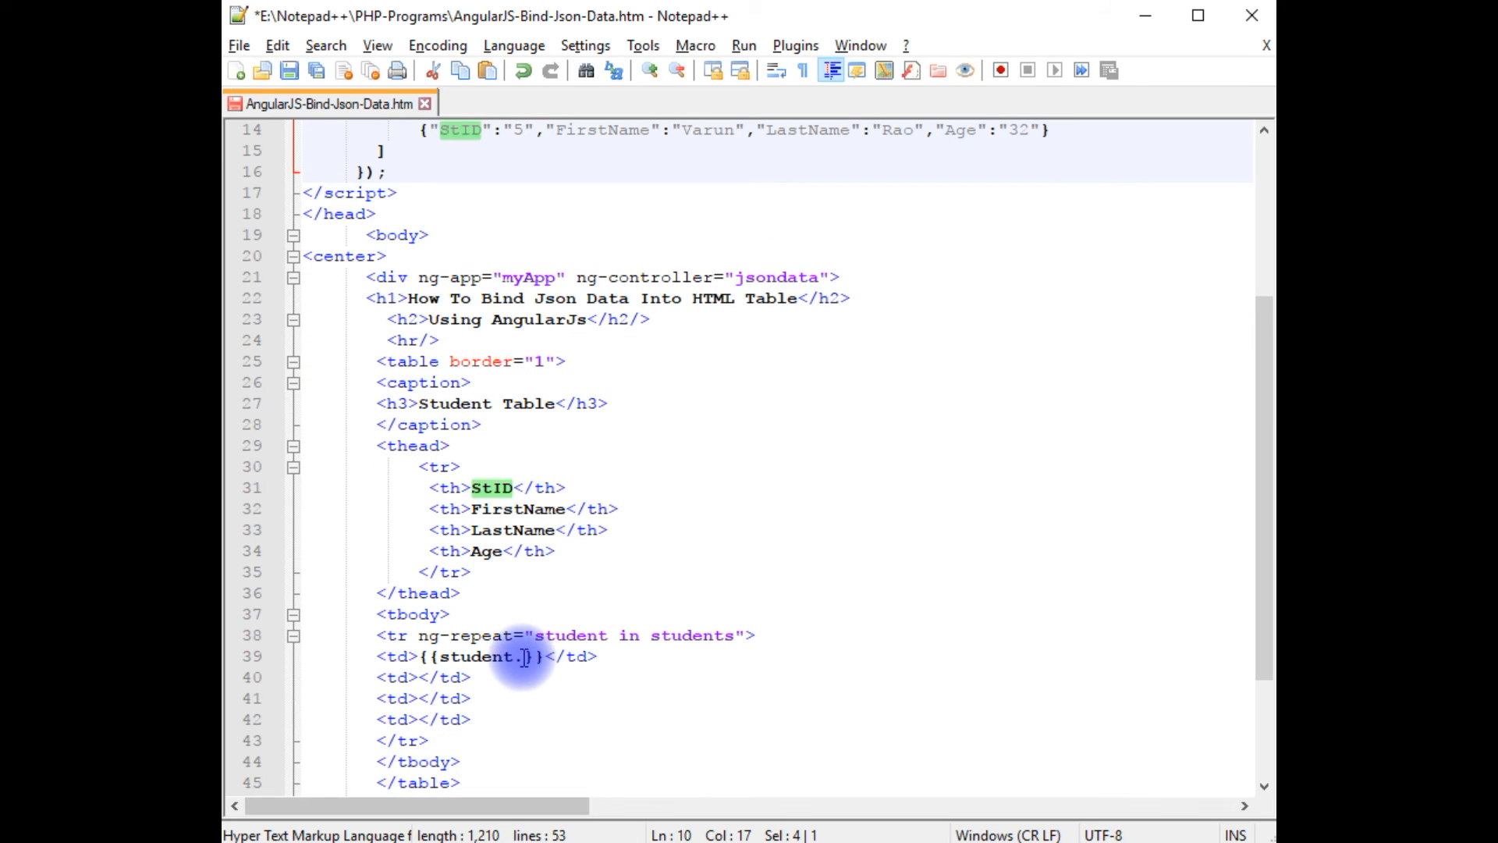
pyautogui.write('StID')
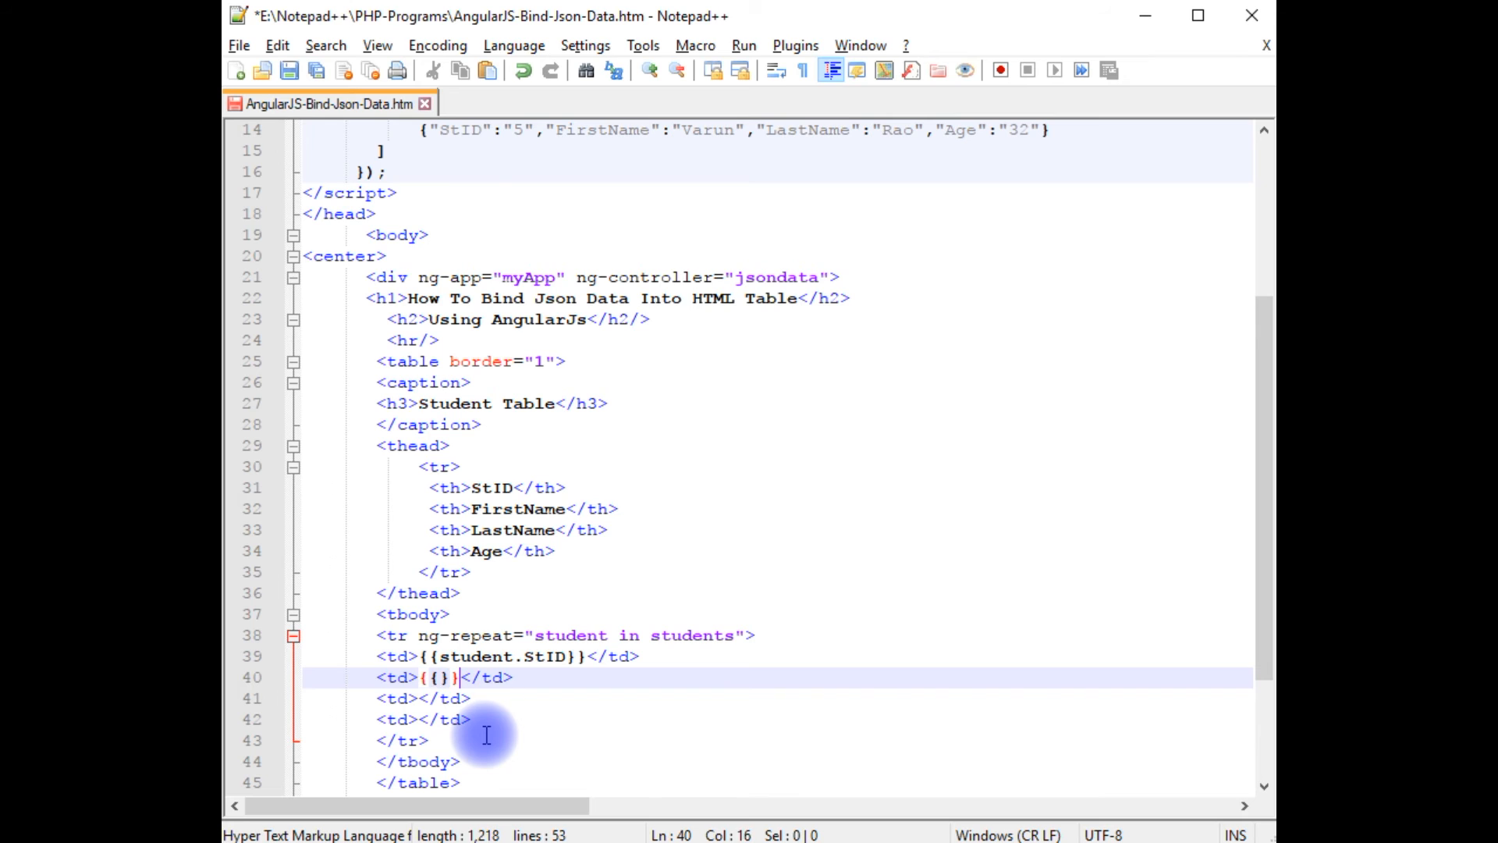
pyautogui.write('student.FirstName')
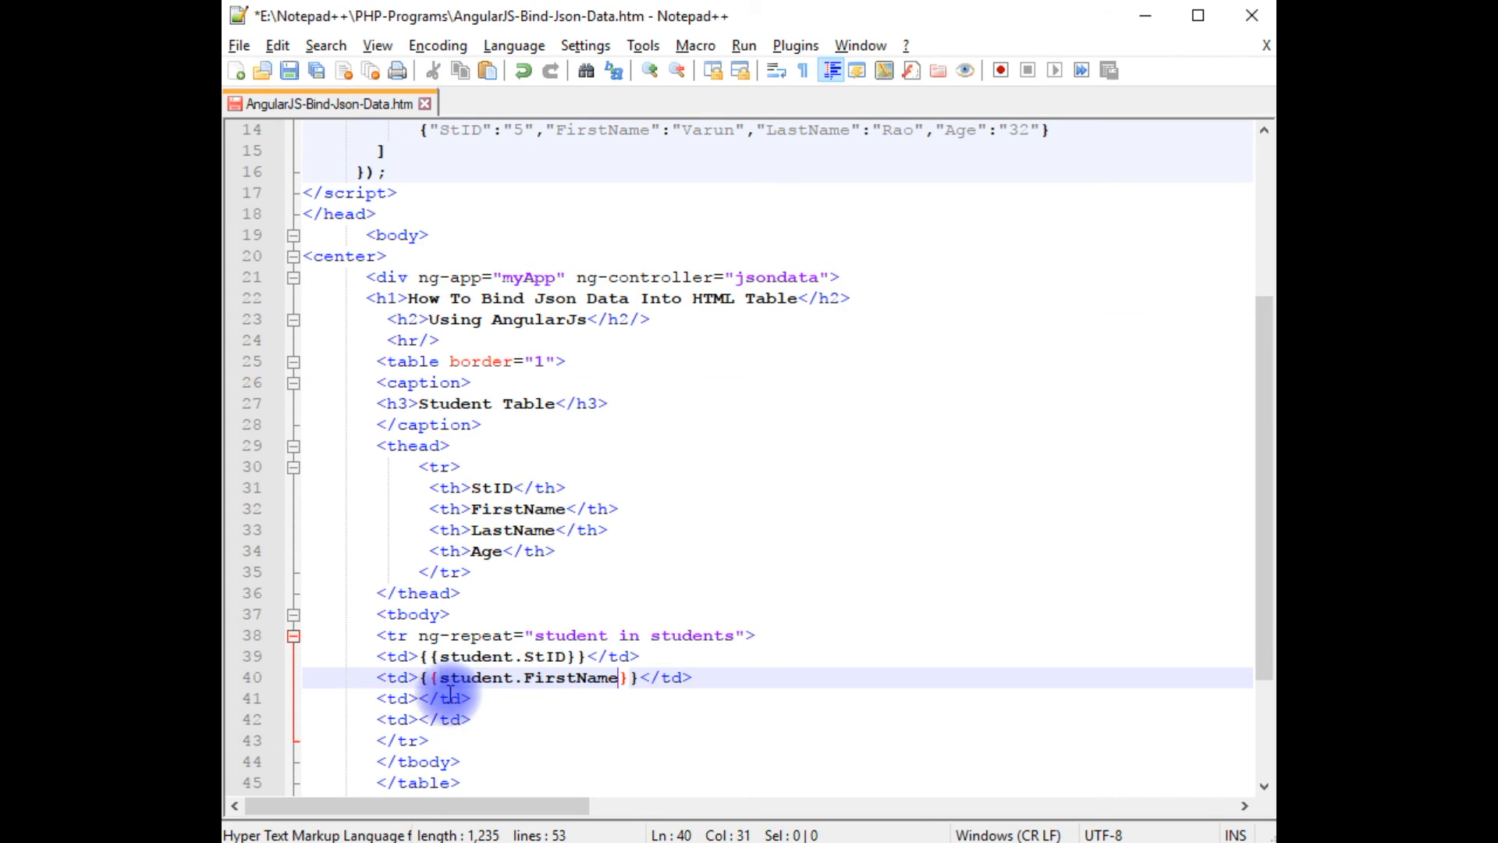
# Bind the last two cells to {{student.LastName}} and {{student.Age}}
pyautogui.click(418, 697)
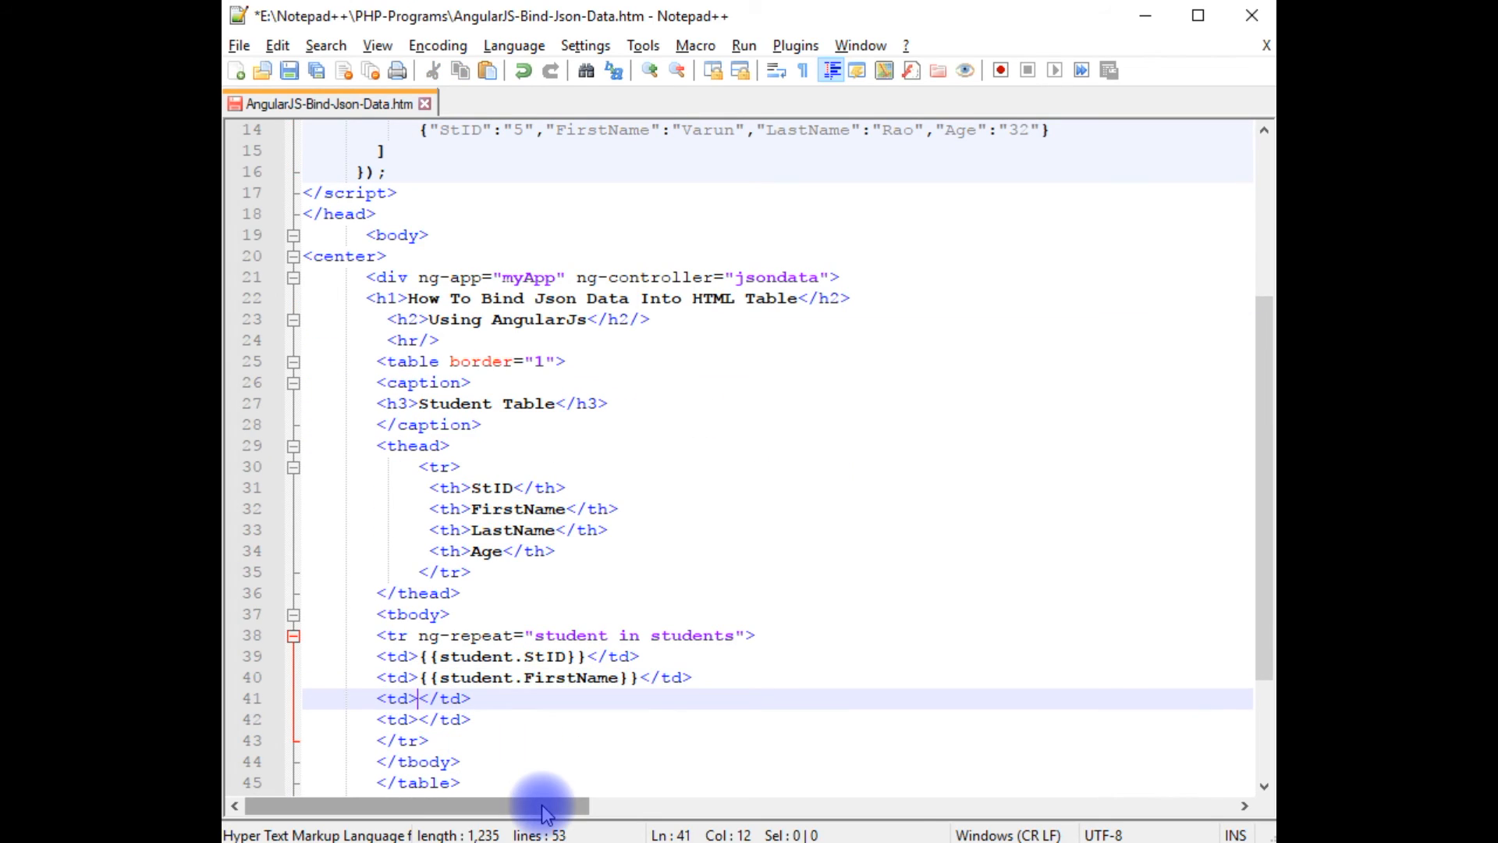
pyautogui.write('{{}}')
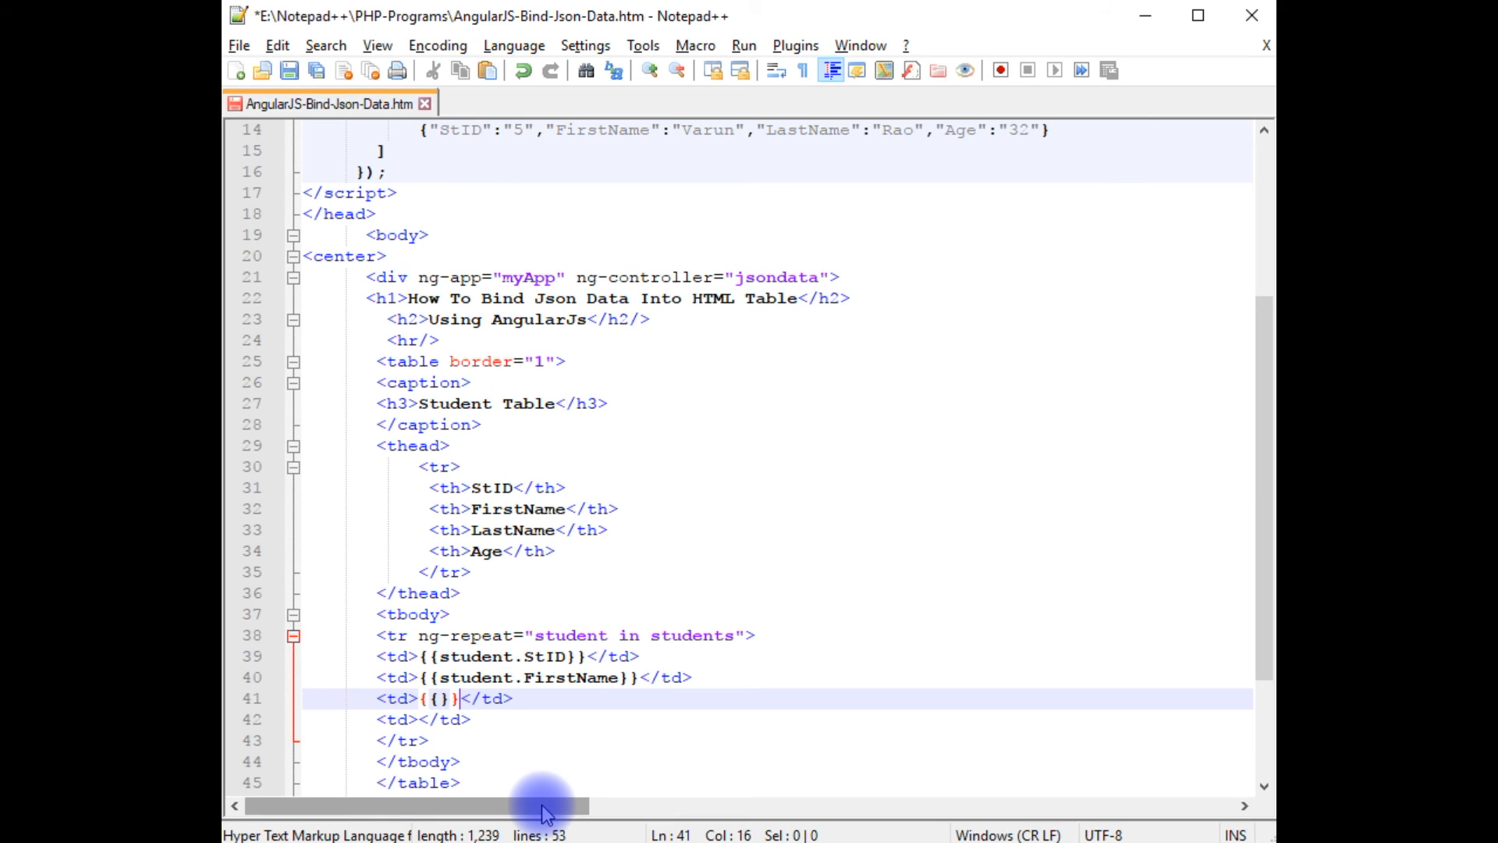
pyautogui.write('student.')
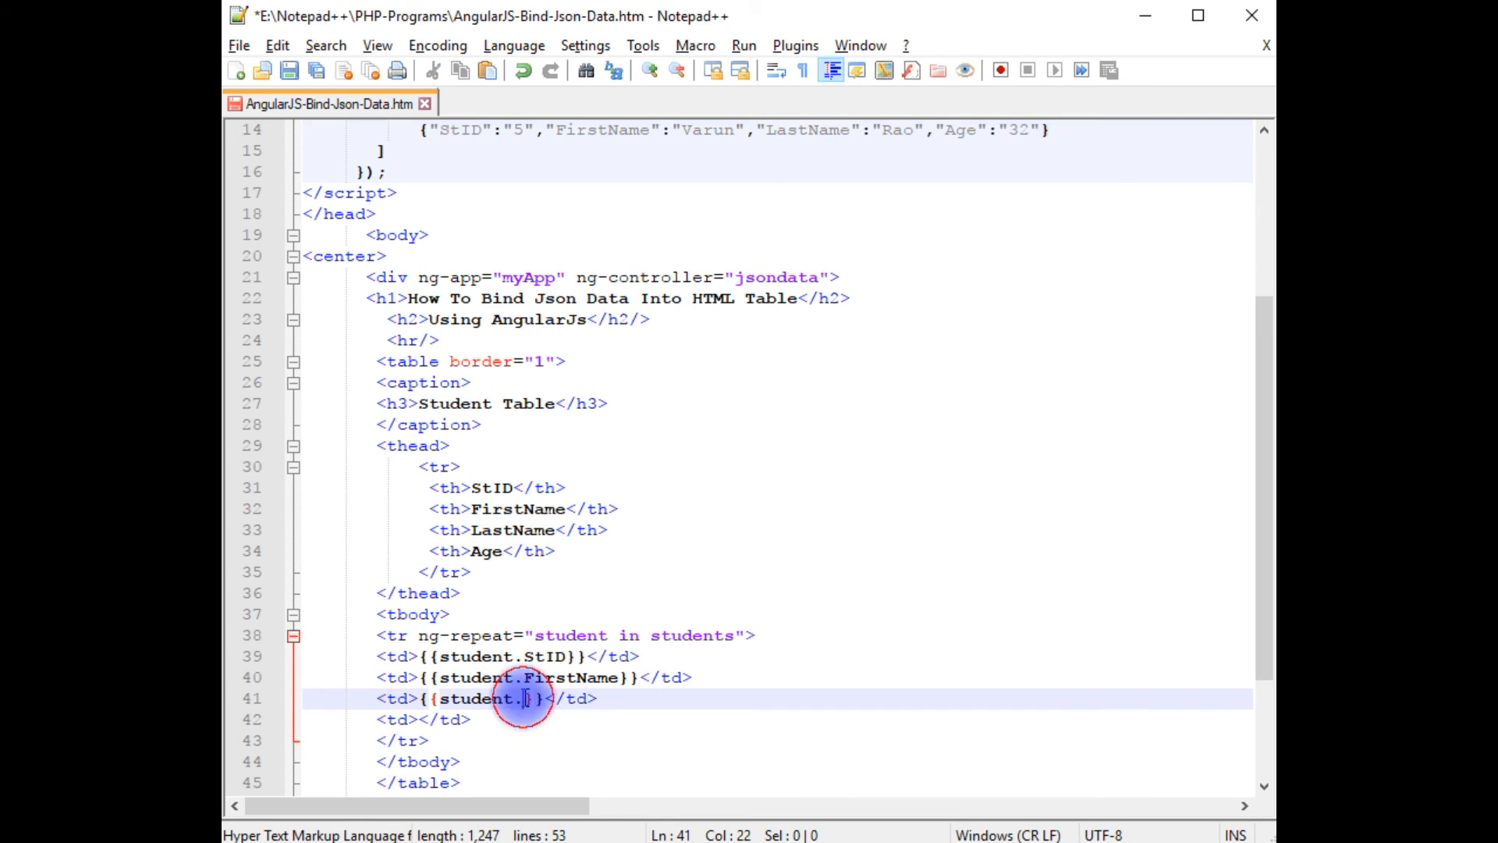
pyautogui.write('LastName')
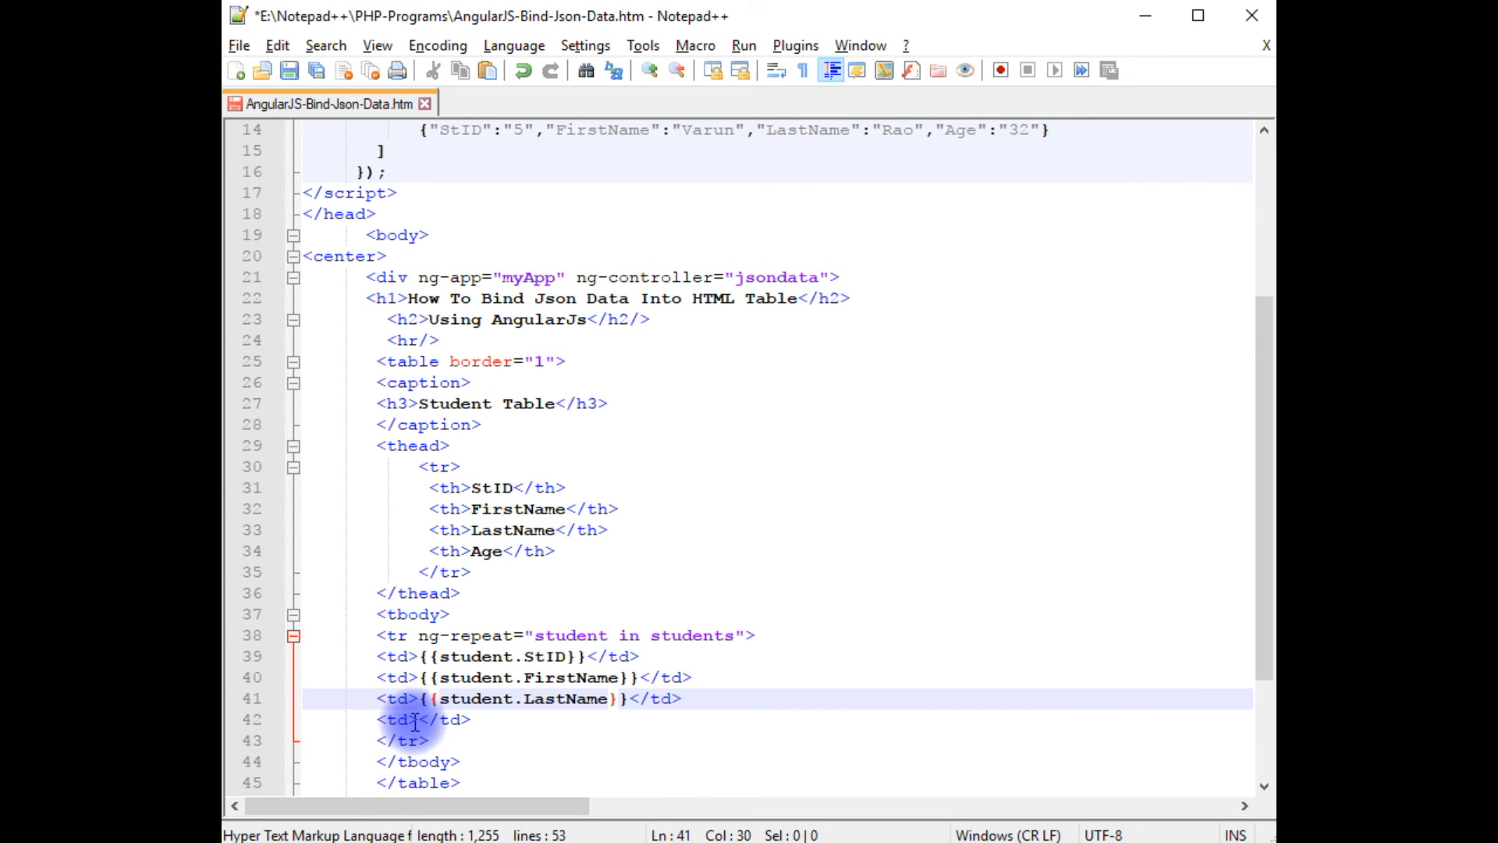
pyautogui.write('{{')
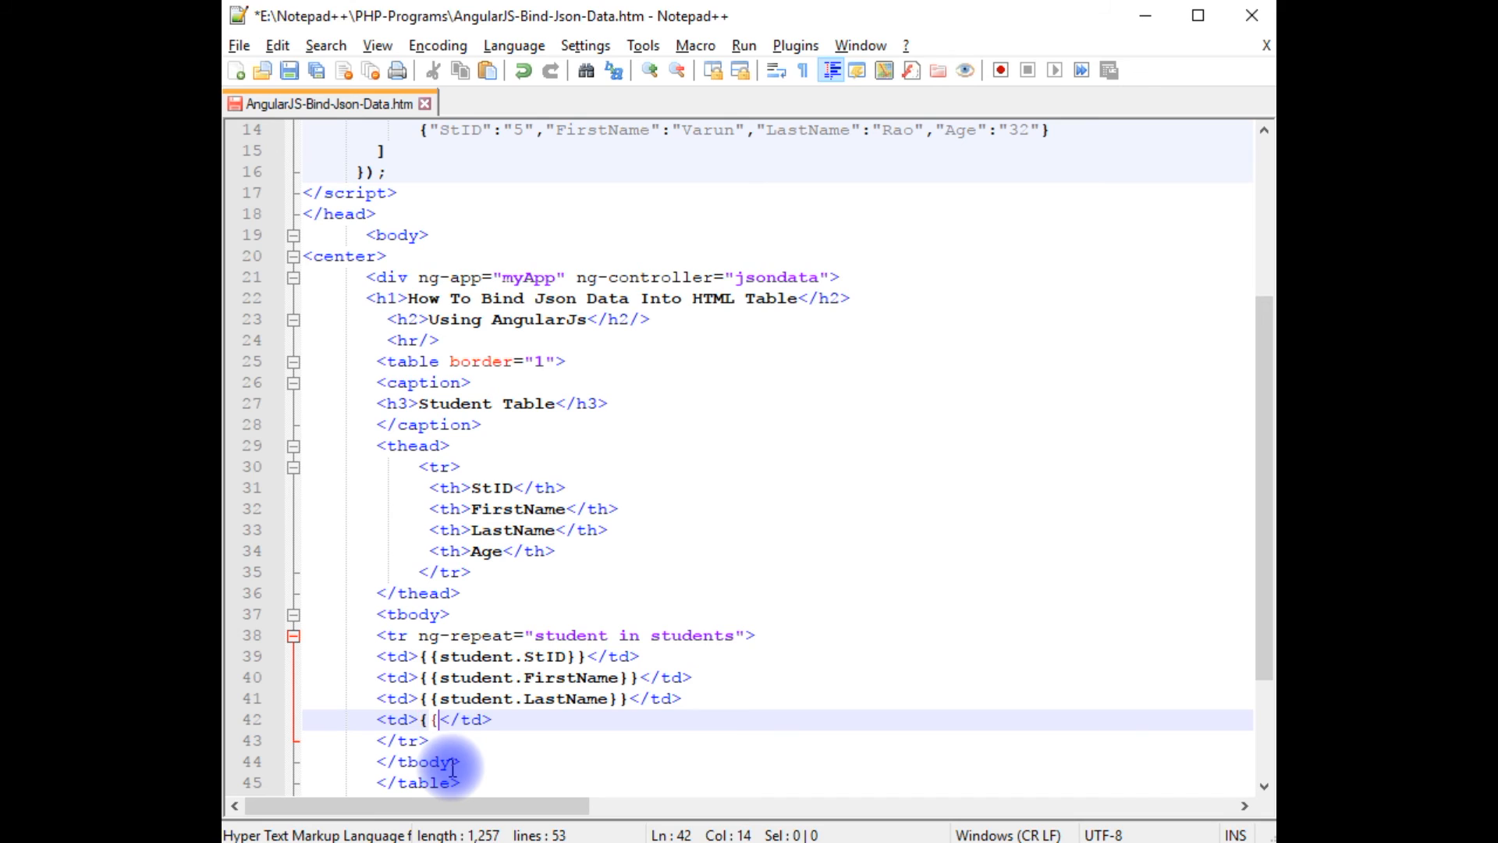
pyautogui.write('student.')
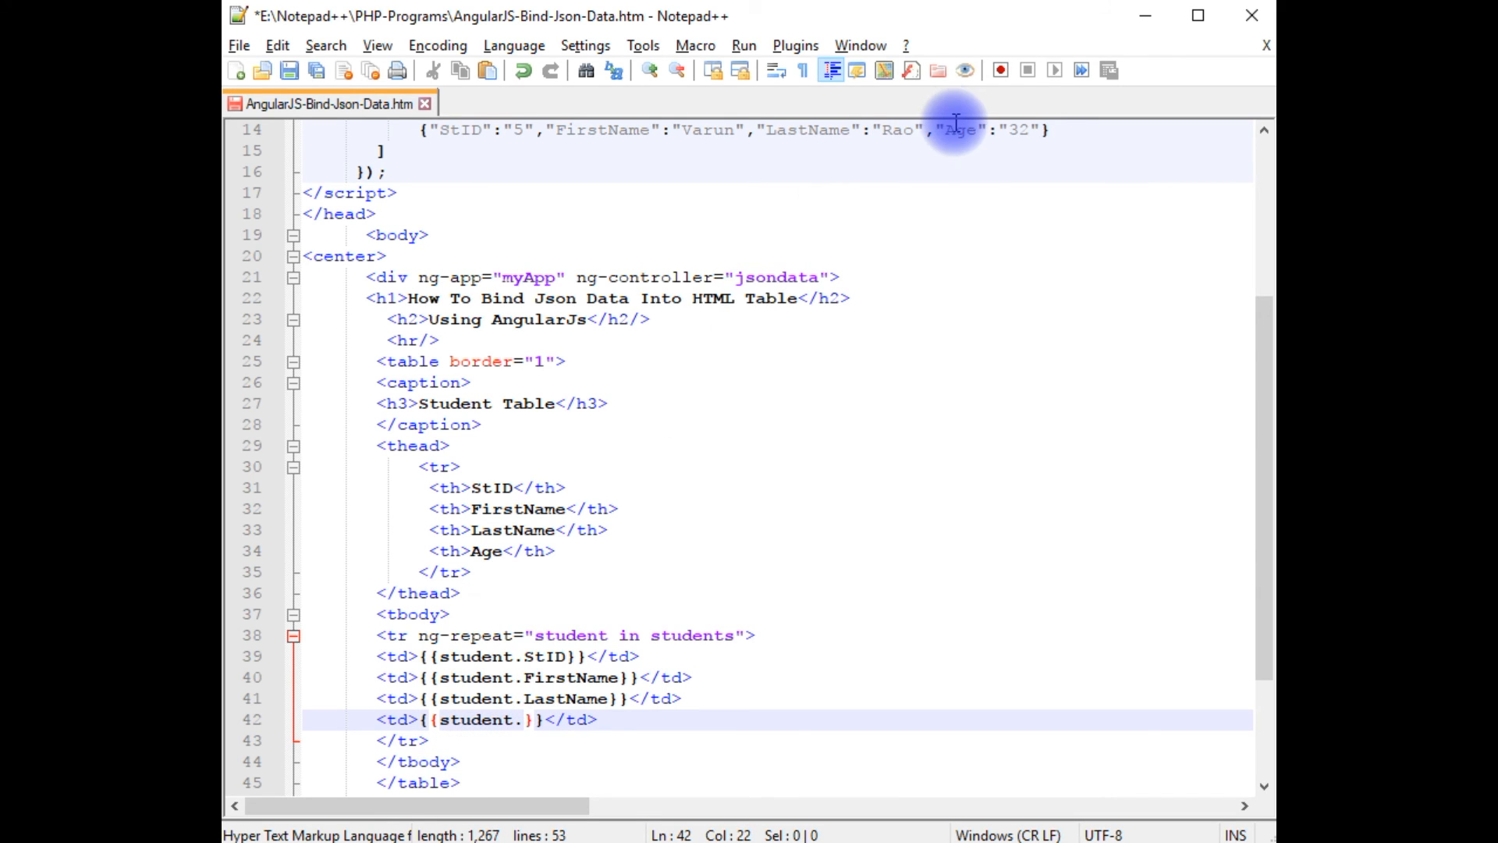
pyautogui.doubleClick(960, 130)
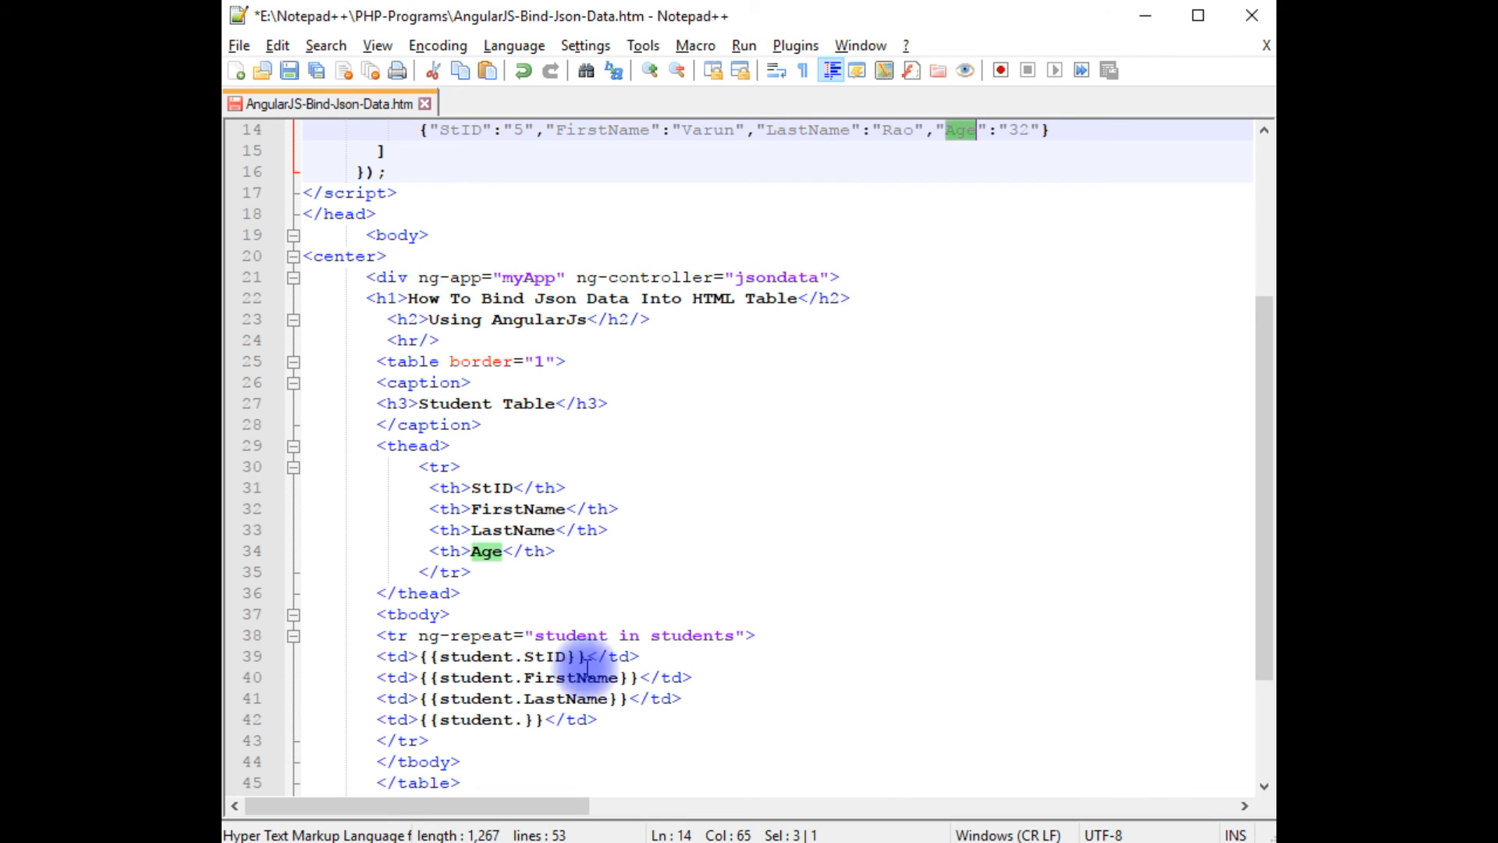
pyautogui.write('Age')
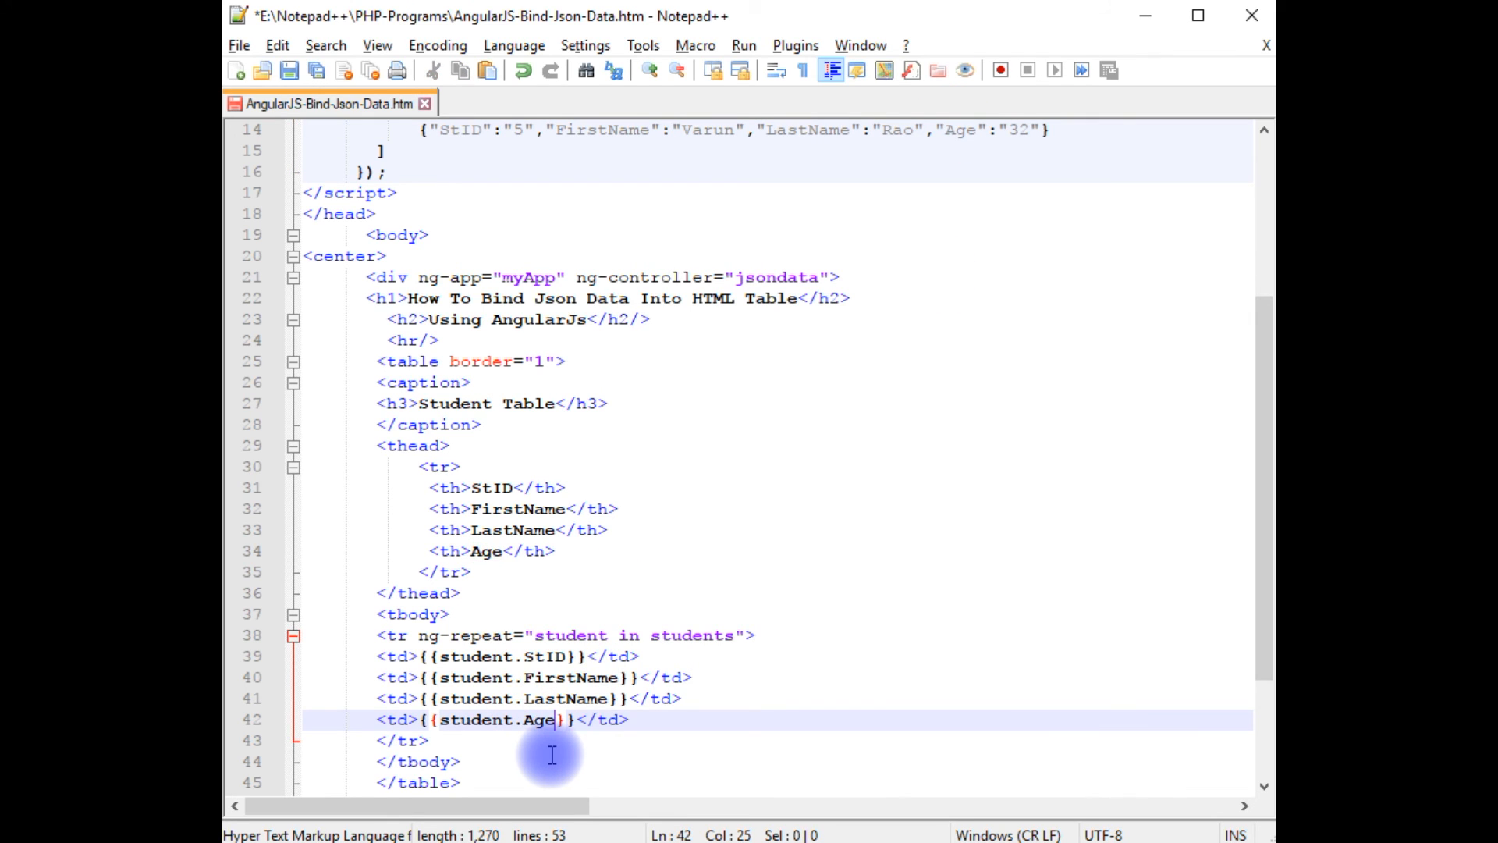
pyautogui.moveTo(639, 155)
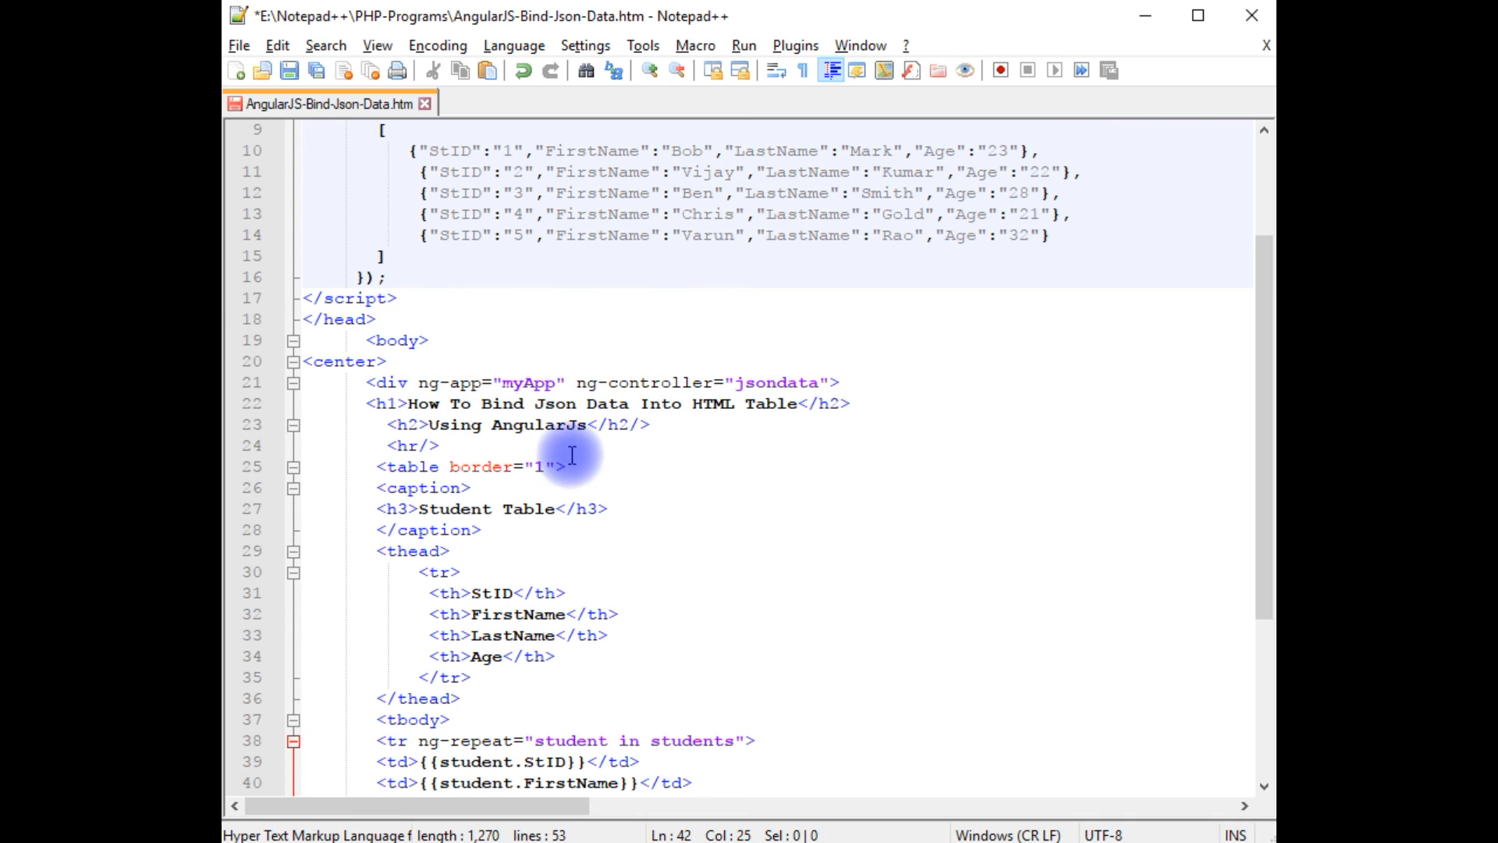
pyautogui.moveTo(575, 468)
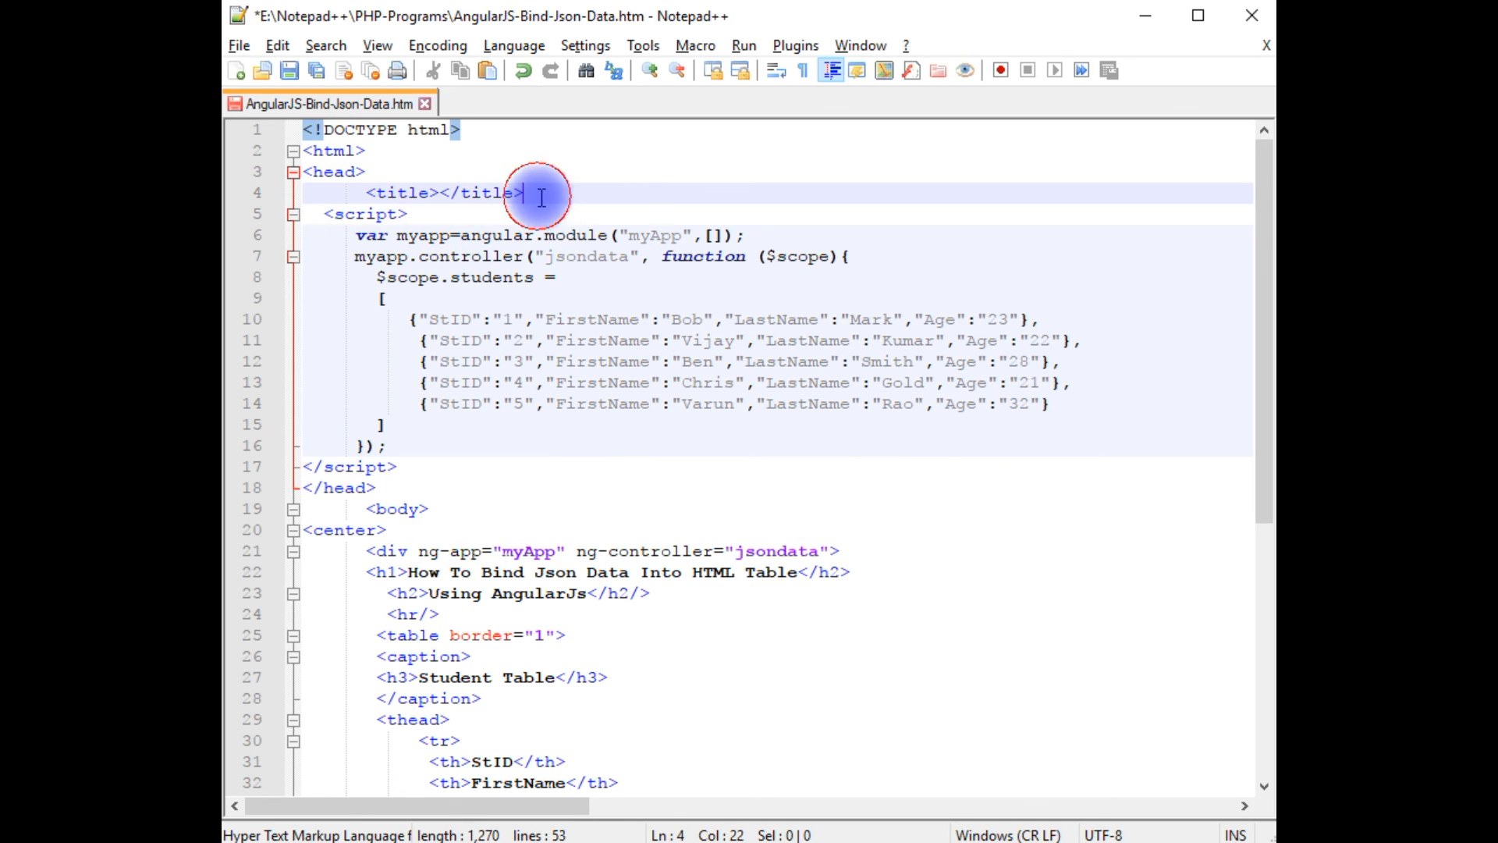
# Add a script tag loading angular.min.js 1.5.6 from ajax.googleapis.com and save the file
pyautogui.press('enter')
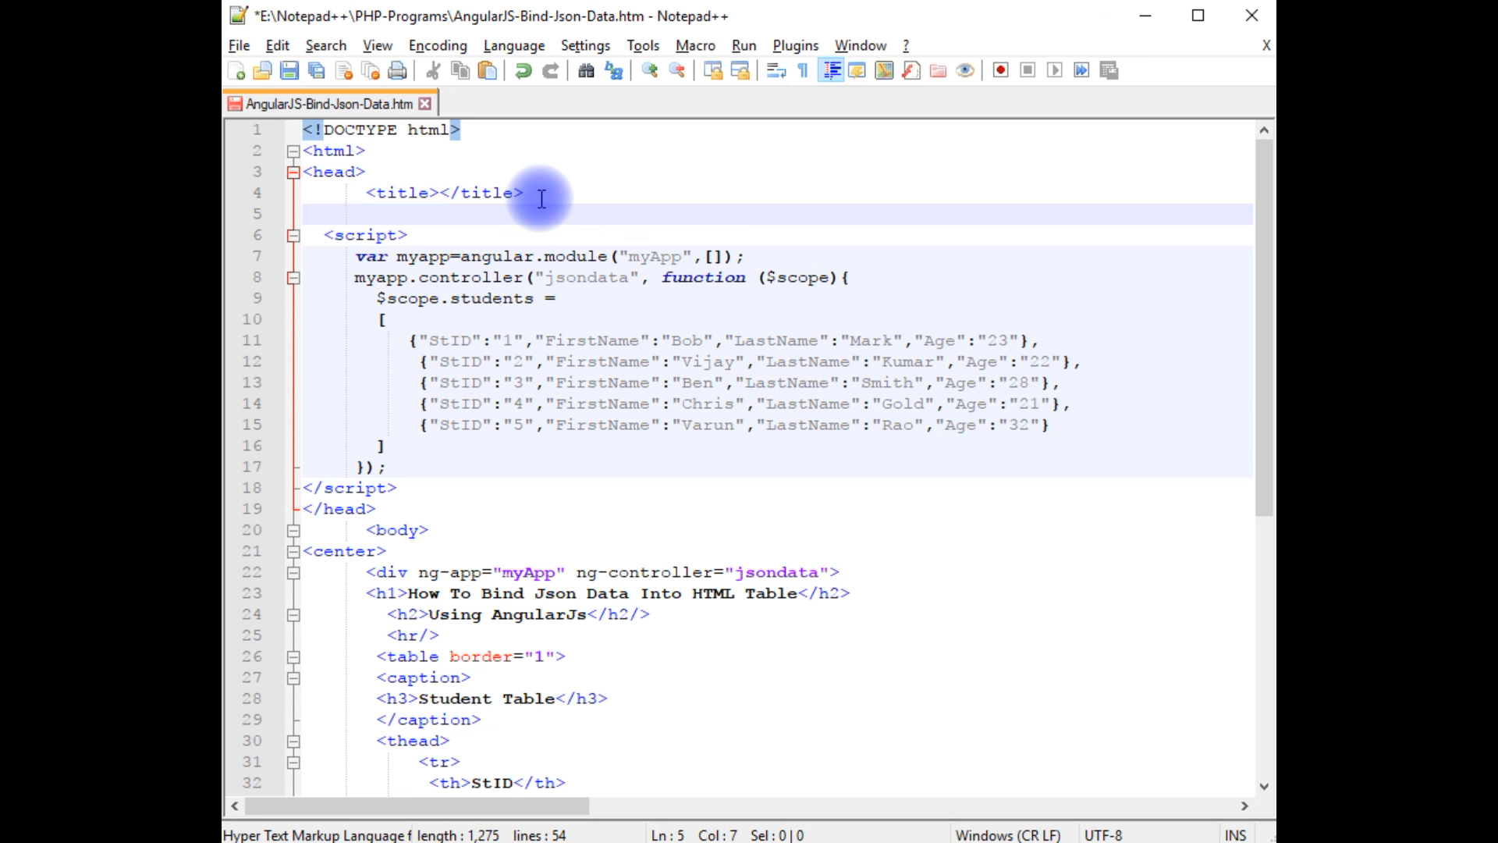
pyautogui.moveTo(359, 211)
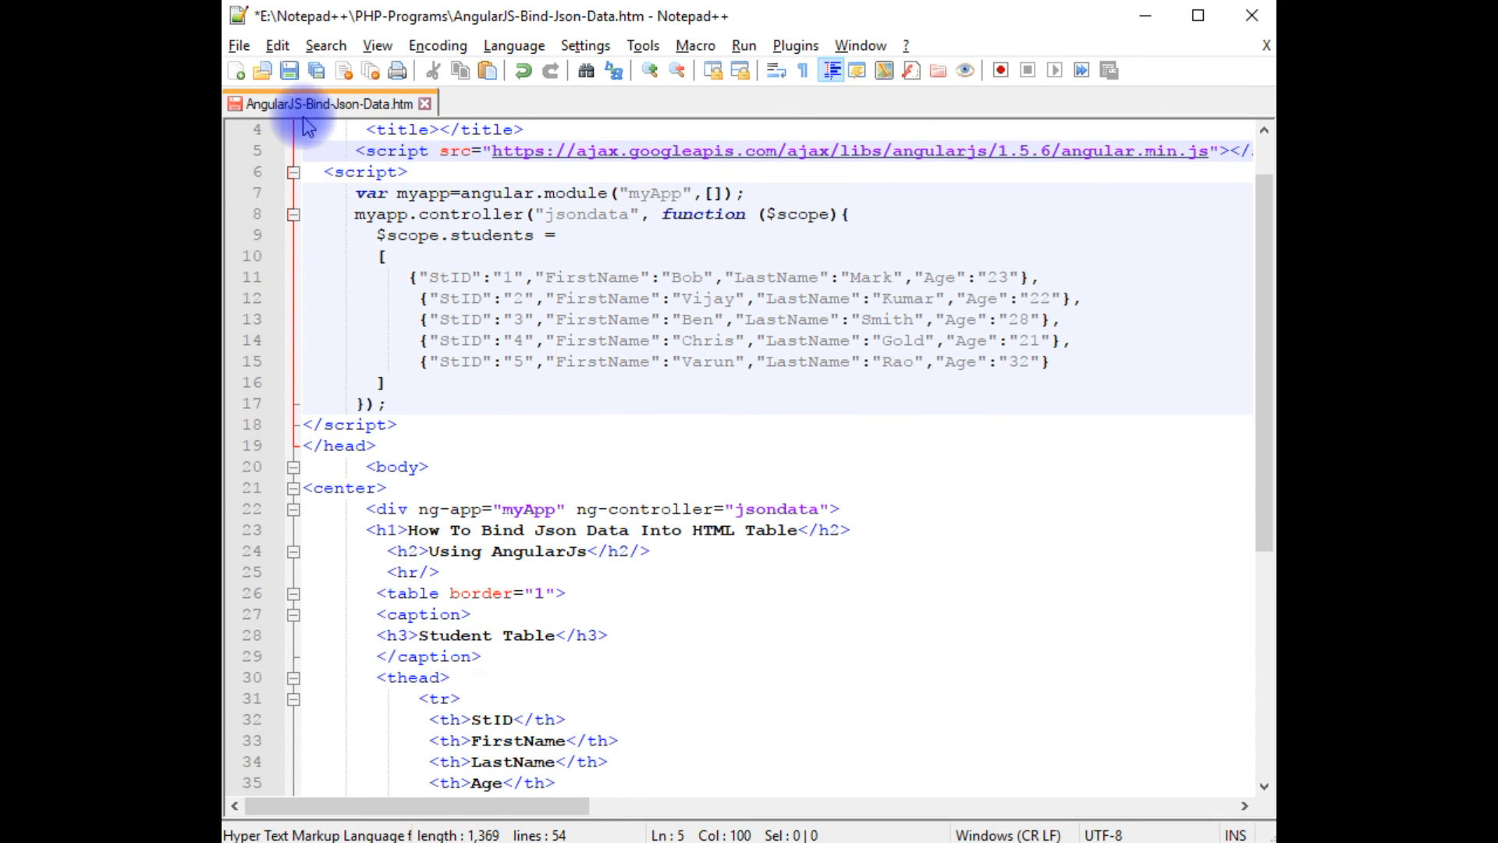
pyautogui.click(290, 70)
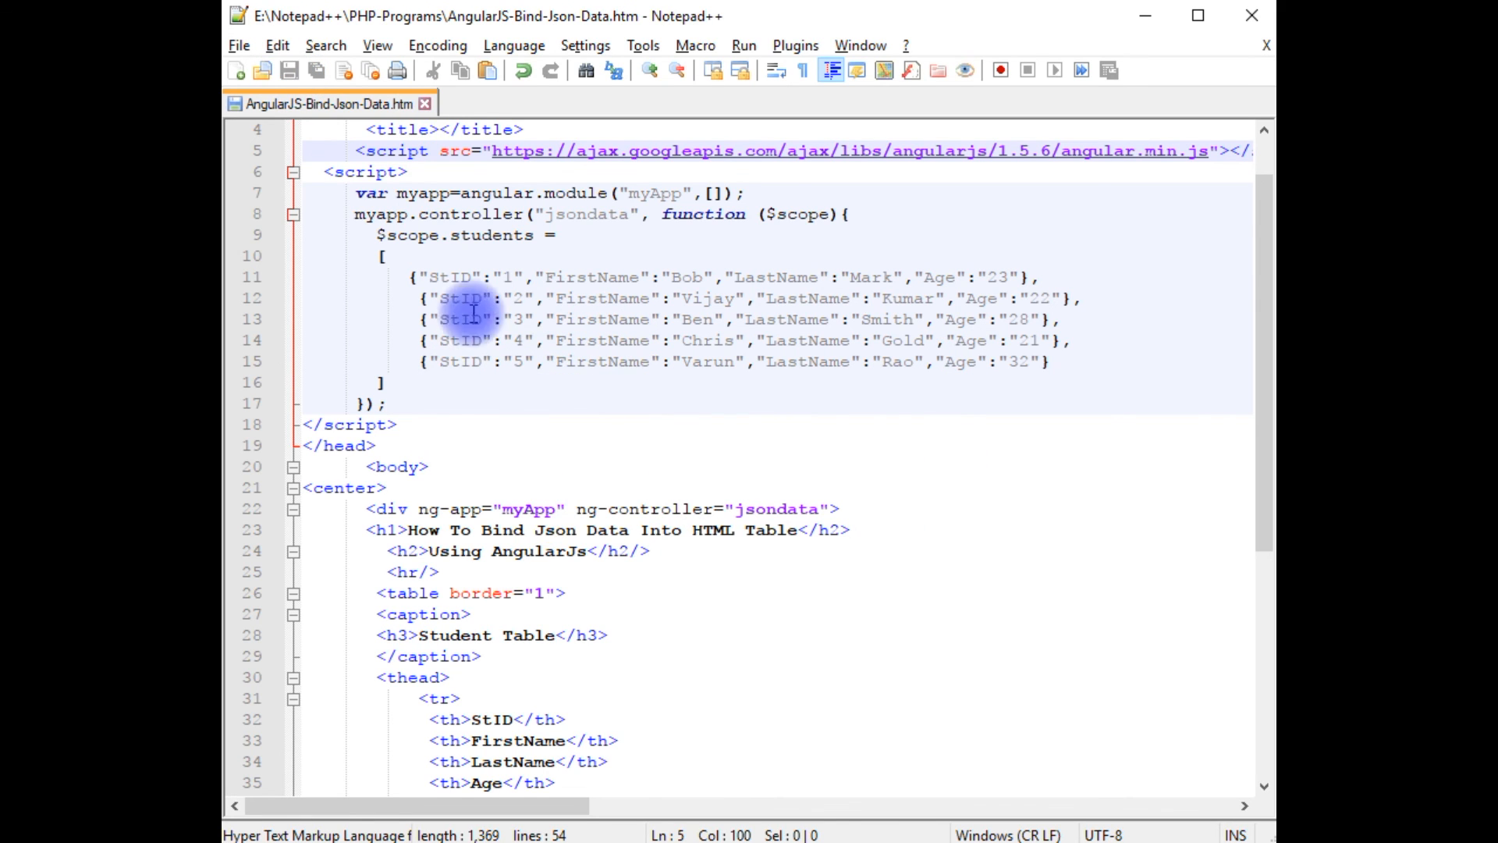
pyautogui.scroll(-3)
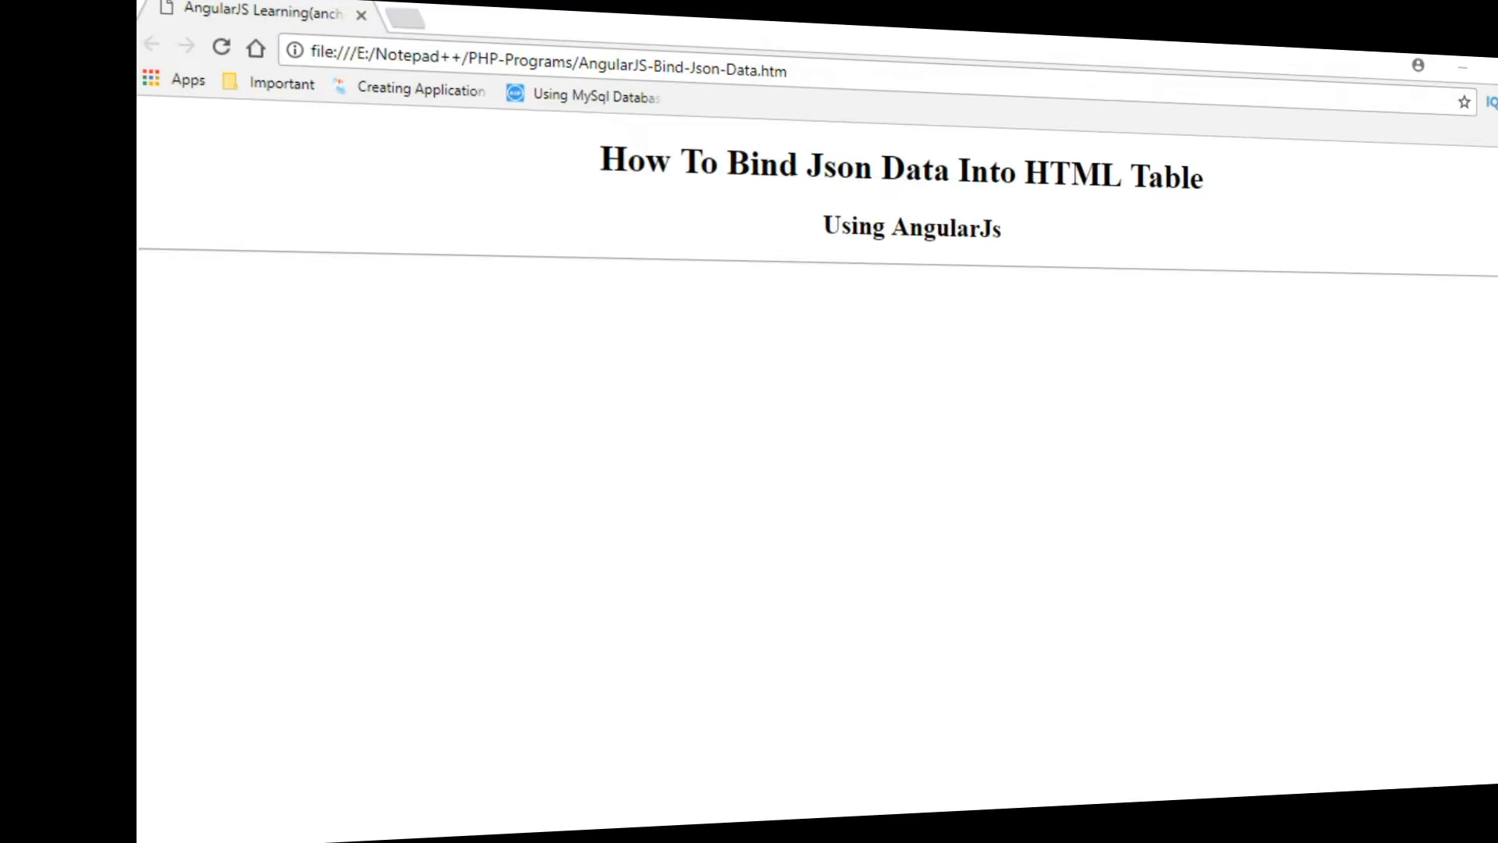
# Reload the AngularJS-Bind-Json-Data.htm page in Chrome from the address bar
pyautogui.click(621, 73)
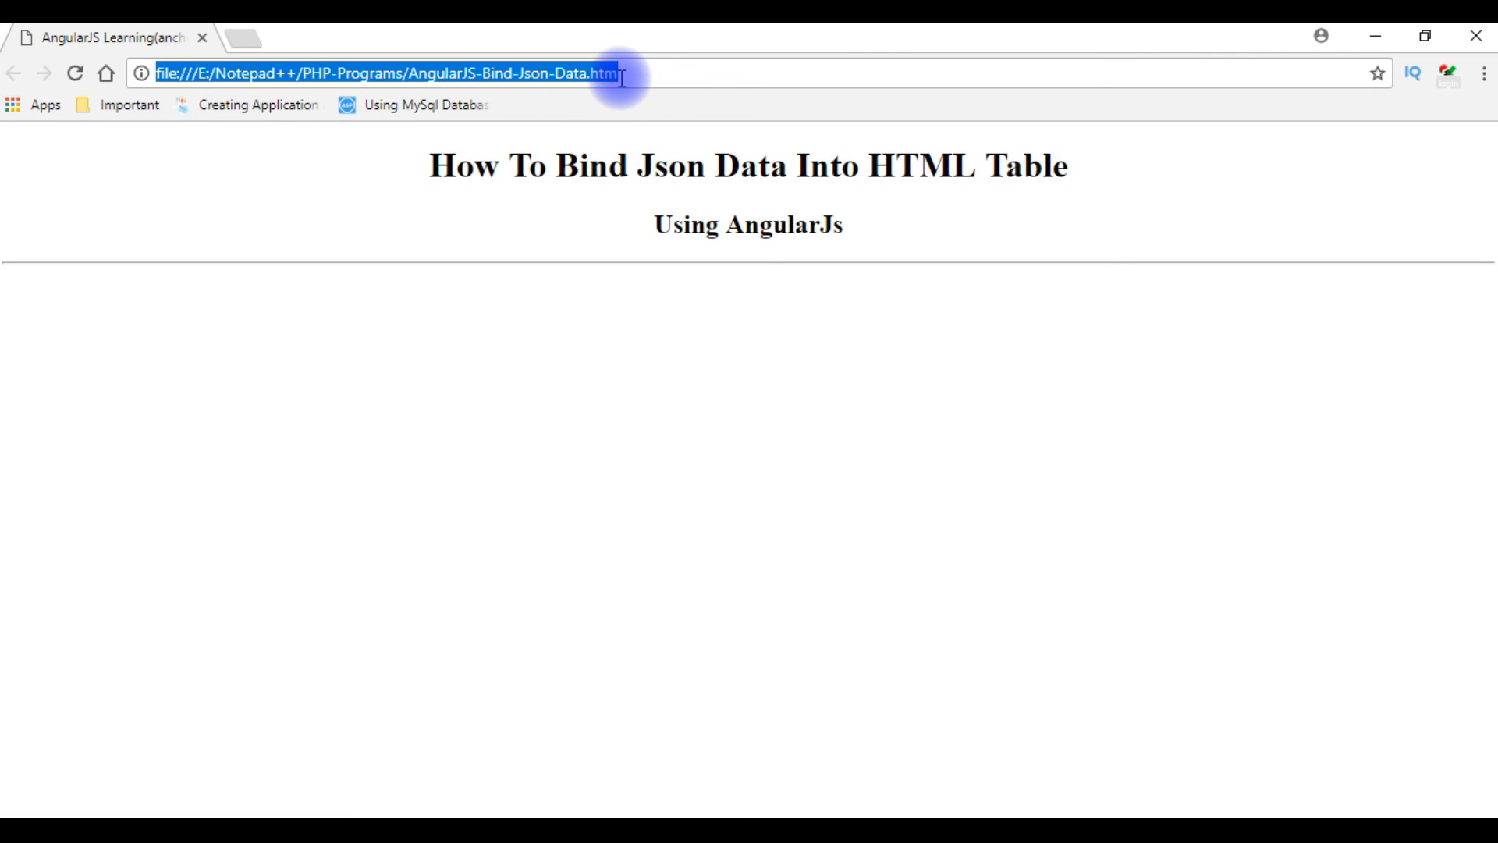